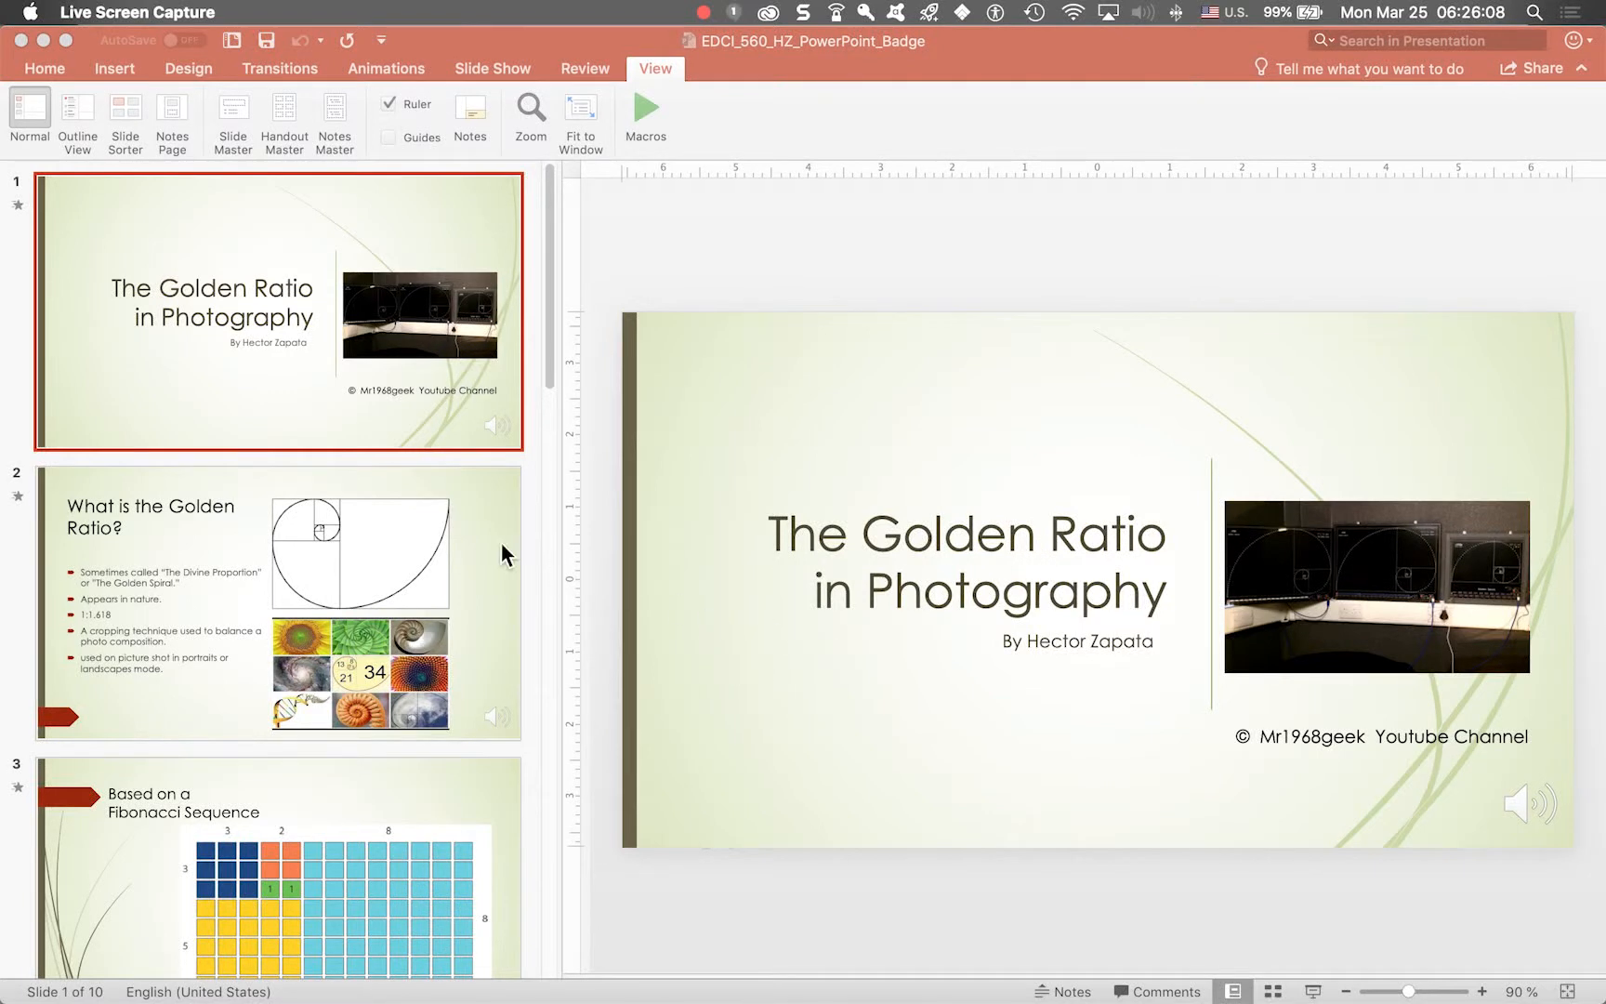
mouse_move(660, 556)
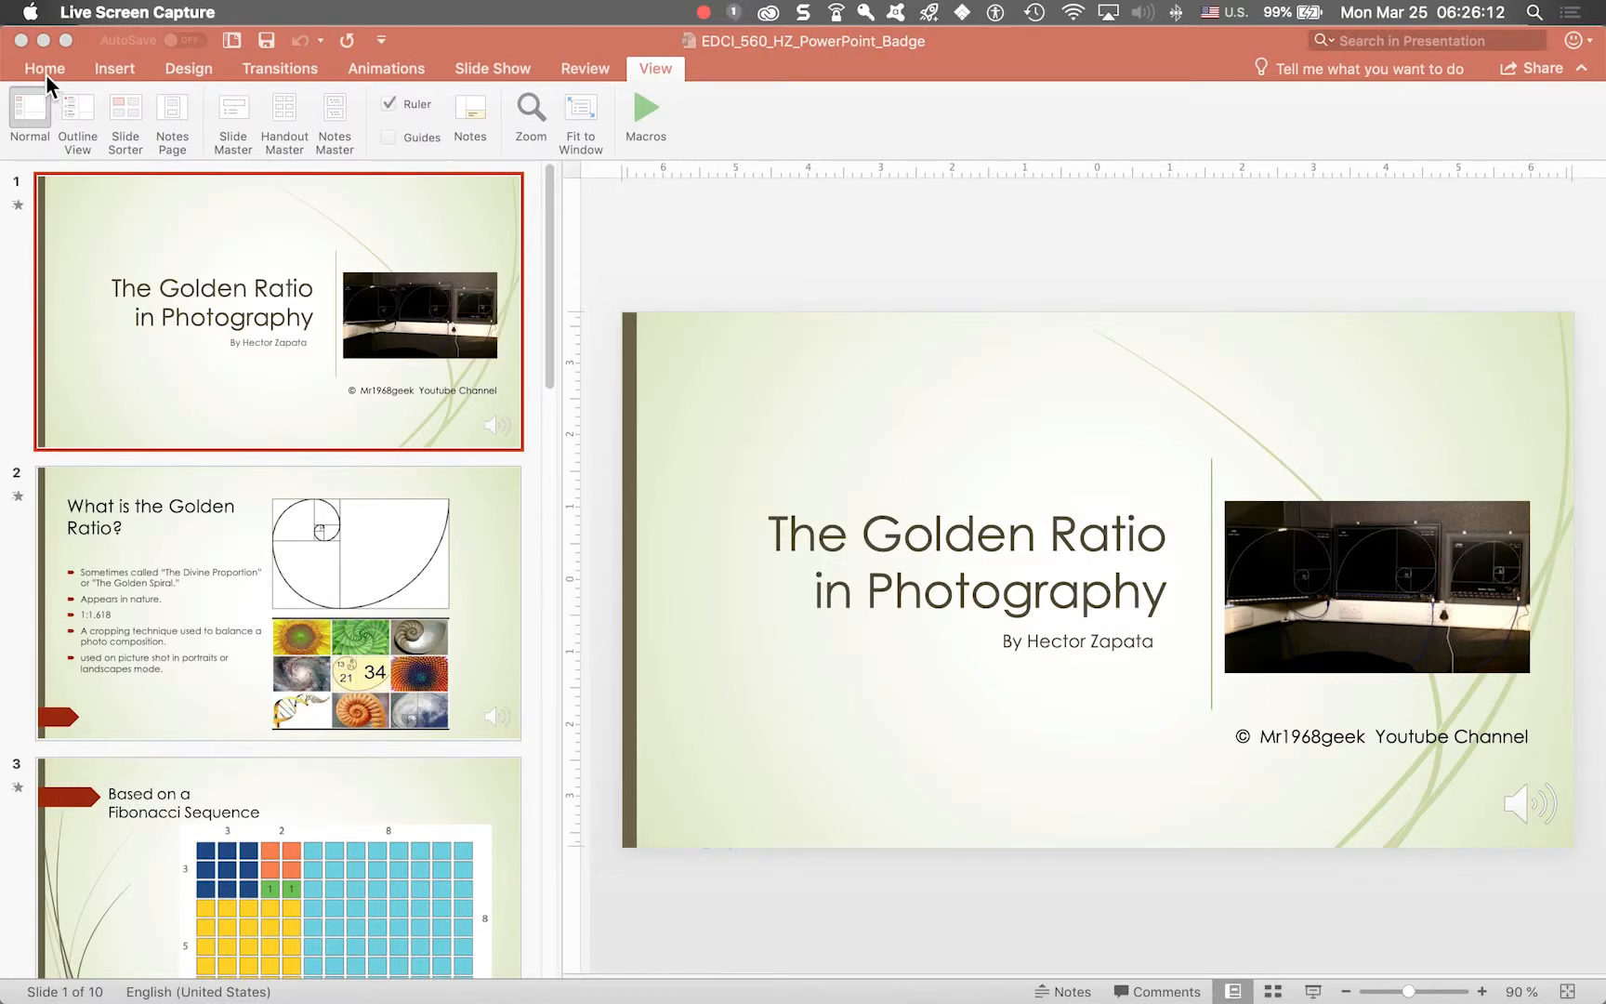
Switch the presentation to Outline View with speaker notes shown, starting at the title slide
left_click(42, 67)
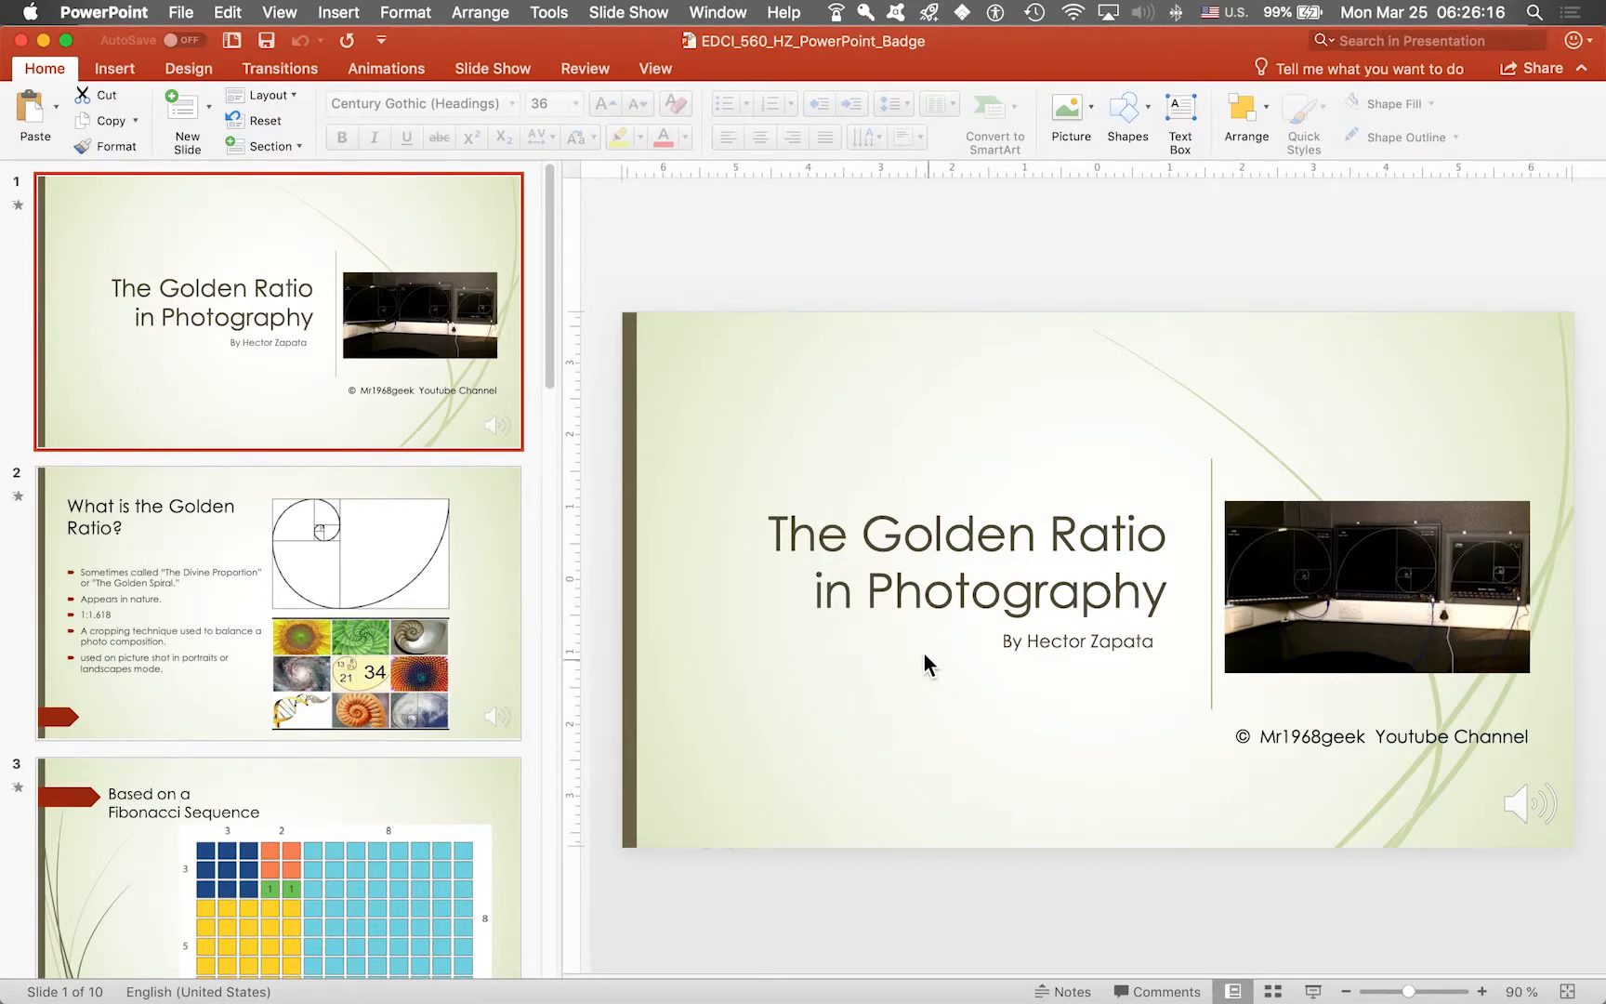
mouse_move(656, 338)
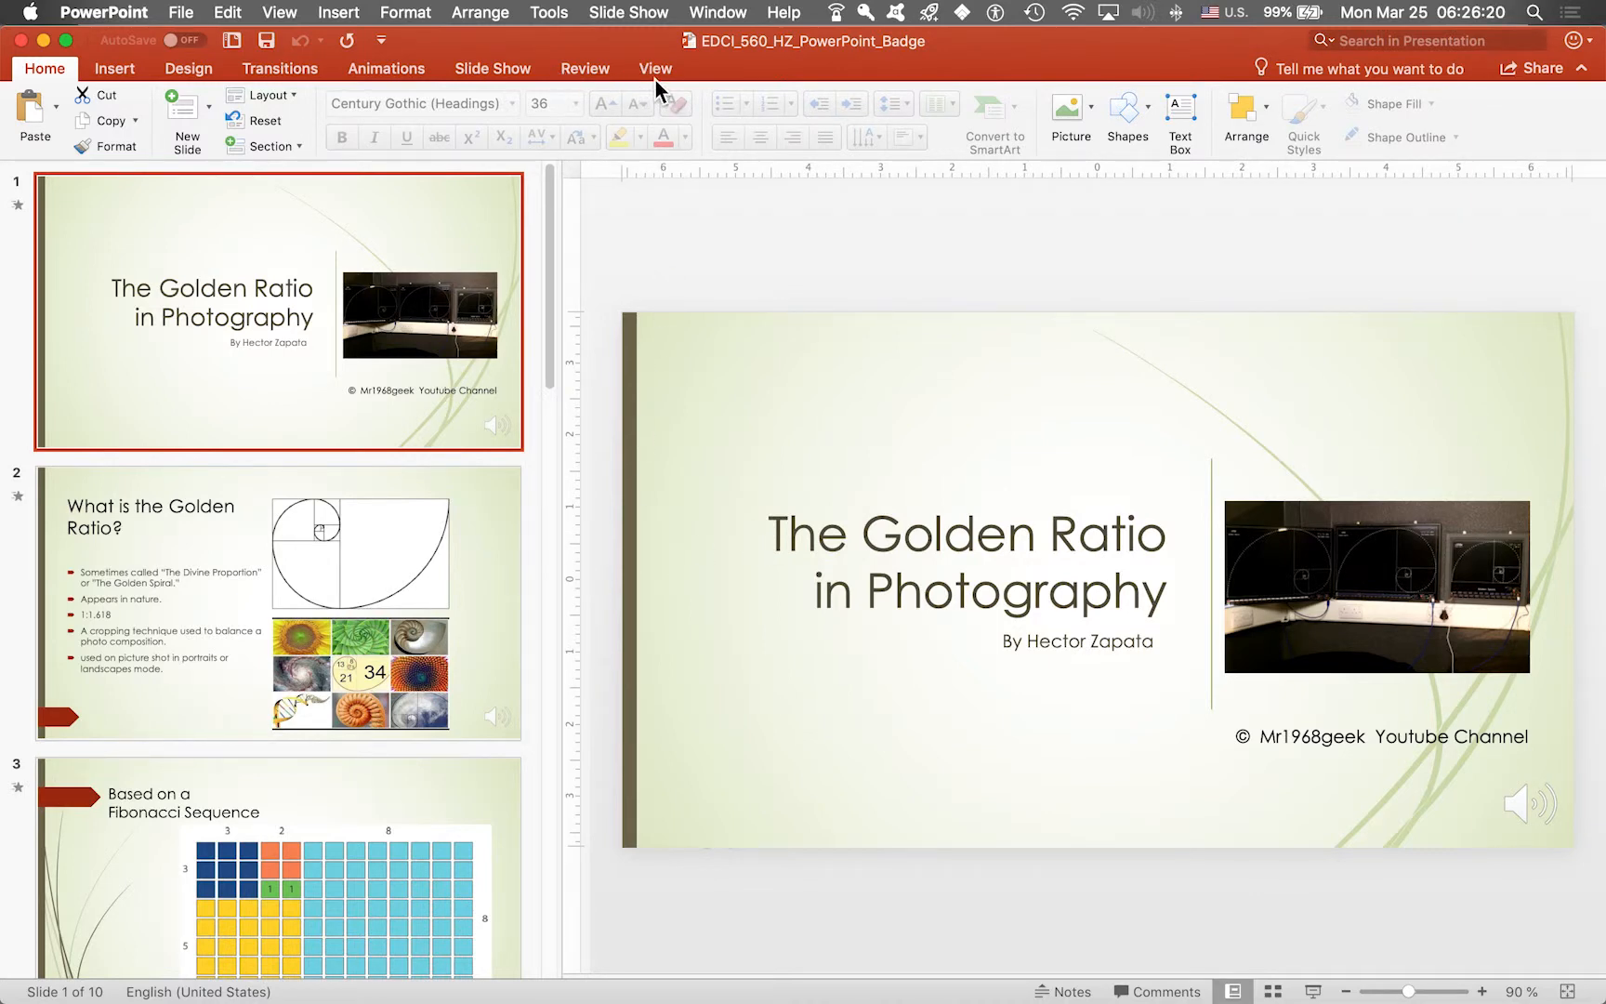
mouse_move(574, 216)
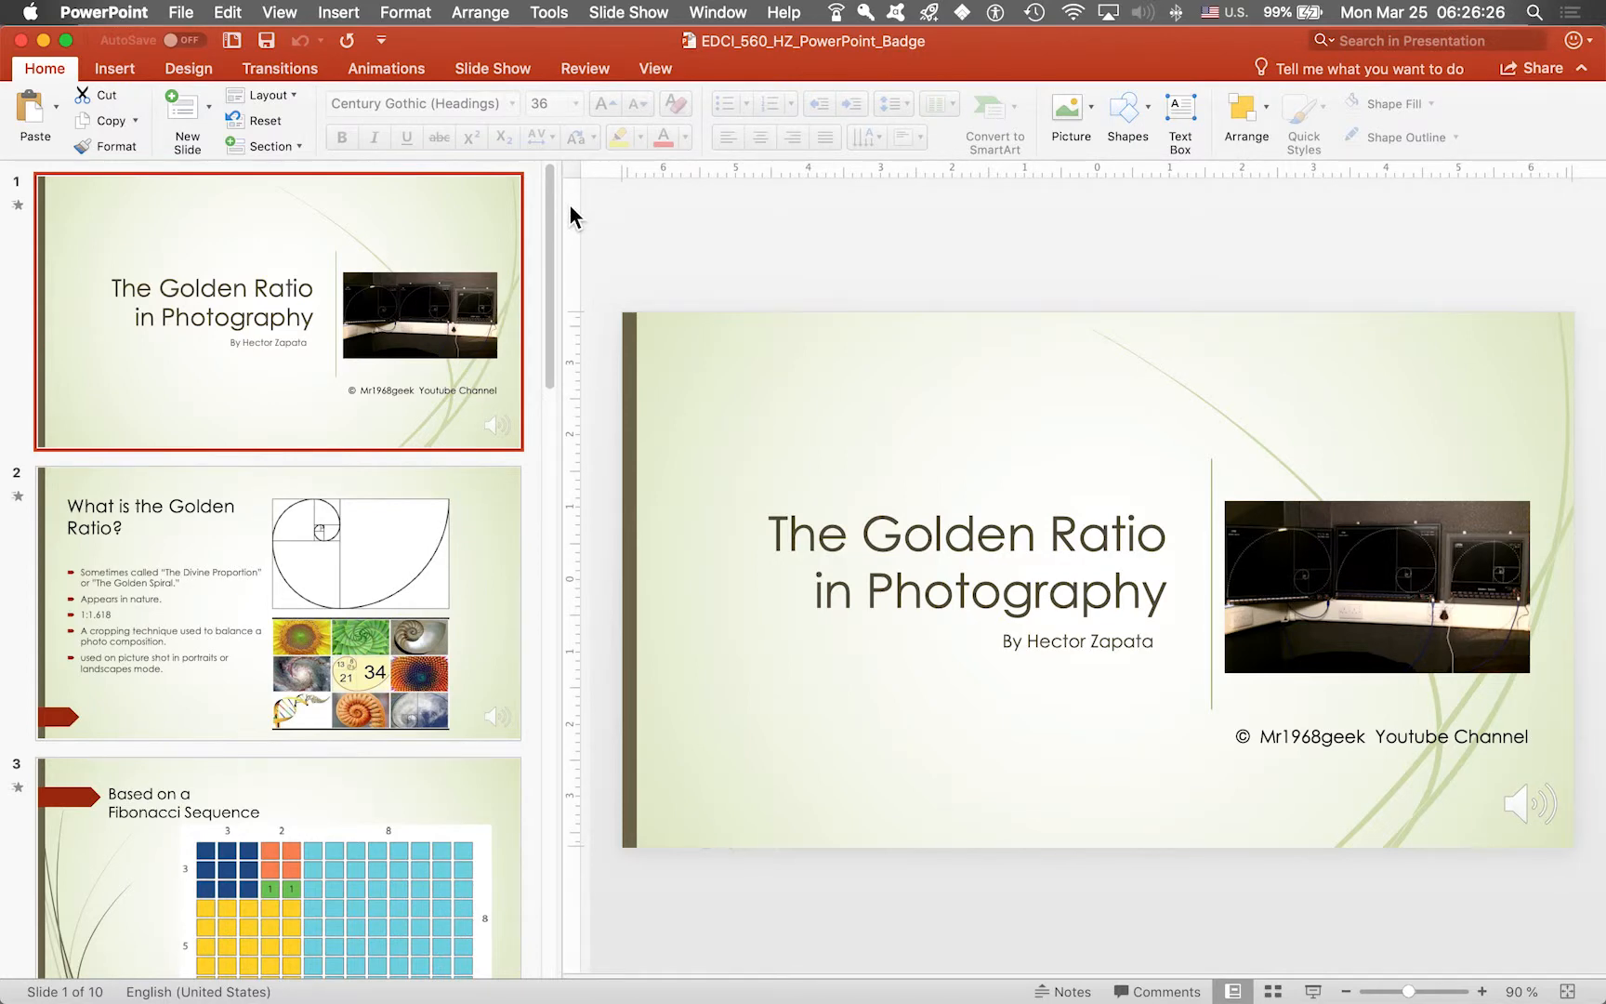
left_click(654, 67)
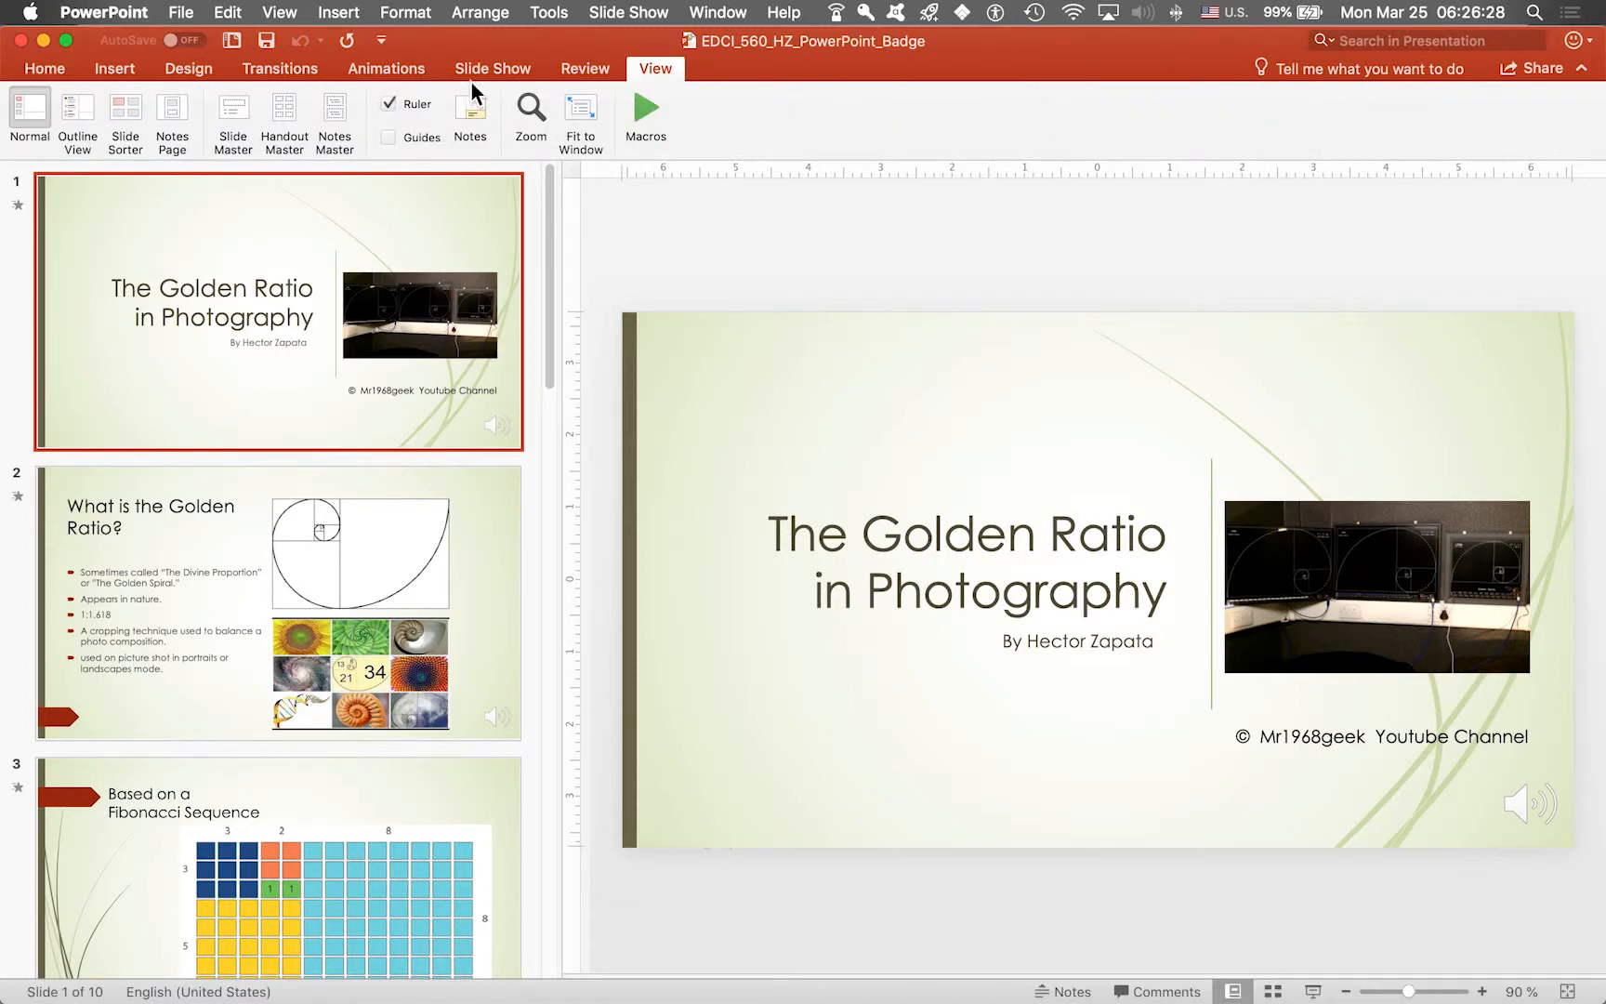
left_click(74, 117)
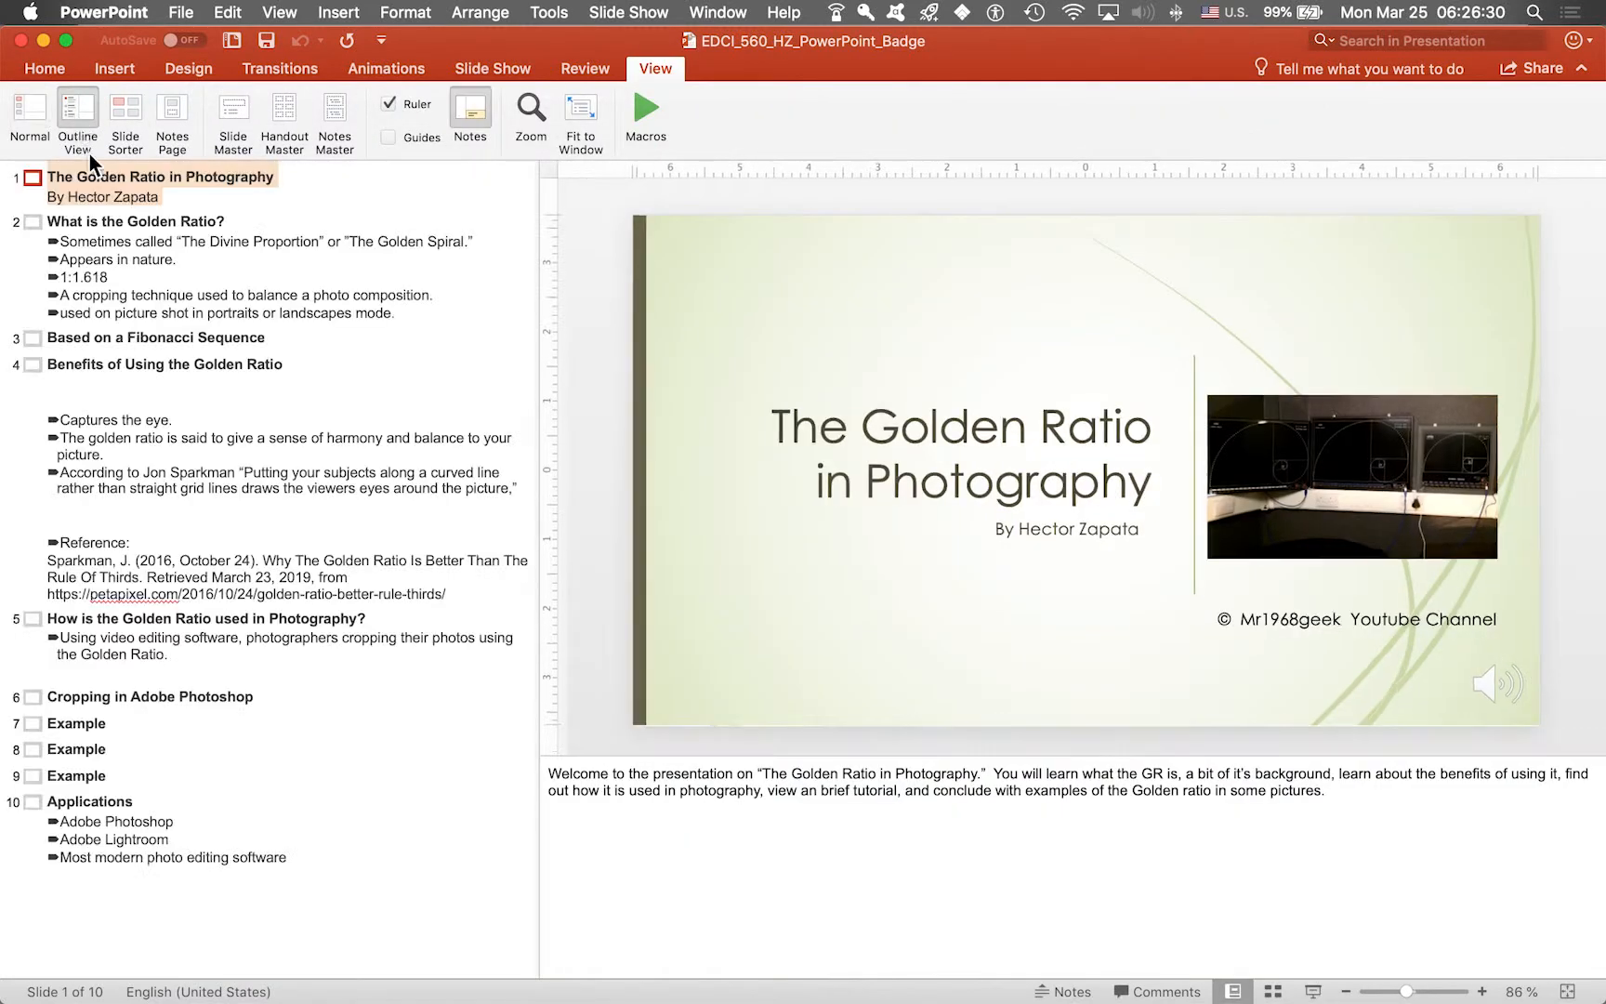
mouse_move(106, 303)
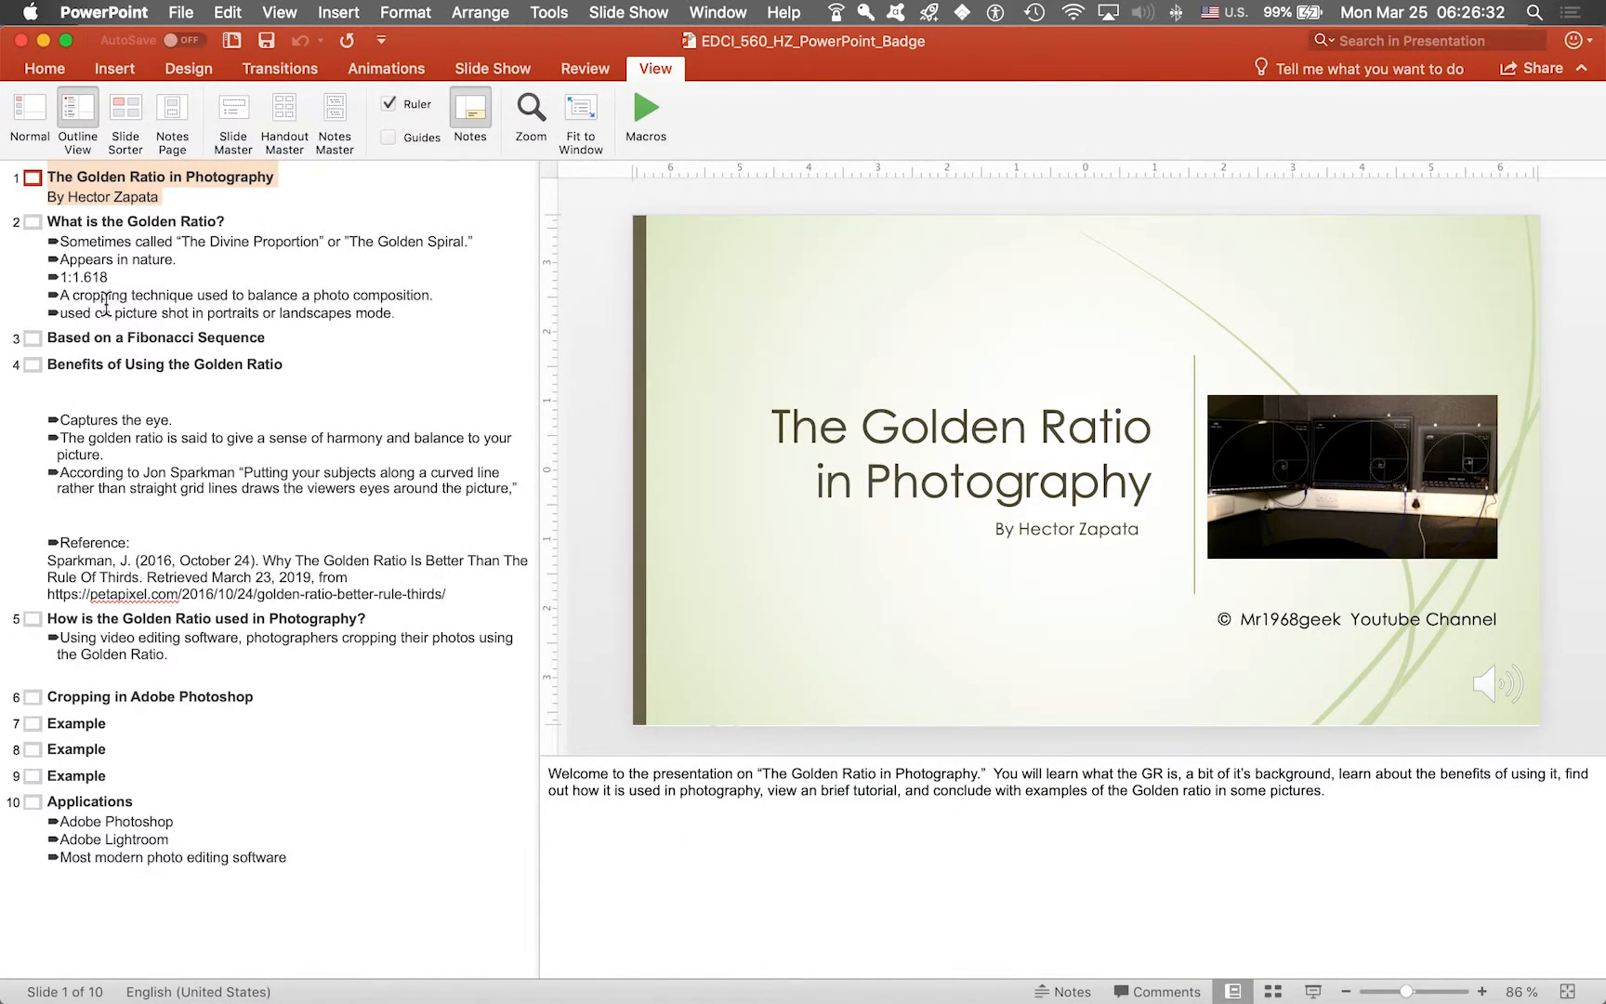
left_click(163, 365)
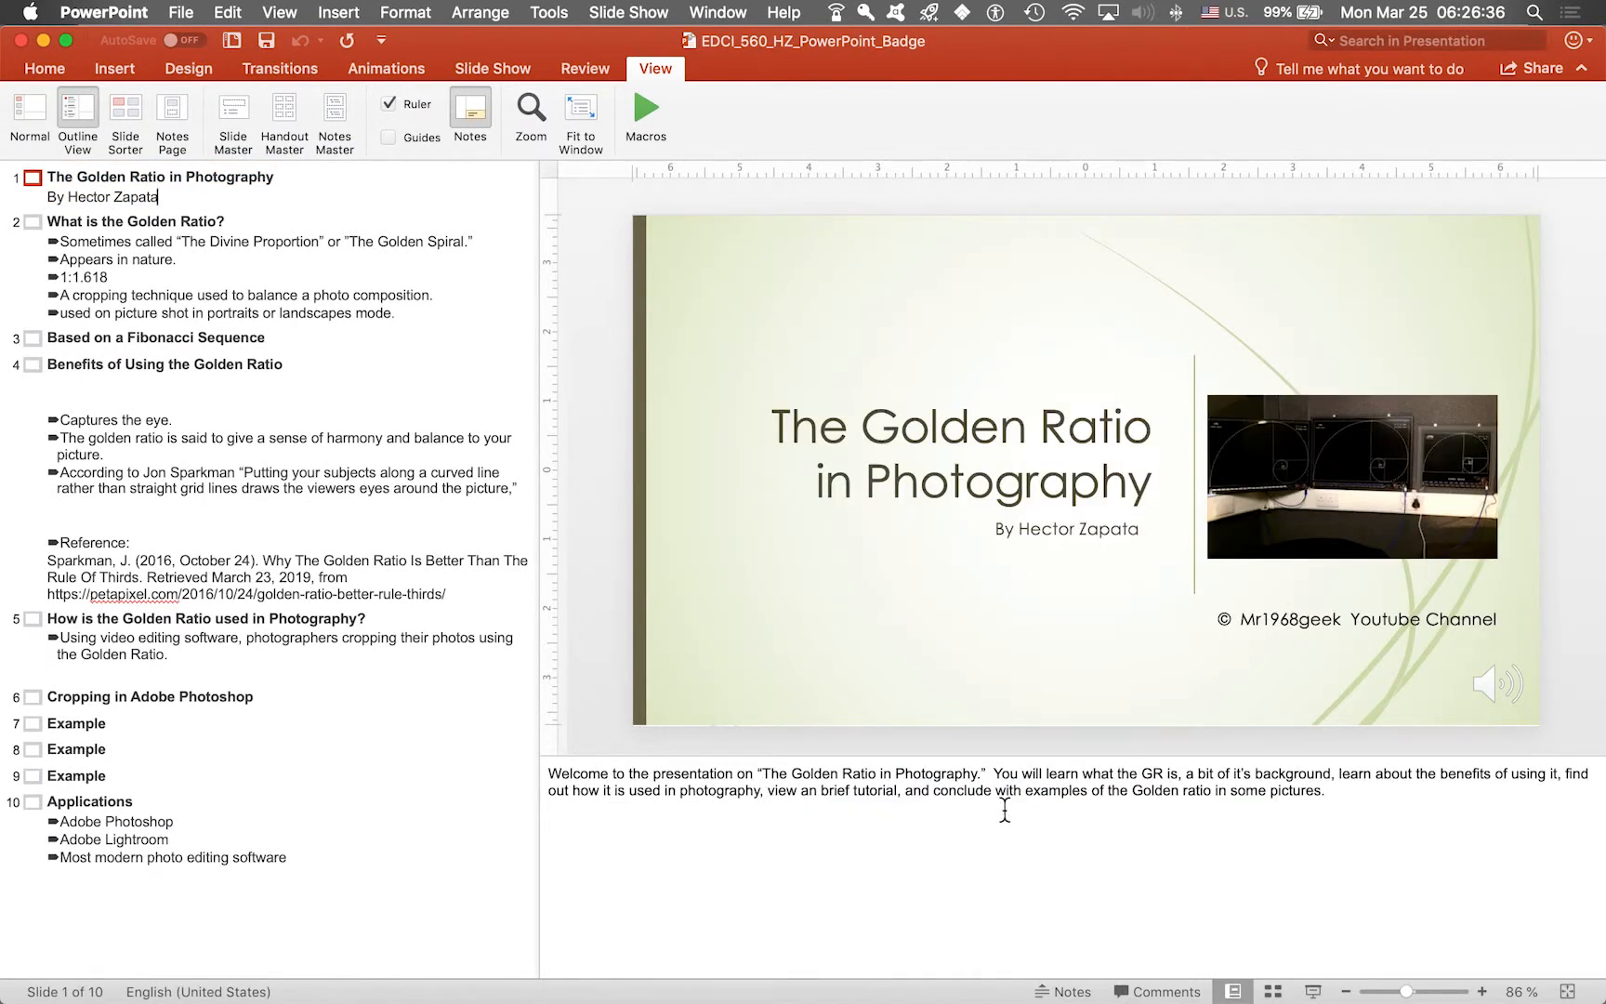
mouse_move(228, 262)
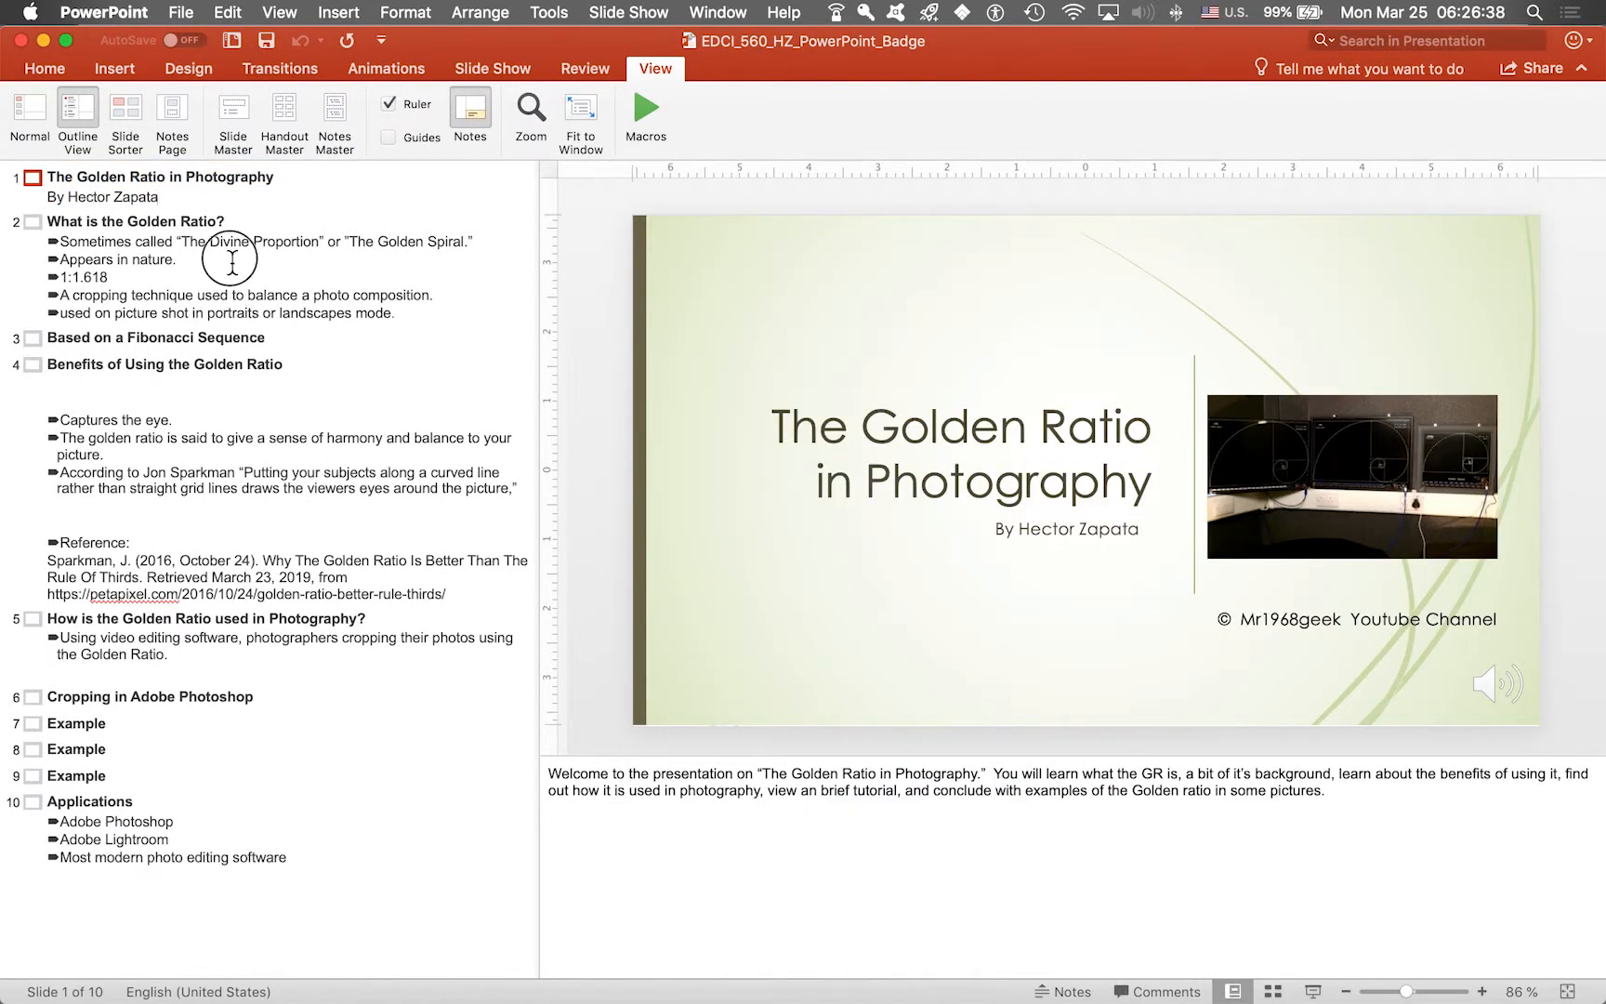
Review slides 2, 3 and later entries in the outline through slide 6, Cropping in Adobe Photoshop
left_click(133, 221)
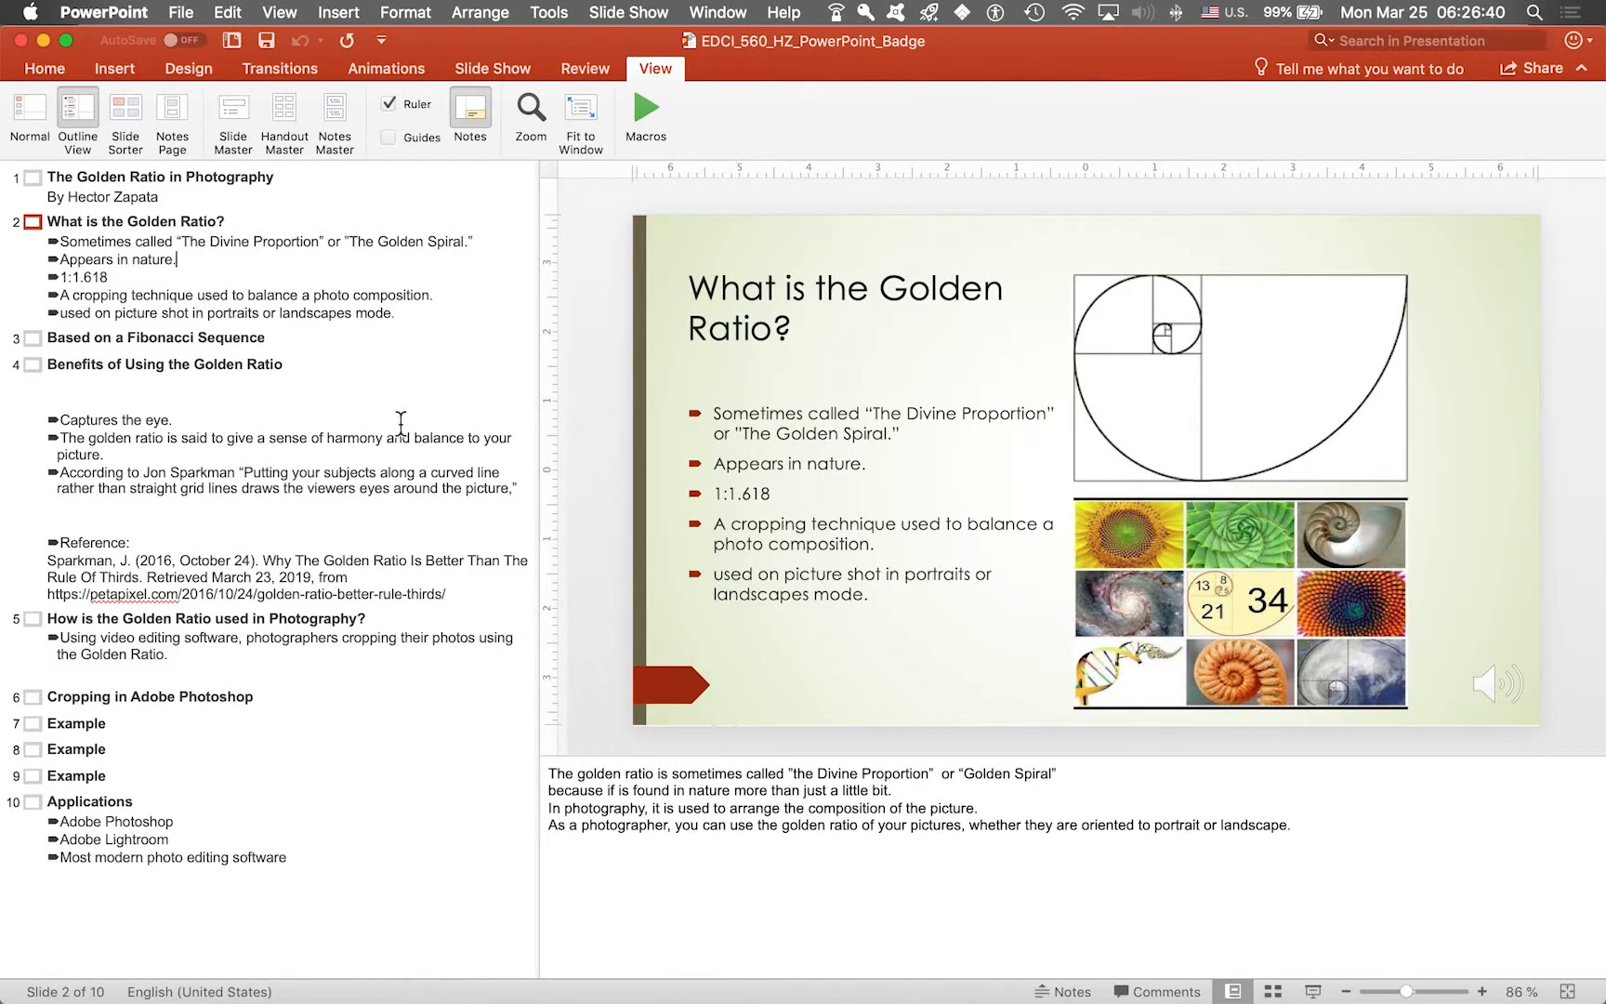
left_click(153, 336)
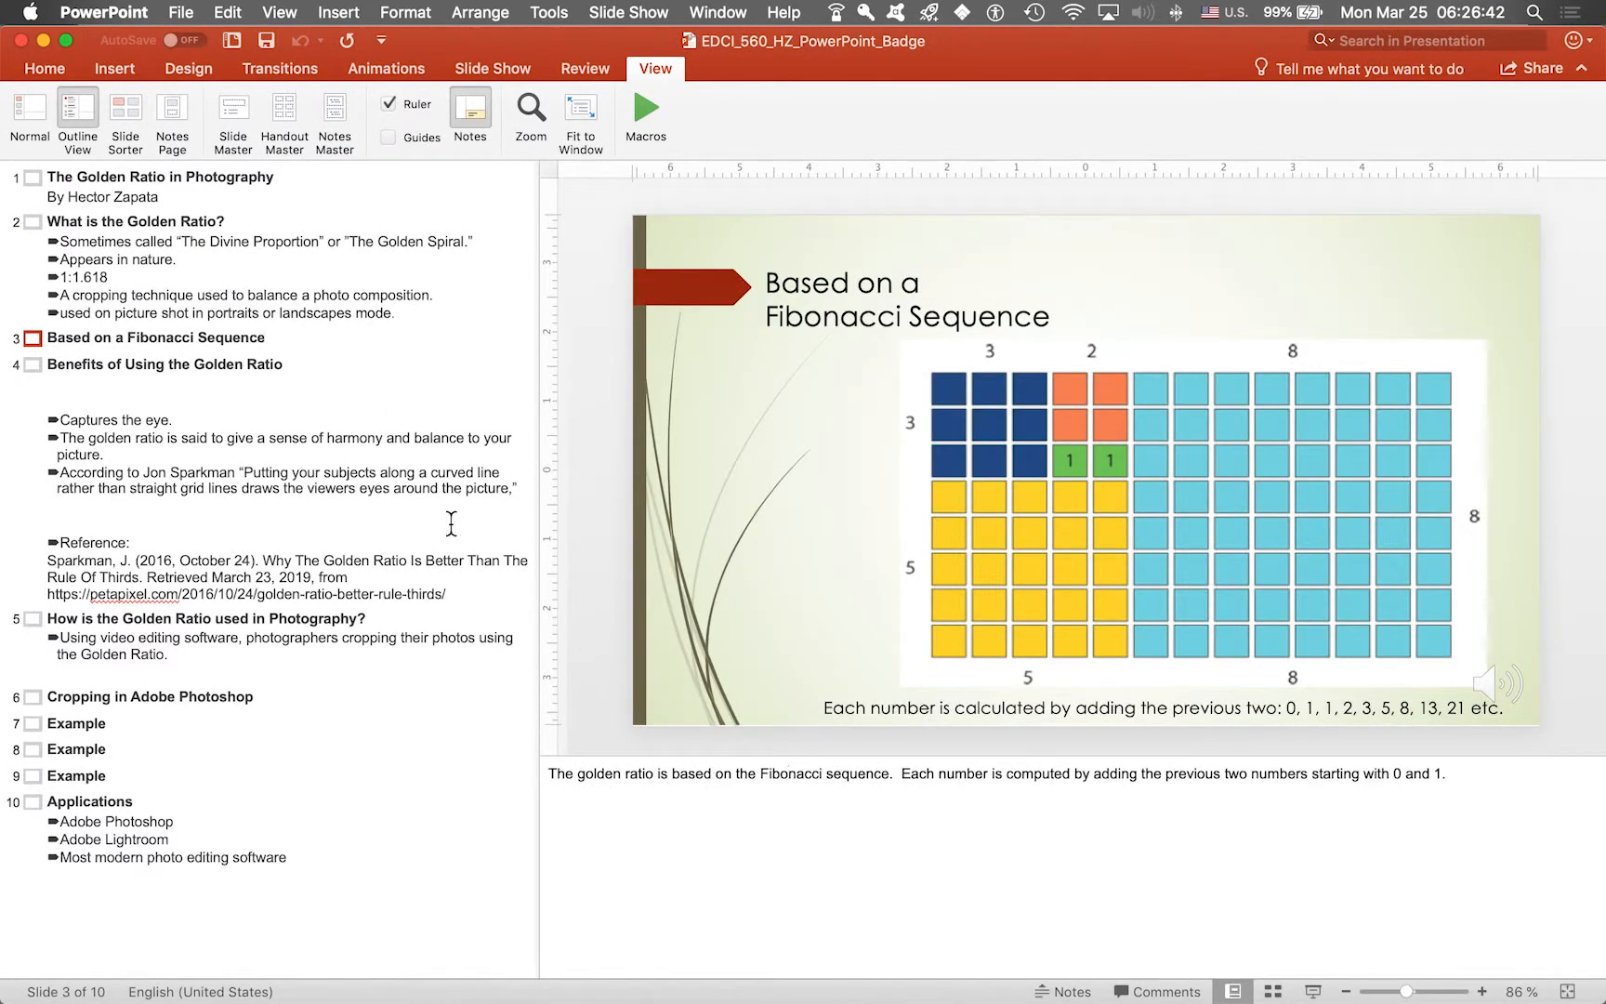
left_click(164, 364)
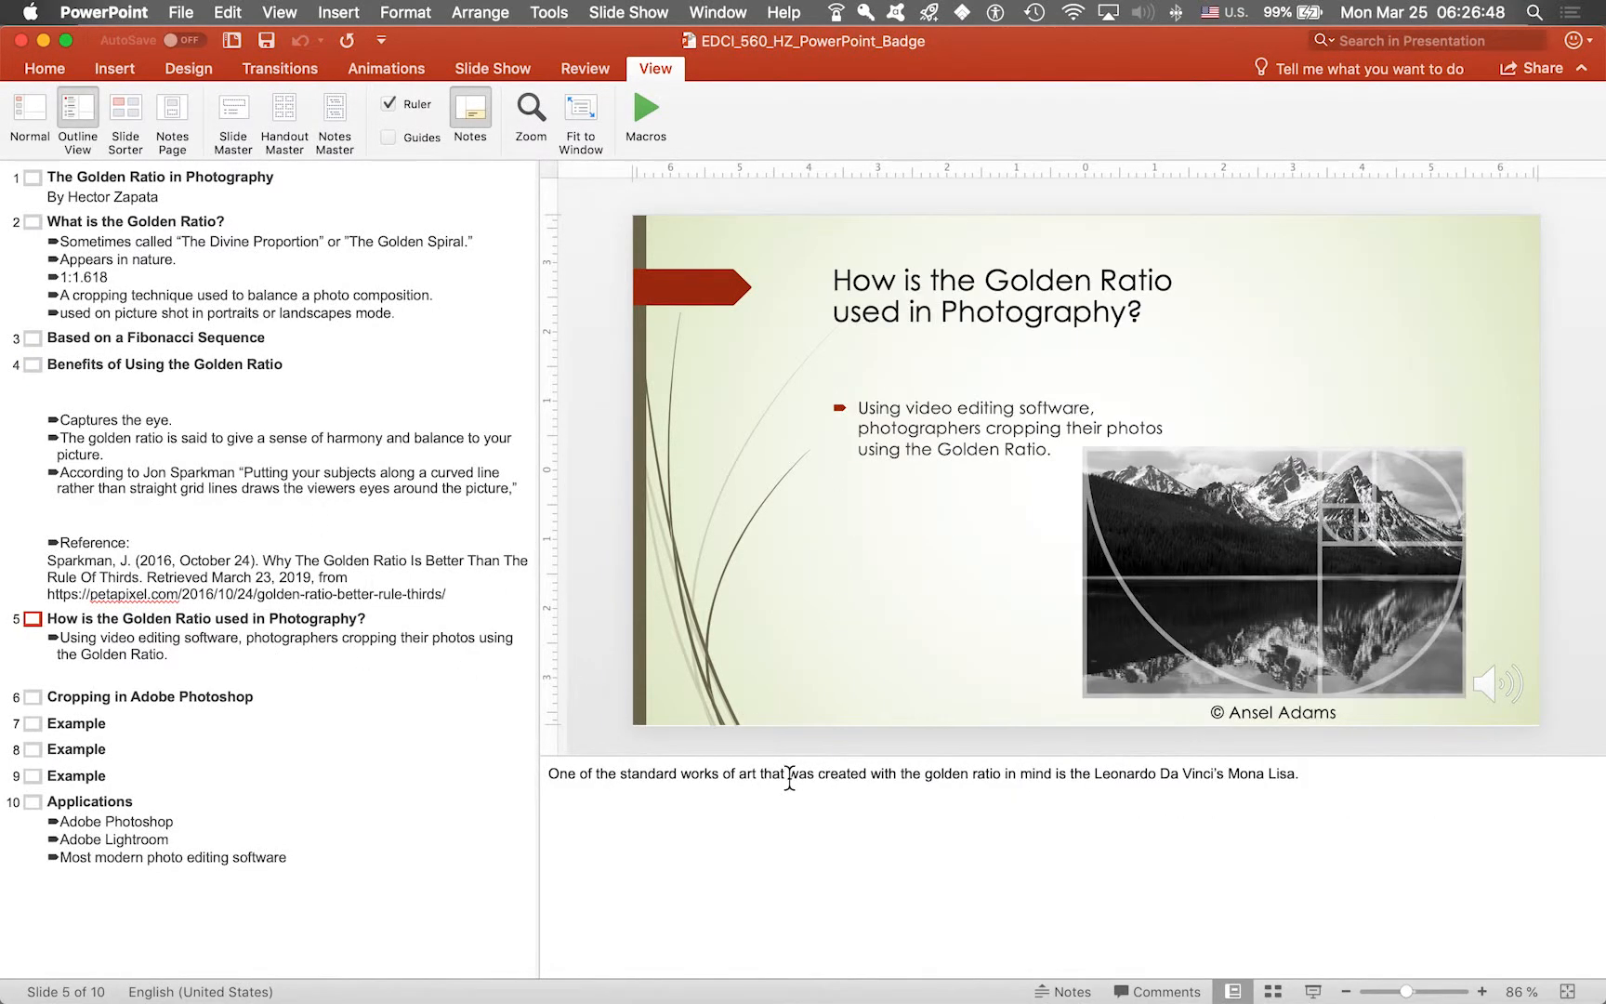
left_click(152, 697)
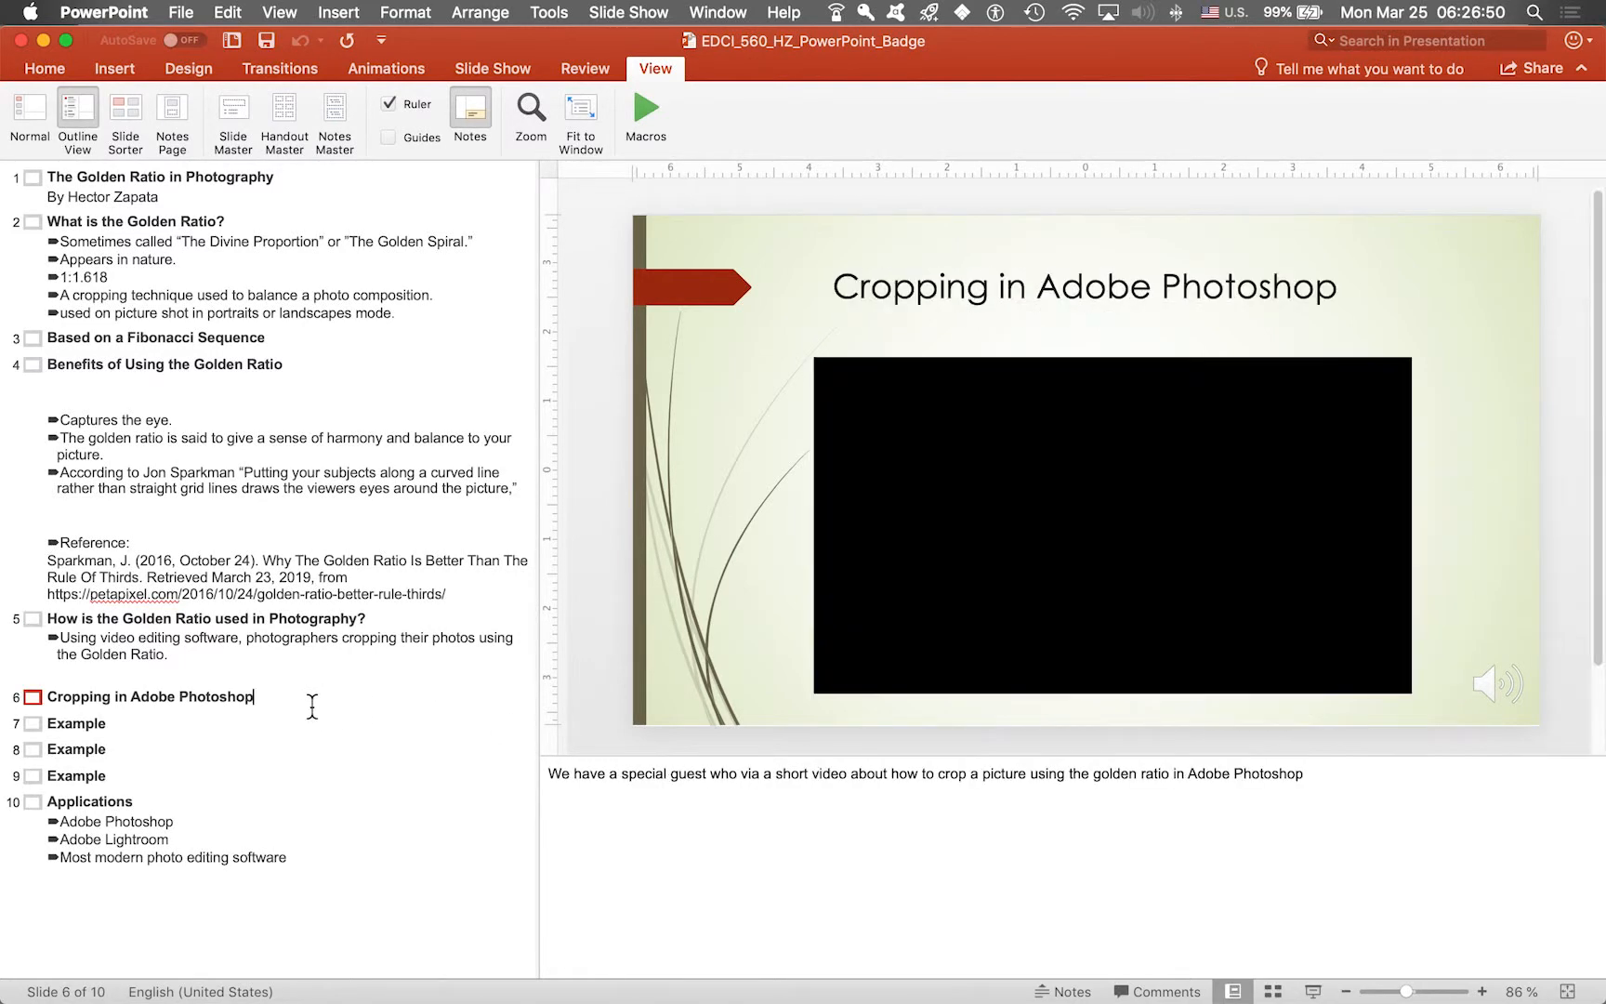
mouse_move(399, 711)
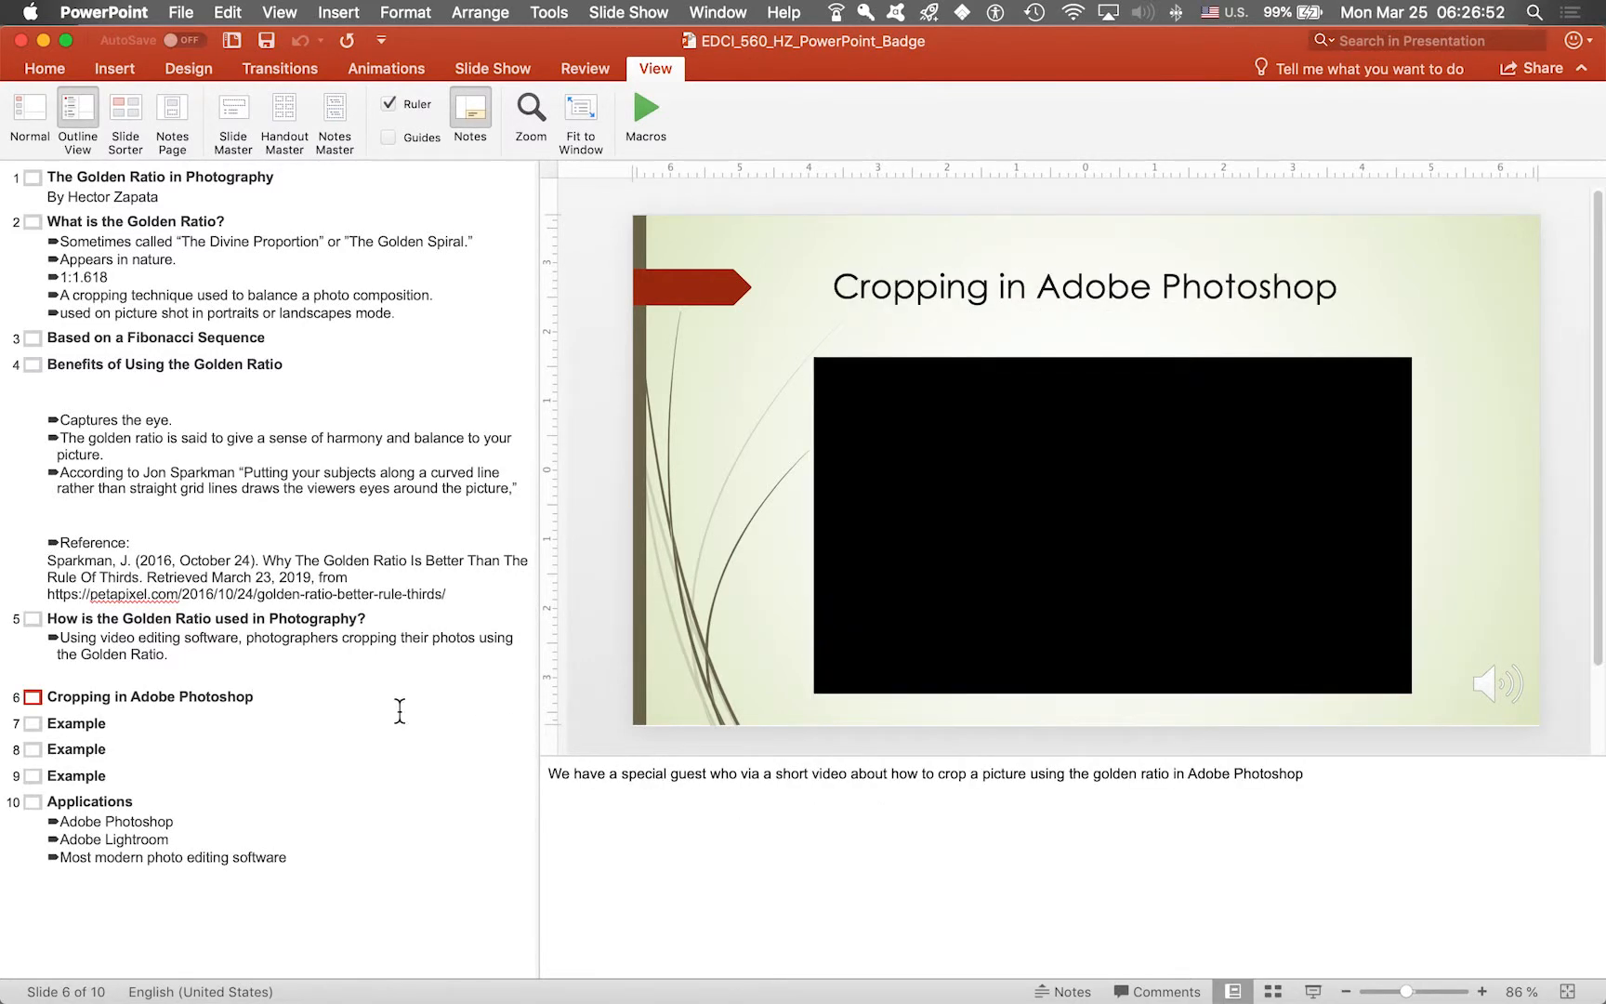
Review the Example slides in the outline and bring up slide 10, Applications, with its notes
left_click(76, 723)
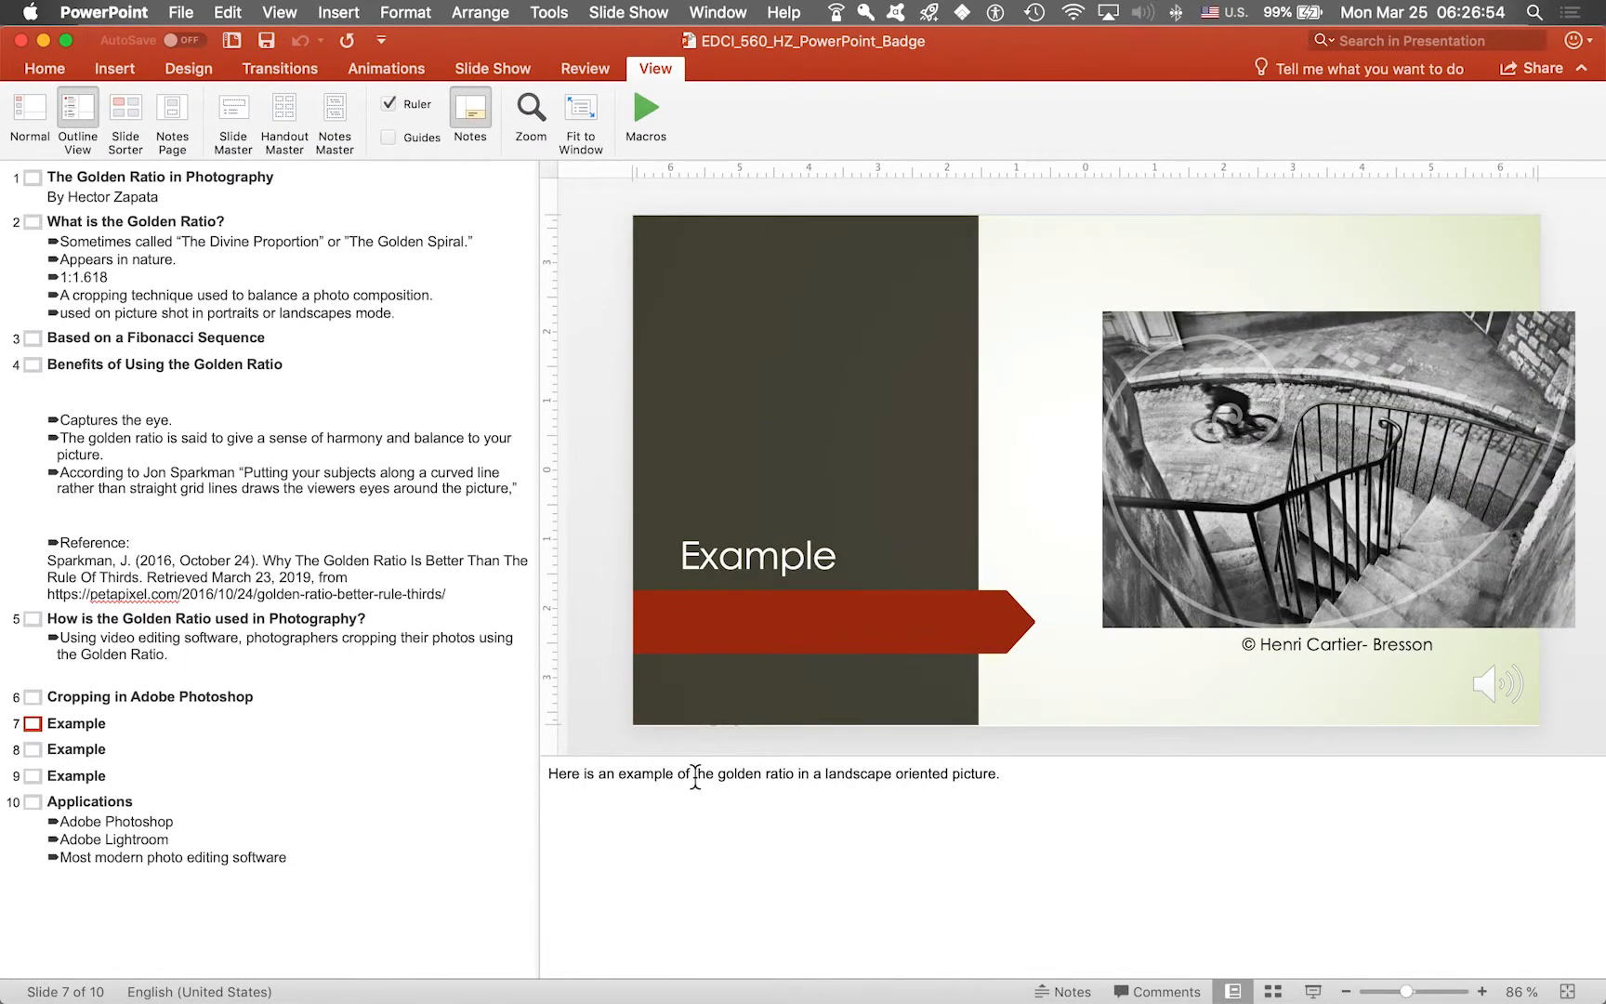
left_click(76, 749)
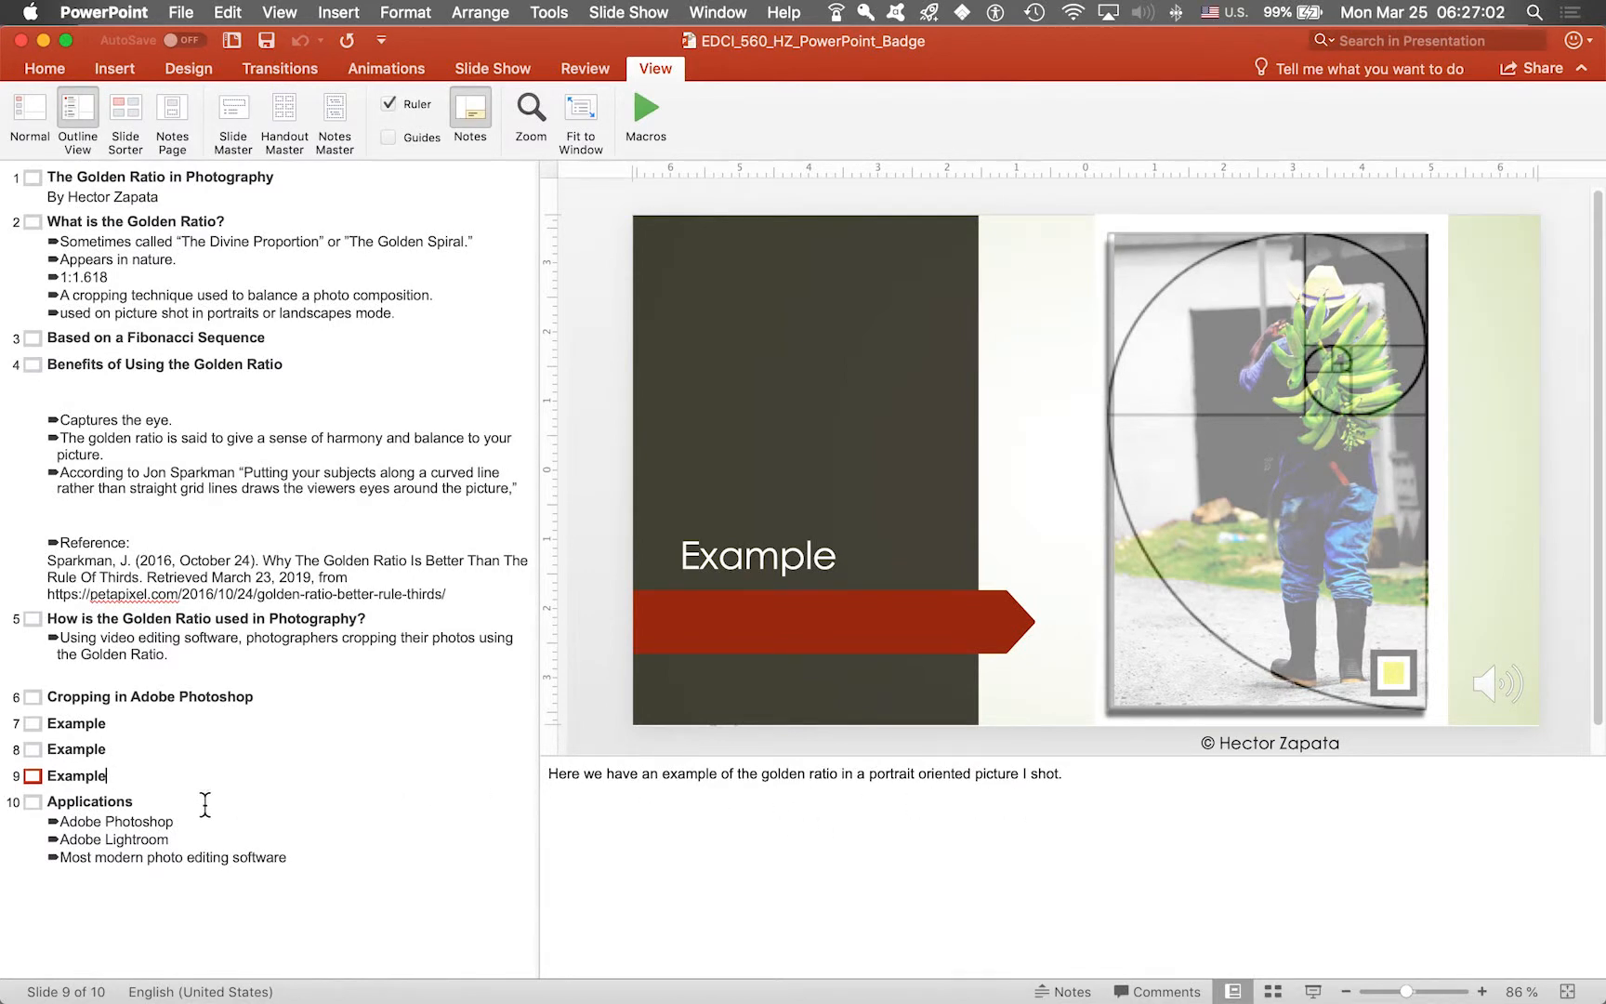
left_click(93, 801)
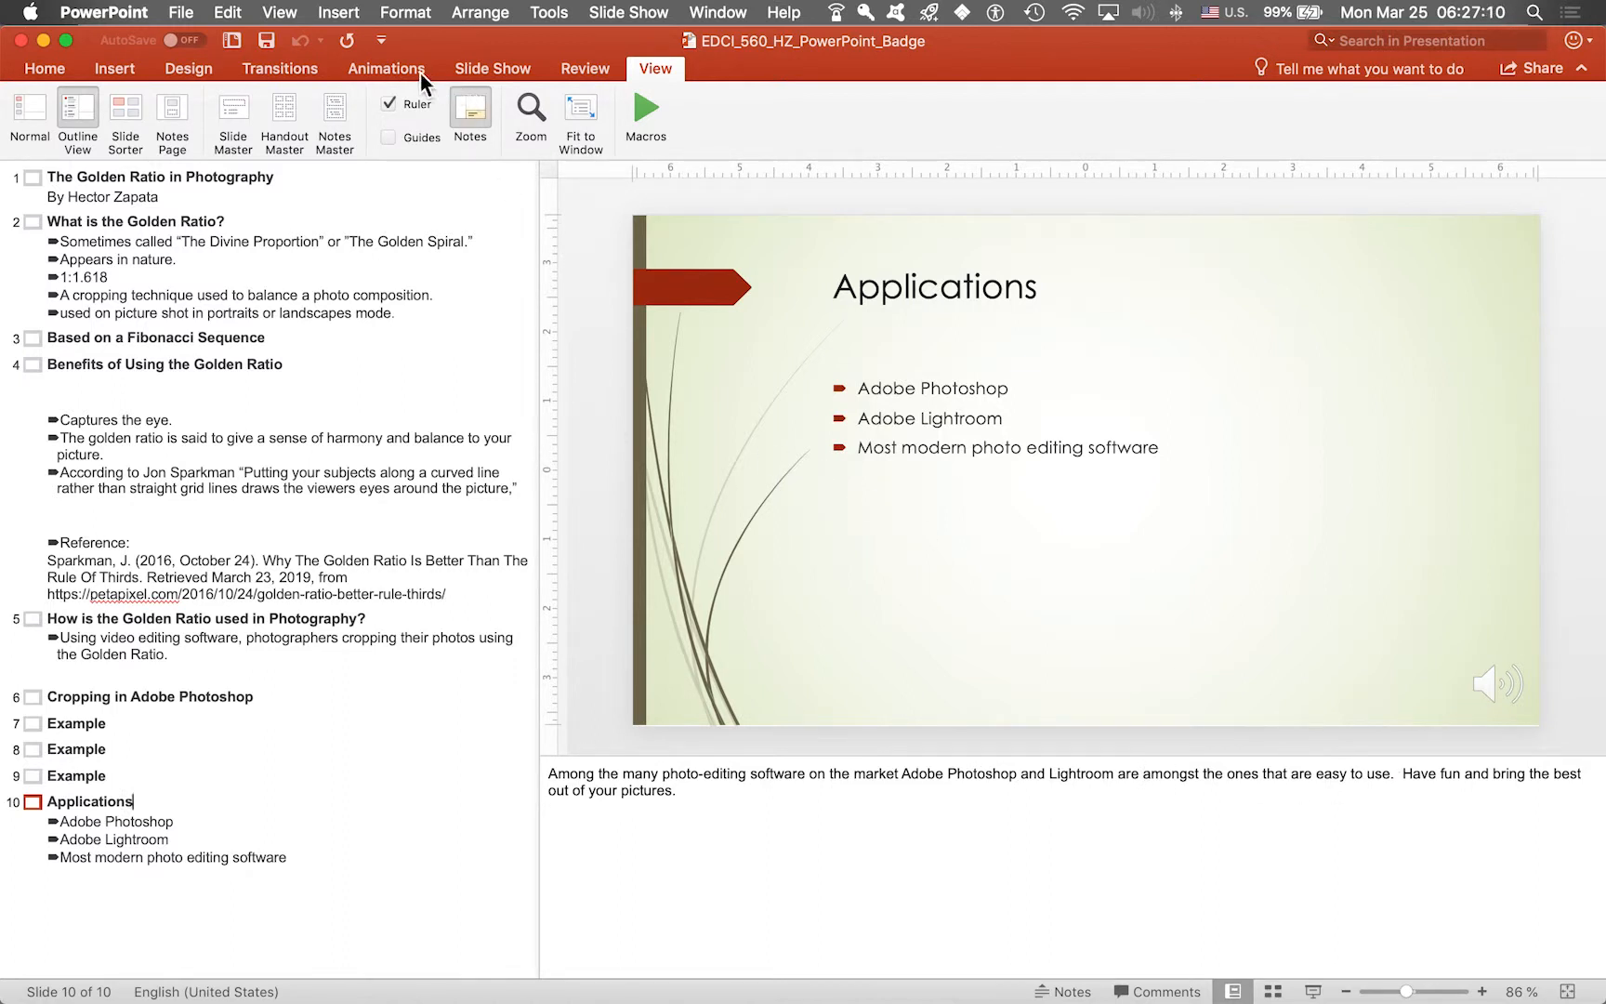
mouse_move(558, 80)
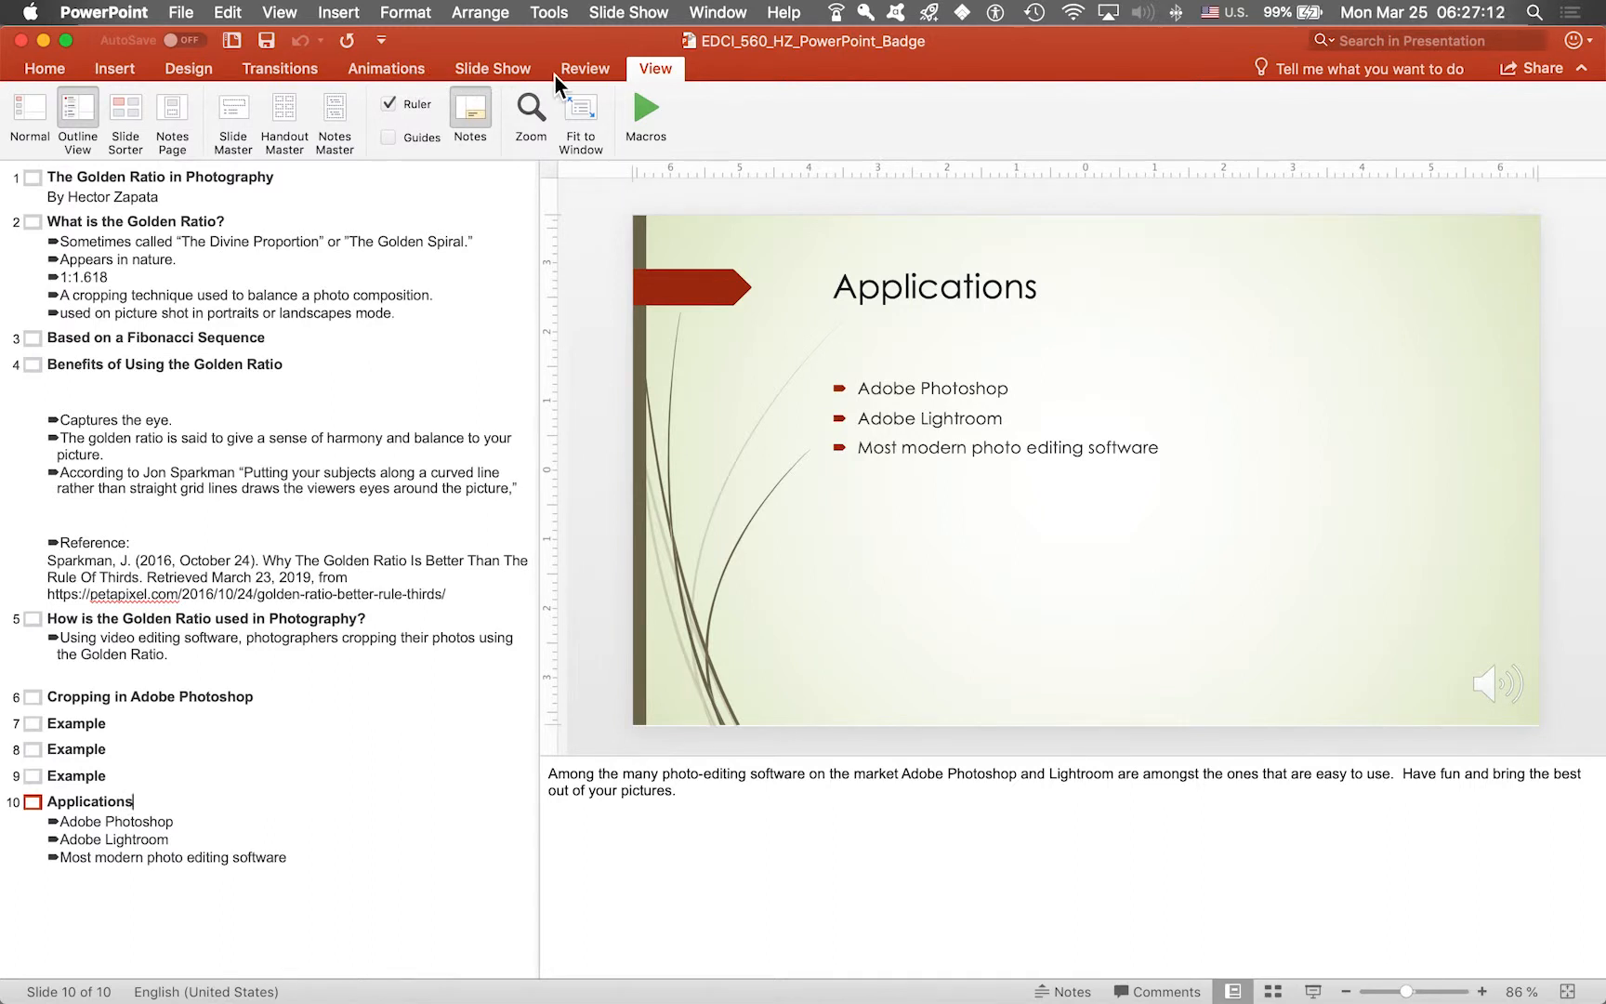
mouse_move(526, 85)
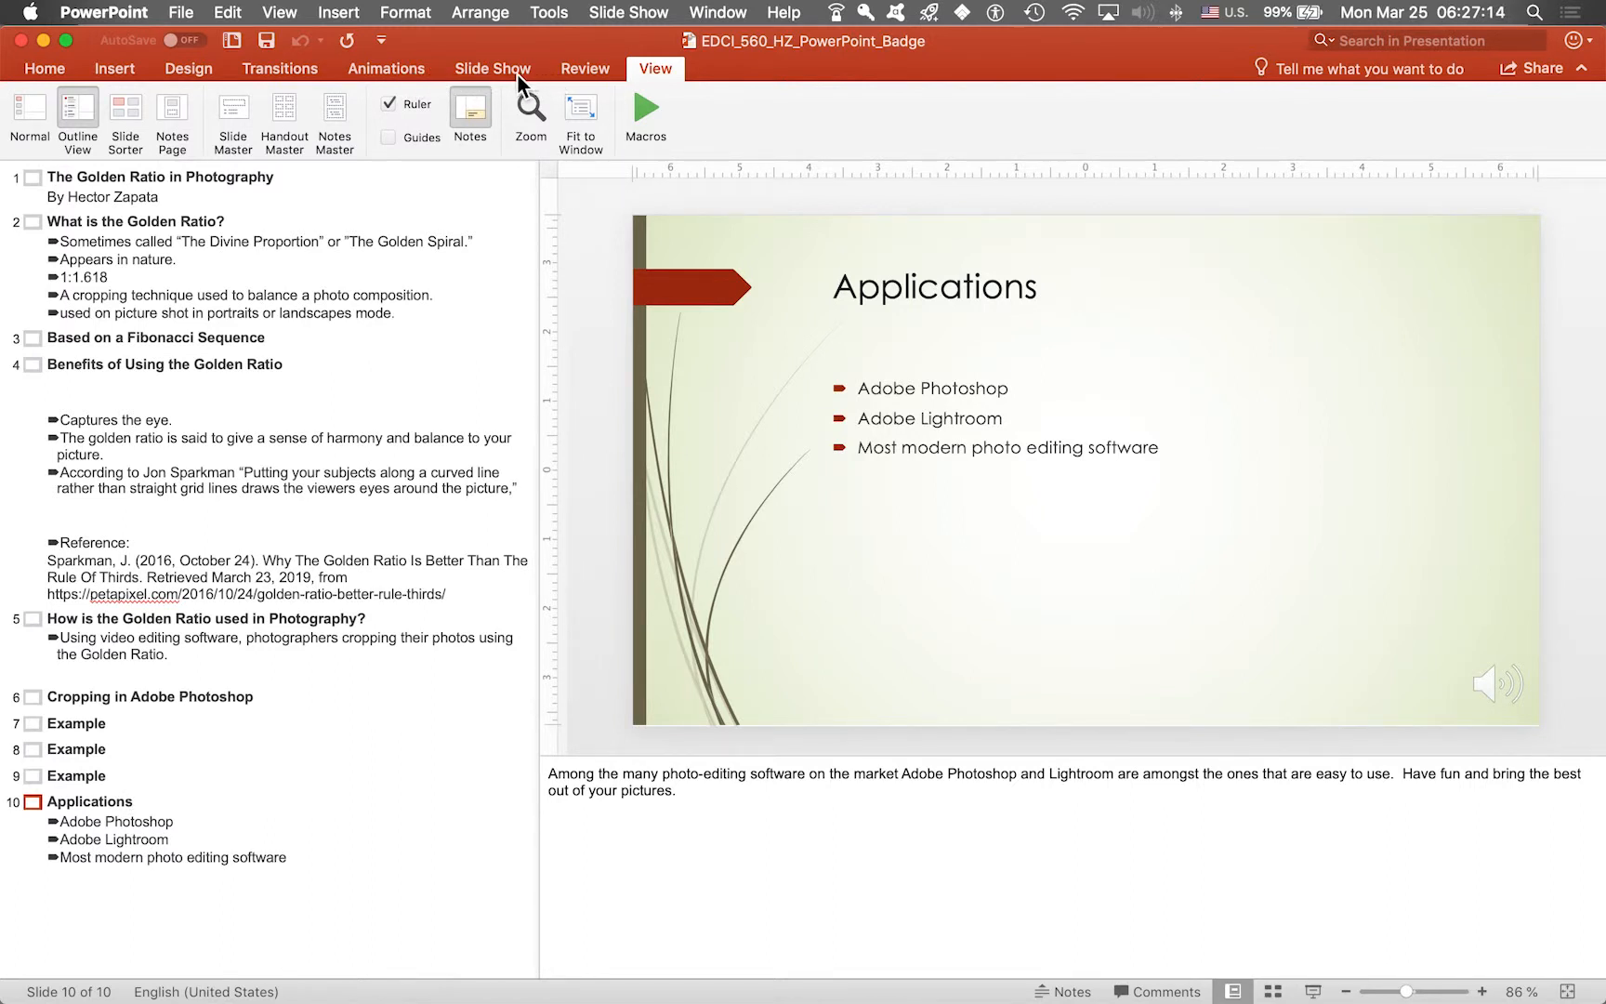
mouse_move(490, 76)
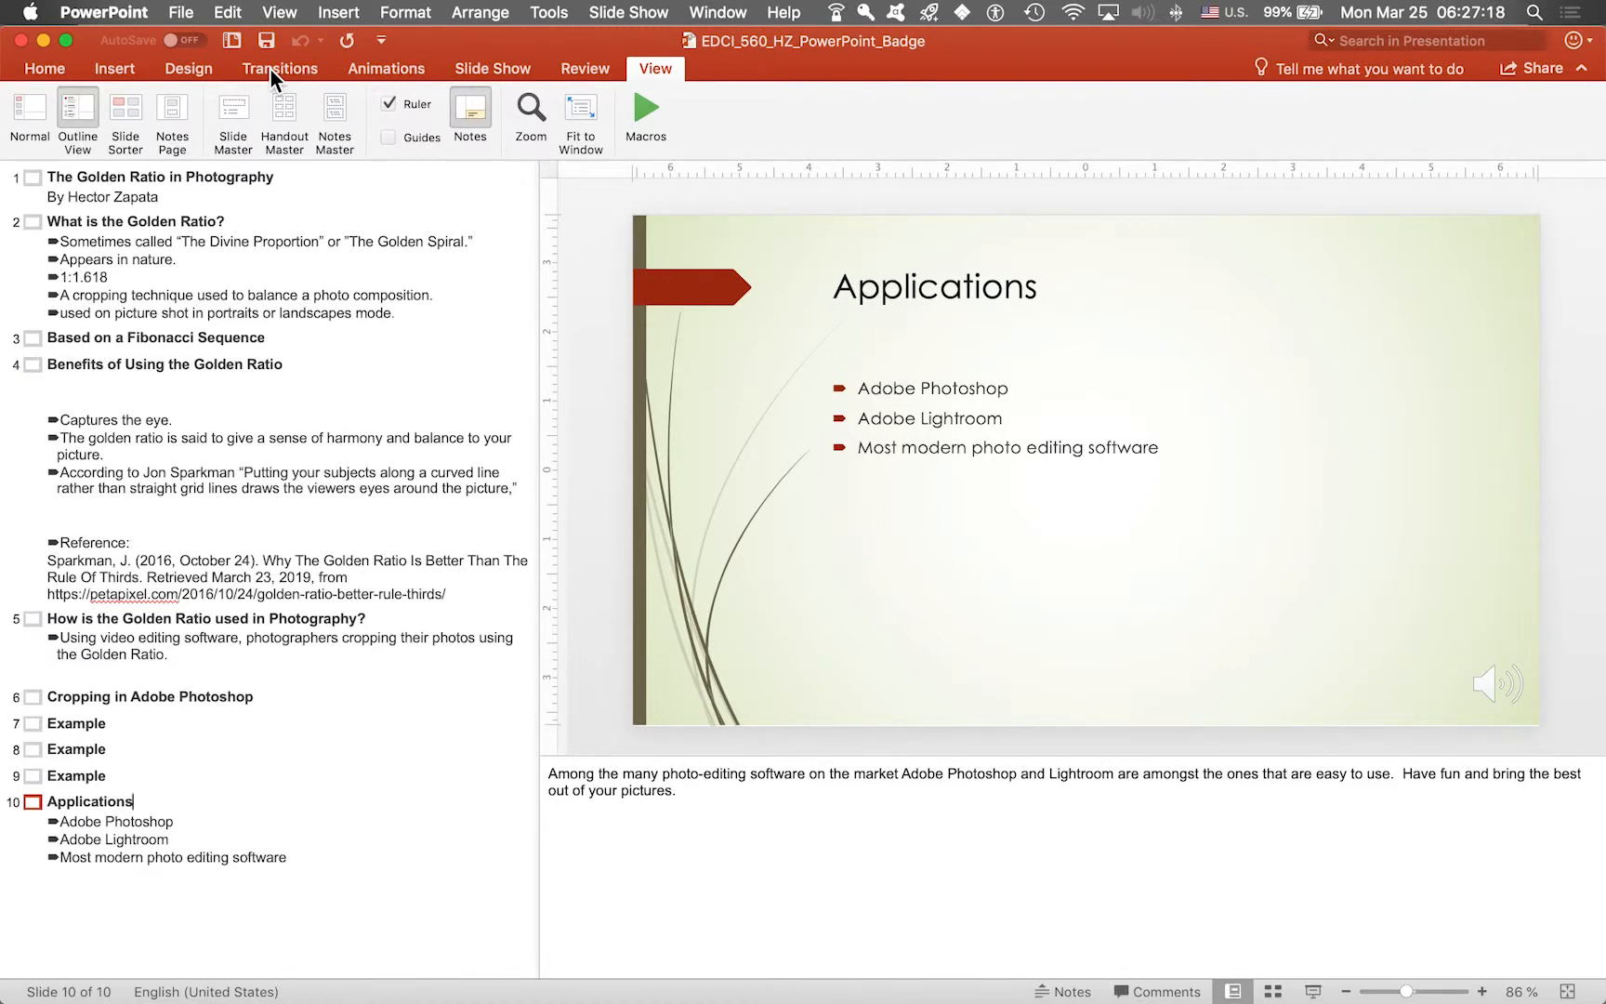
mouse_move(511, 93)
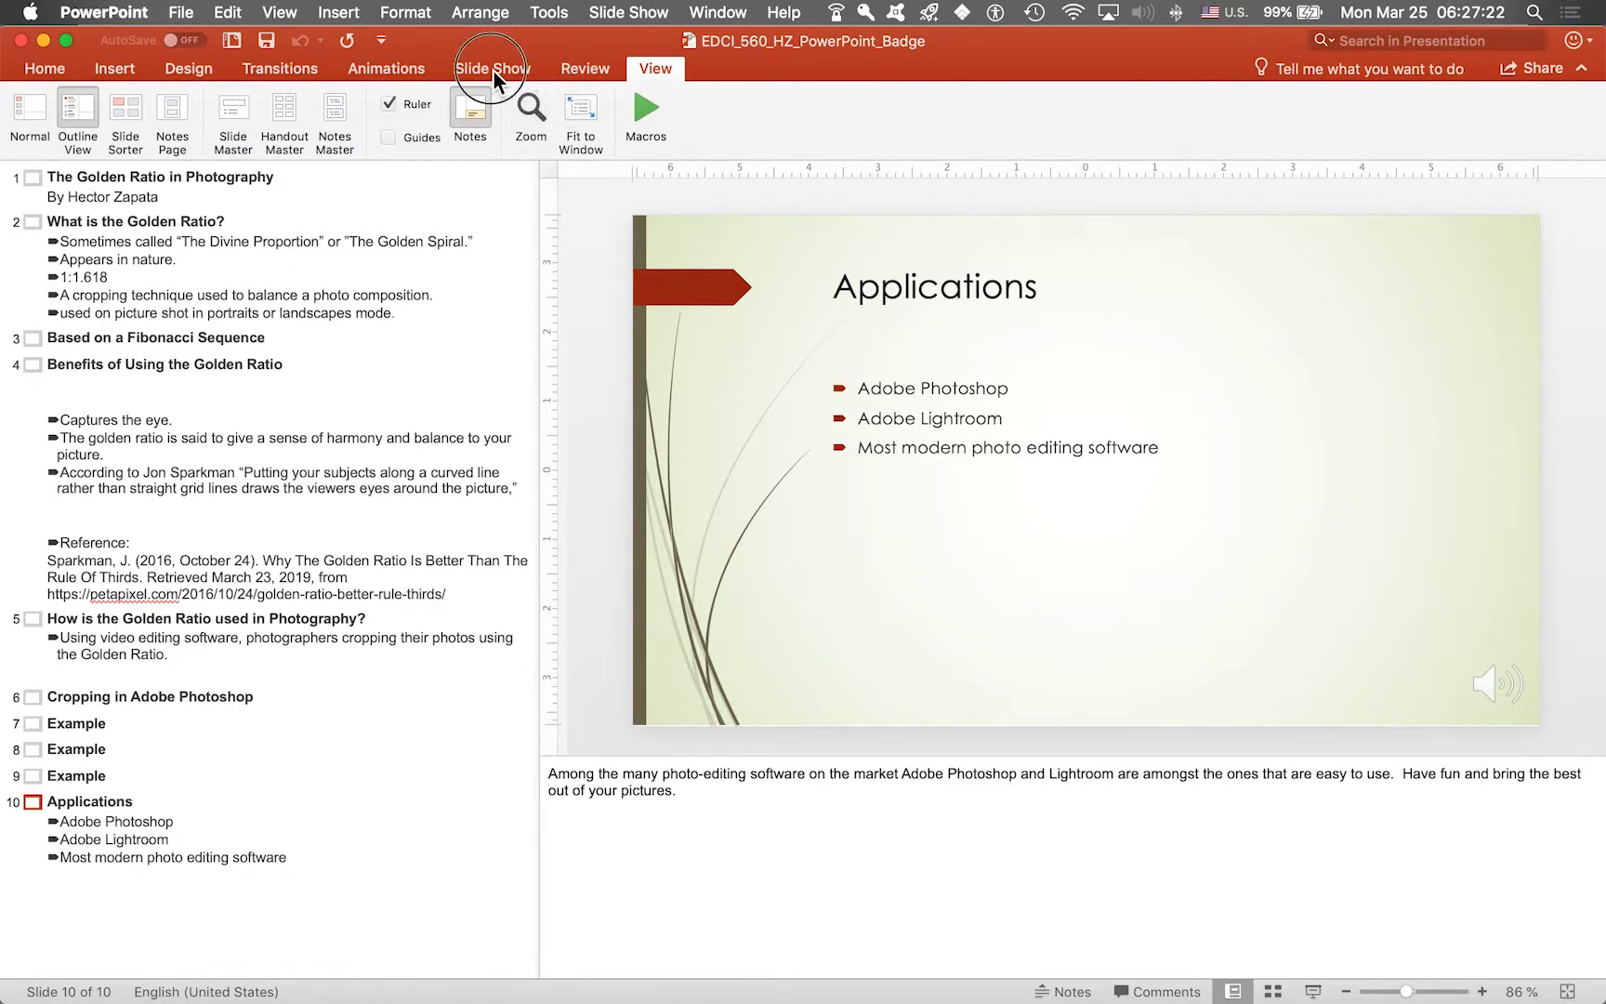
Start the slide show in Presenter View with speaker notes and slide thumbnails
left_click(492, 67)
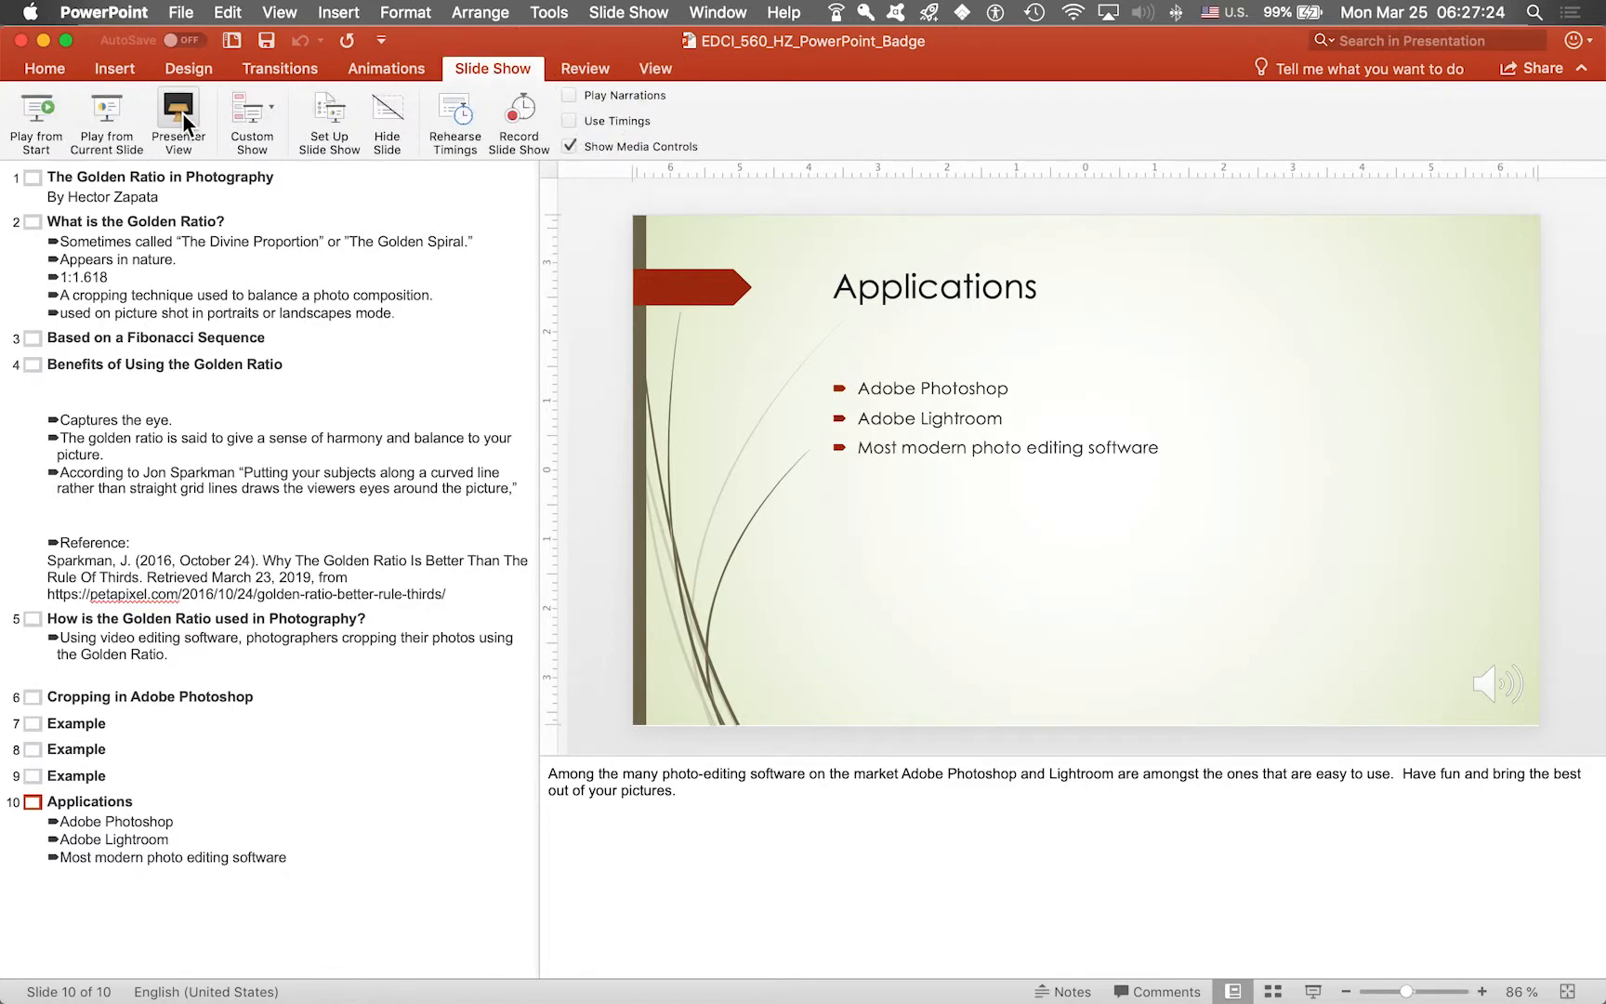
left_click(177, 116)
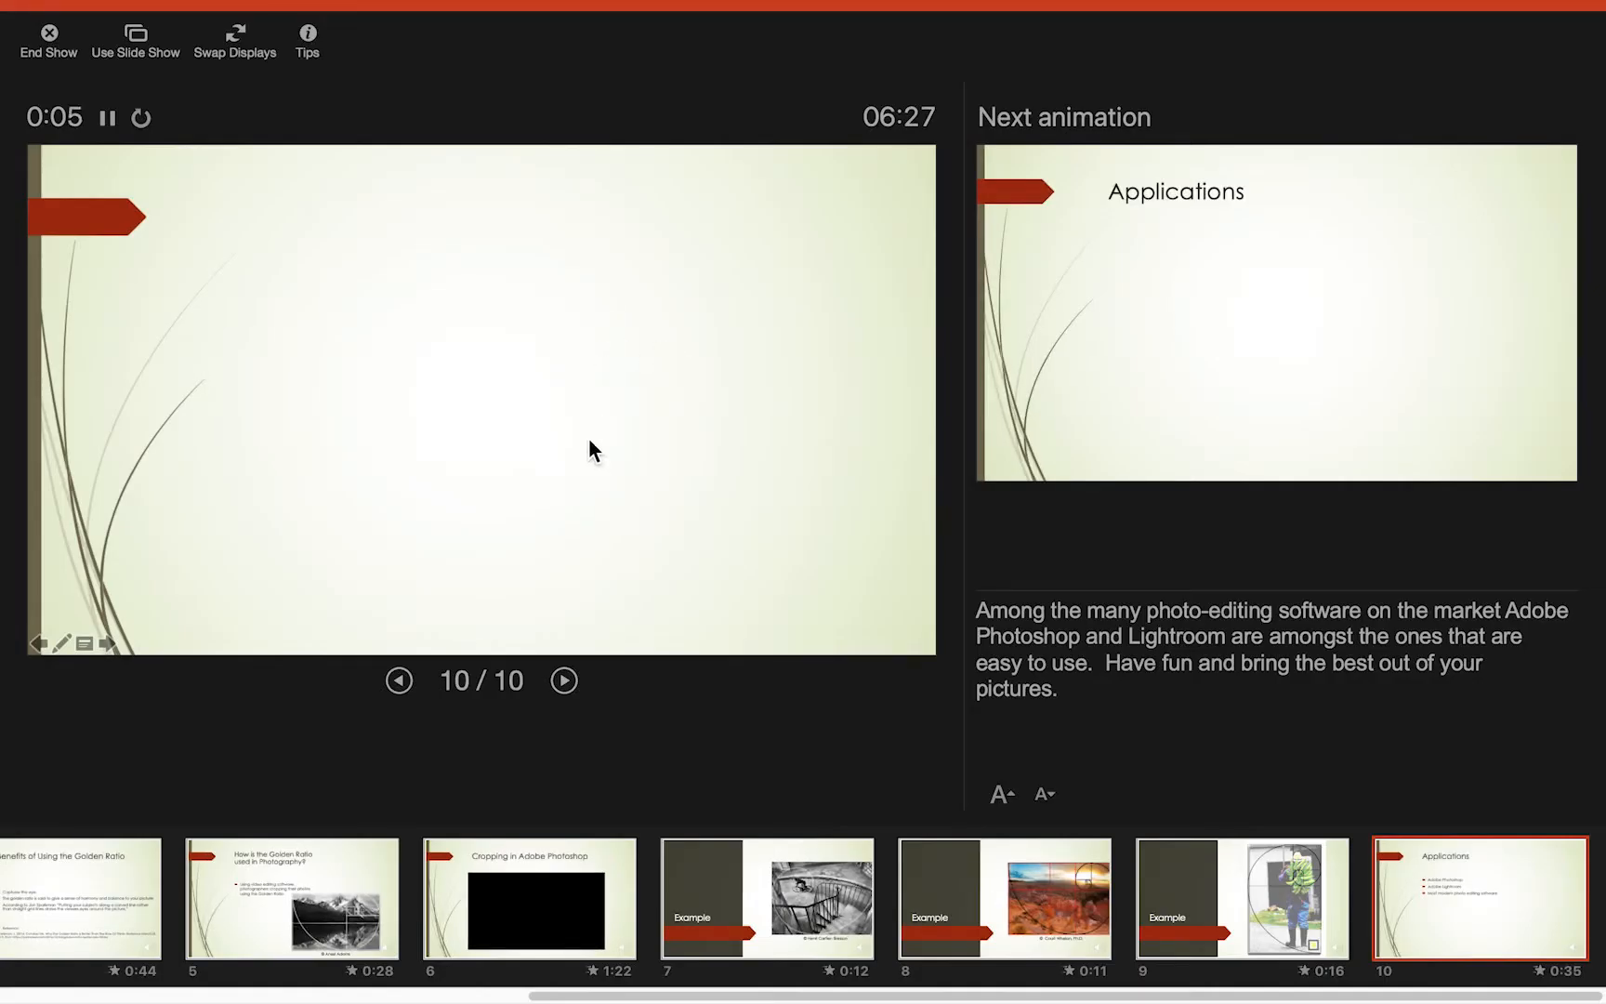
mouse_move(417, 697)
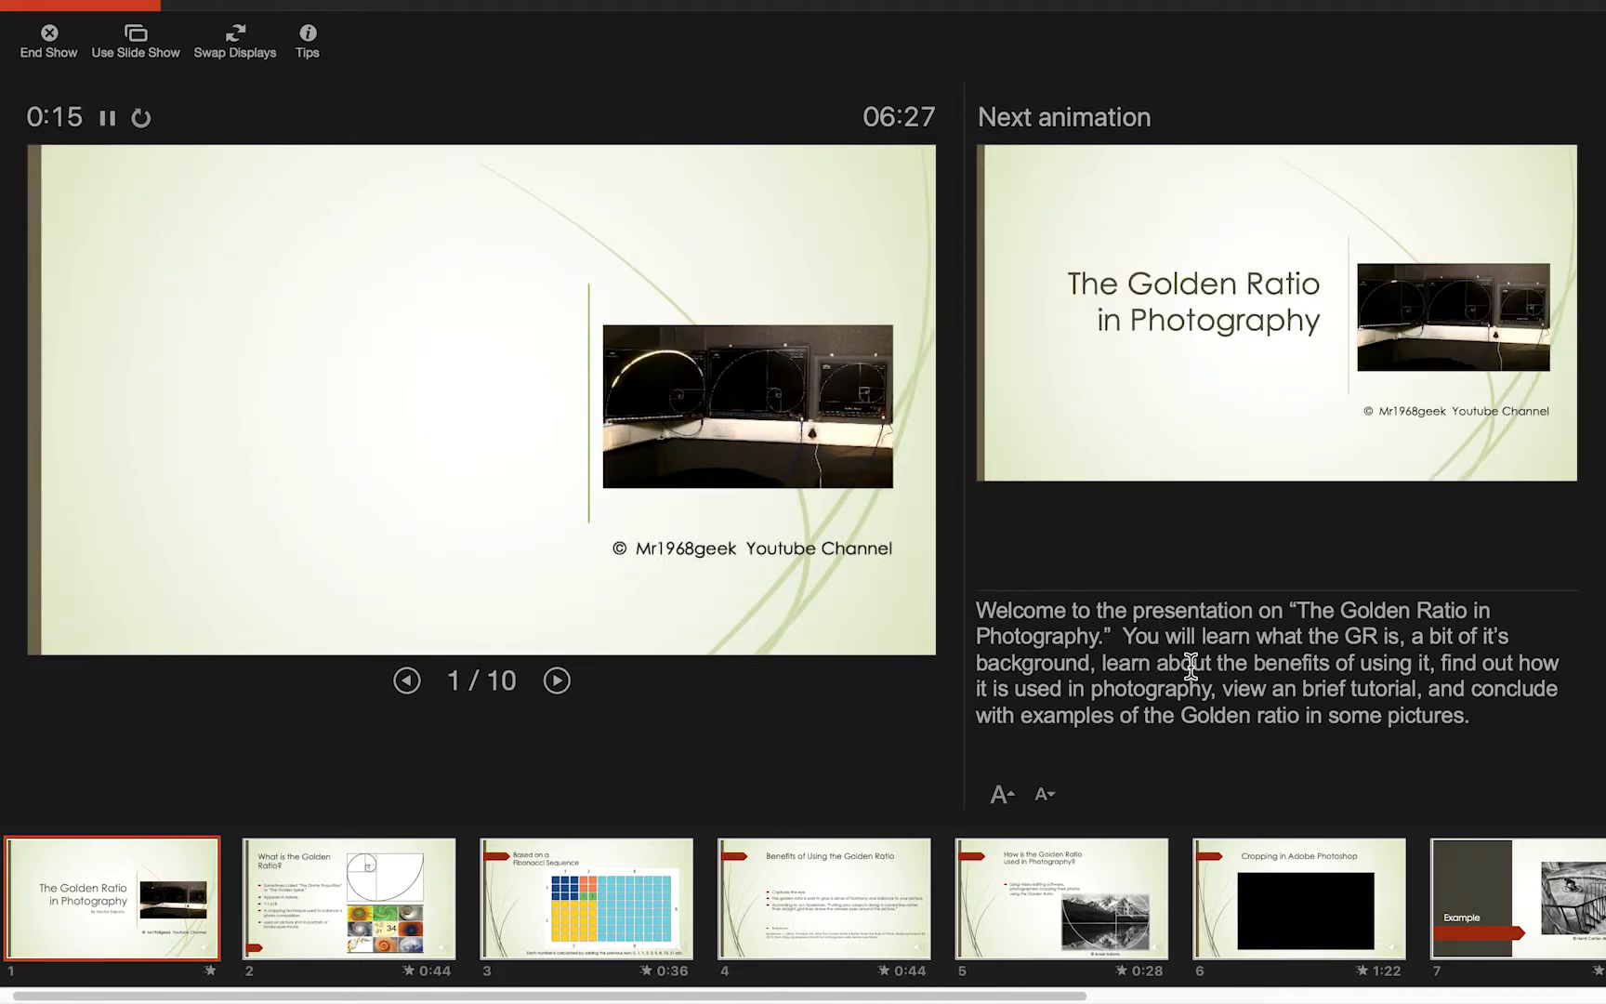
Present the title slide and slide 2, revealing the spiral, 1:1.618 bullet and nature pictures
left_click(556, 680)
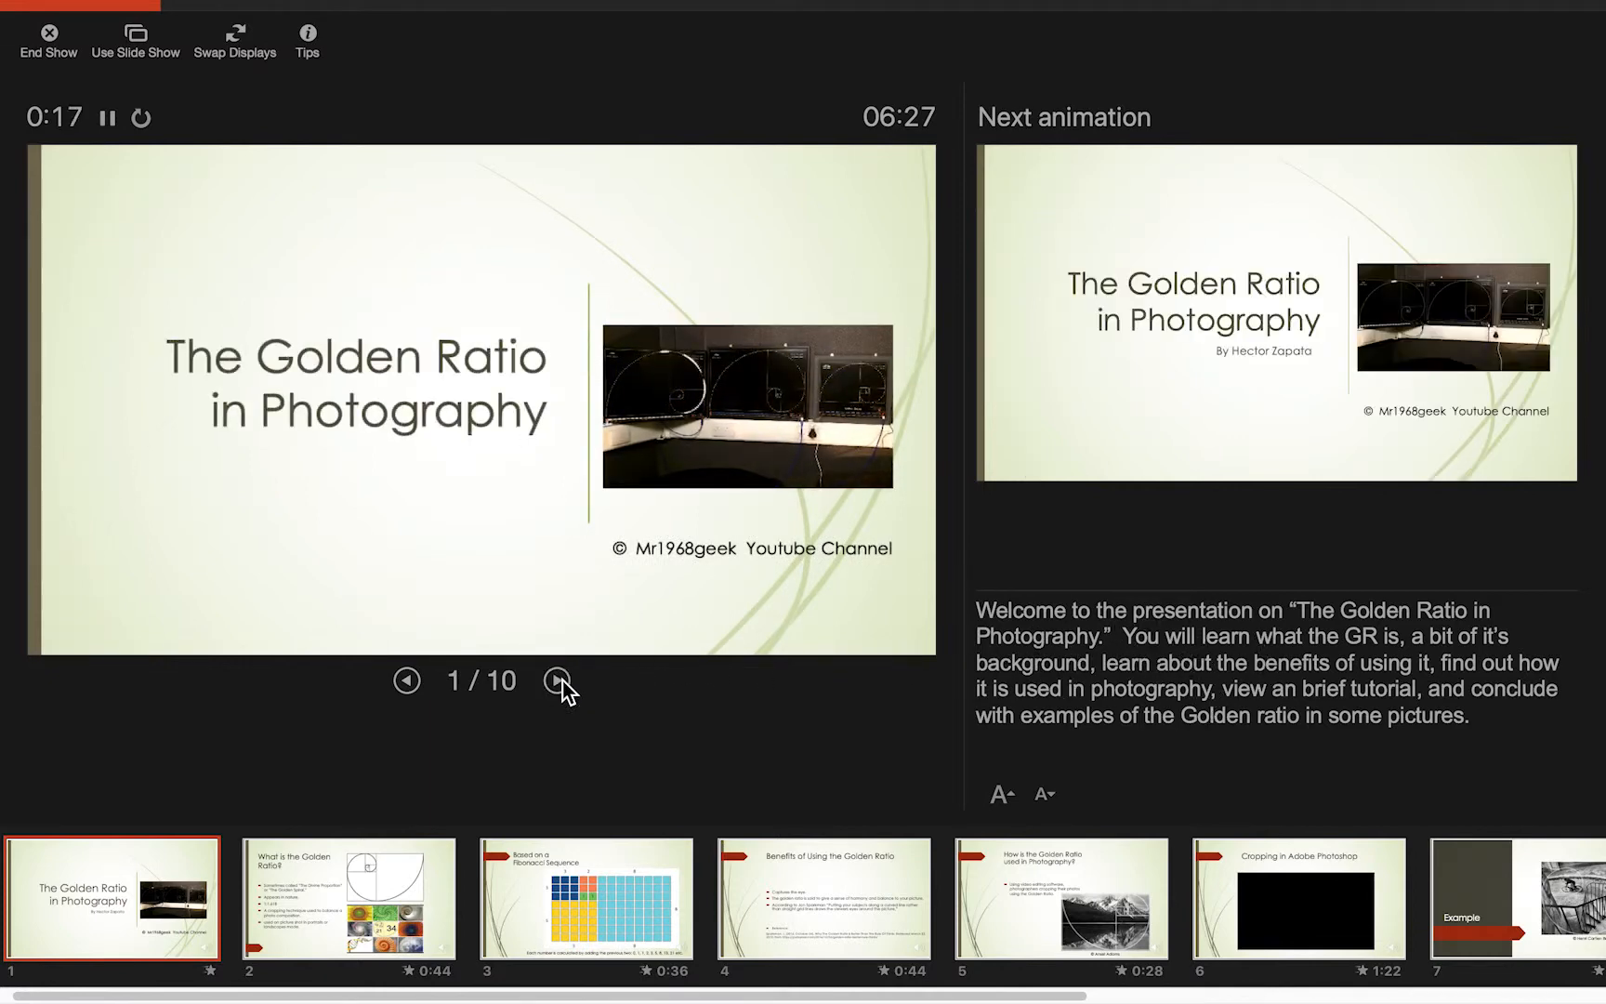
left_click(558, 680)
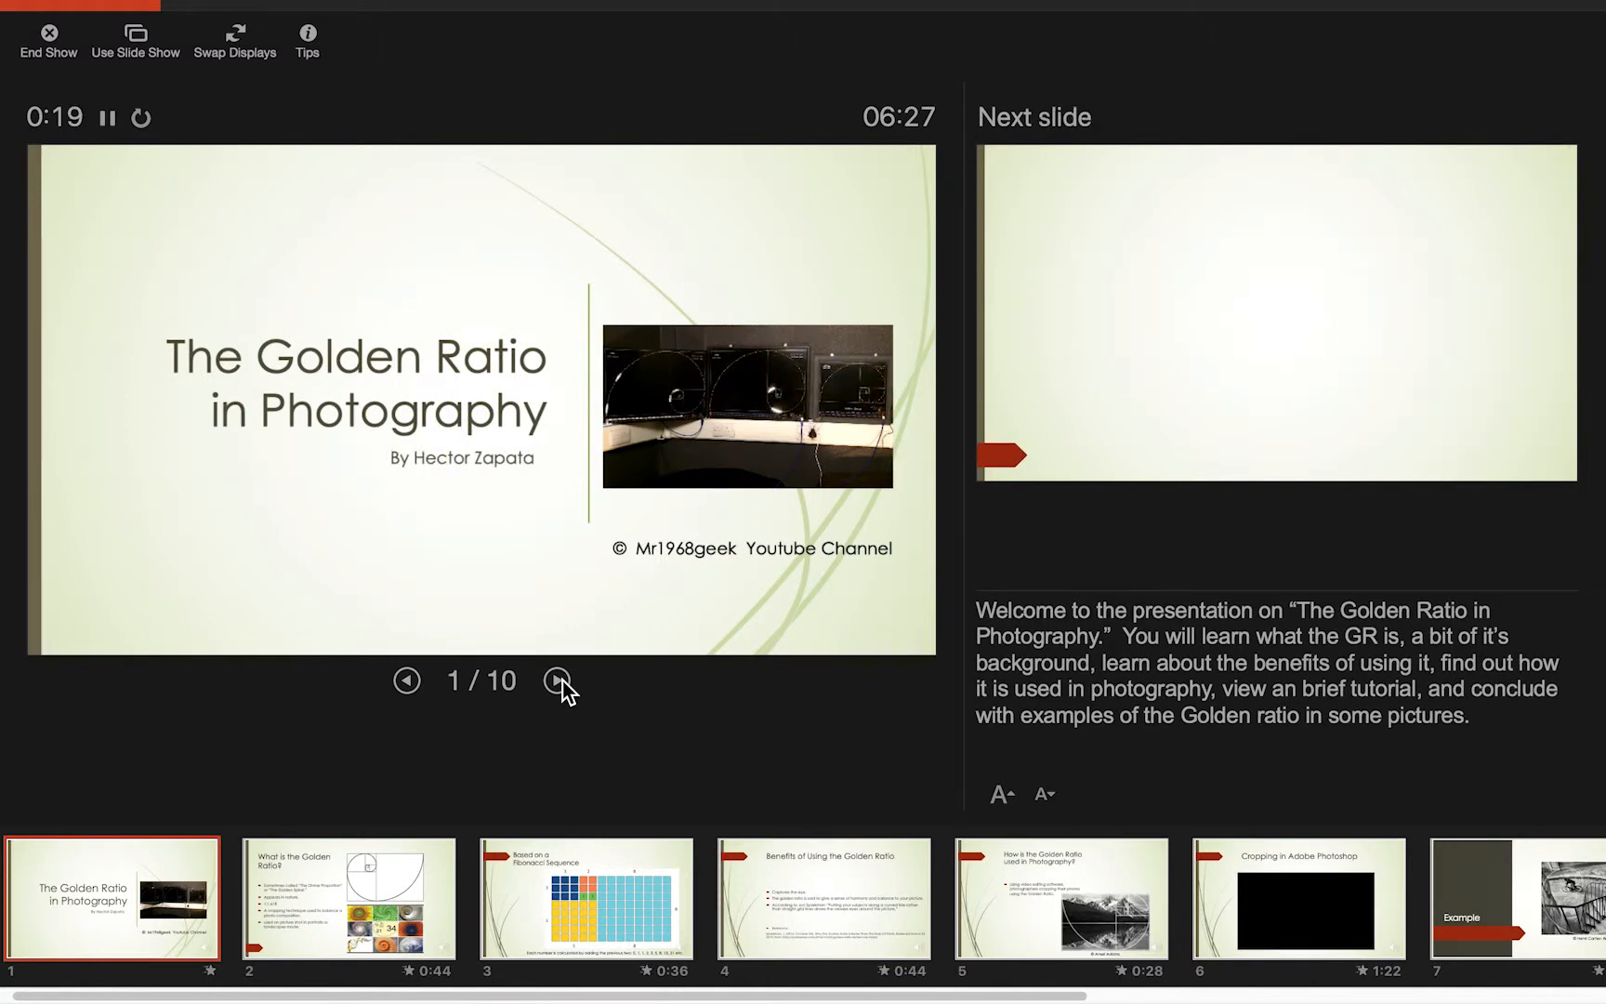
left_click(558, 680)
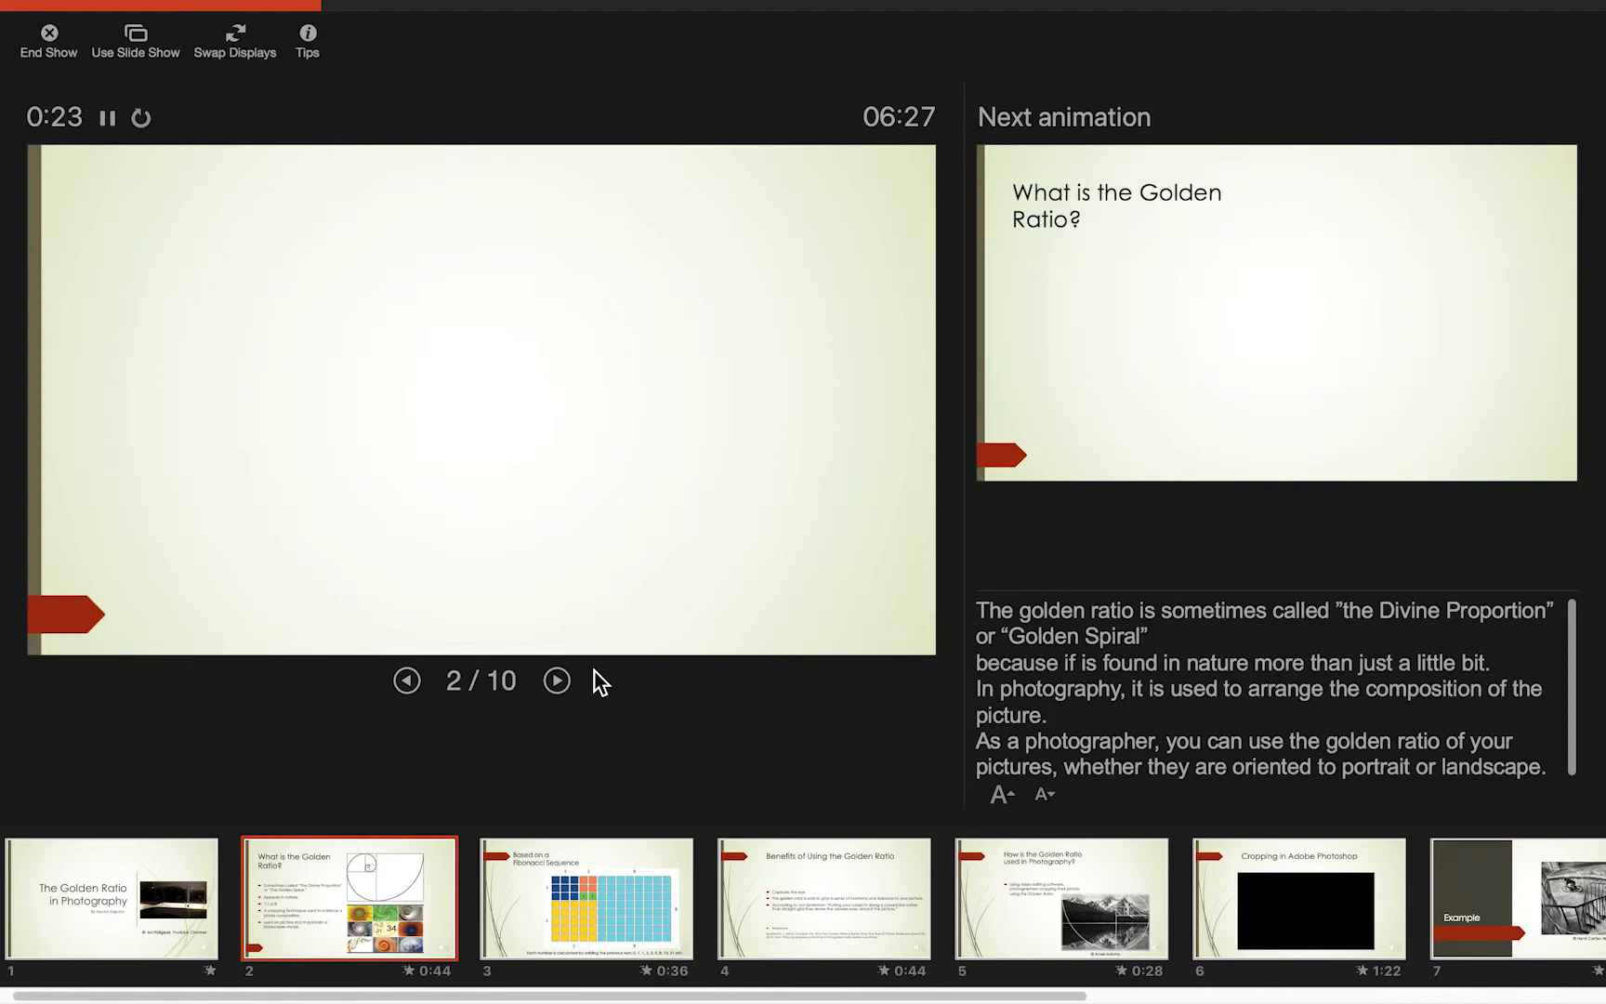
left_click(555, 680)
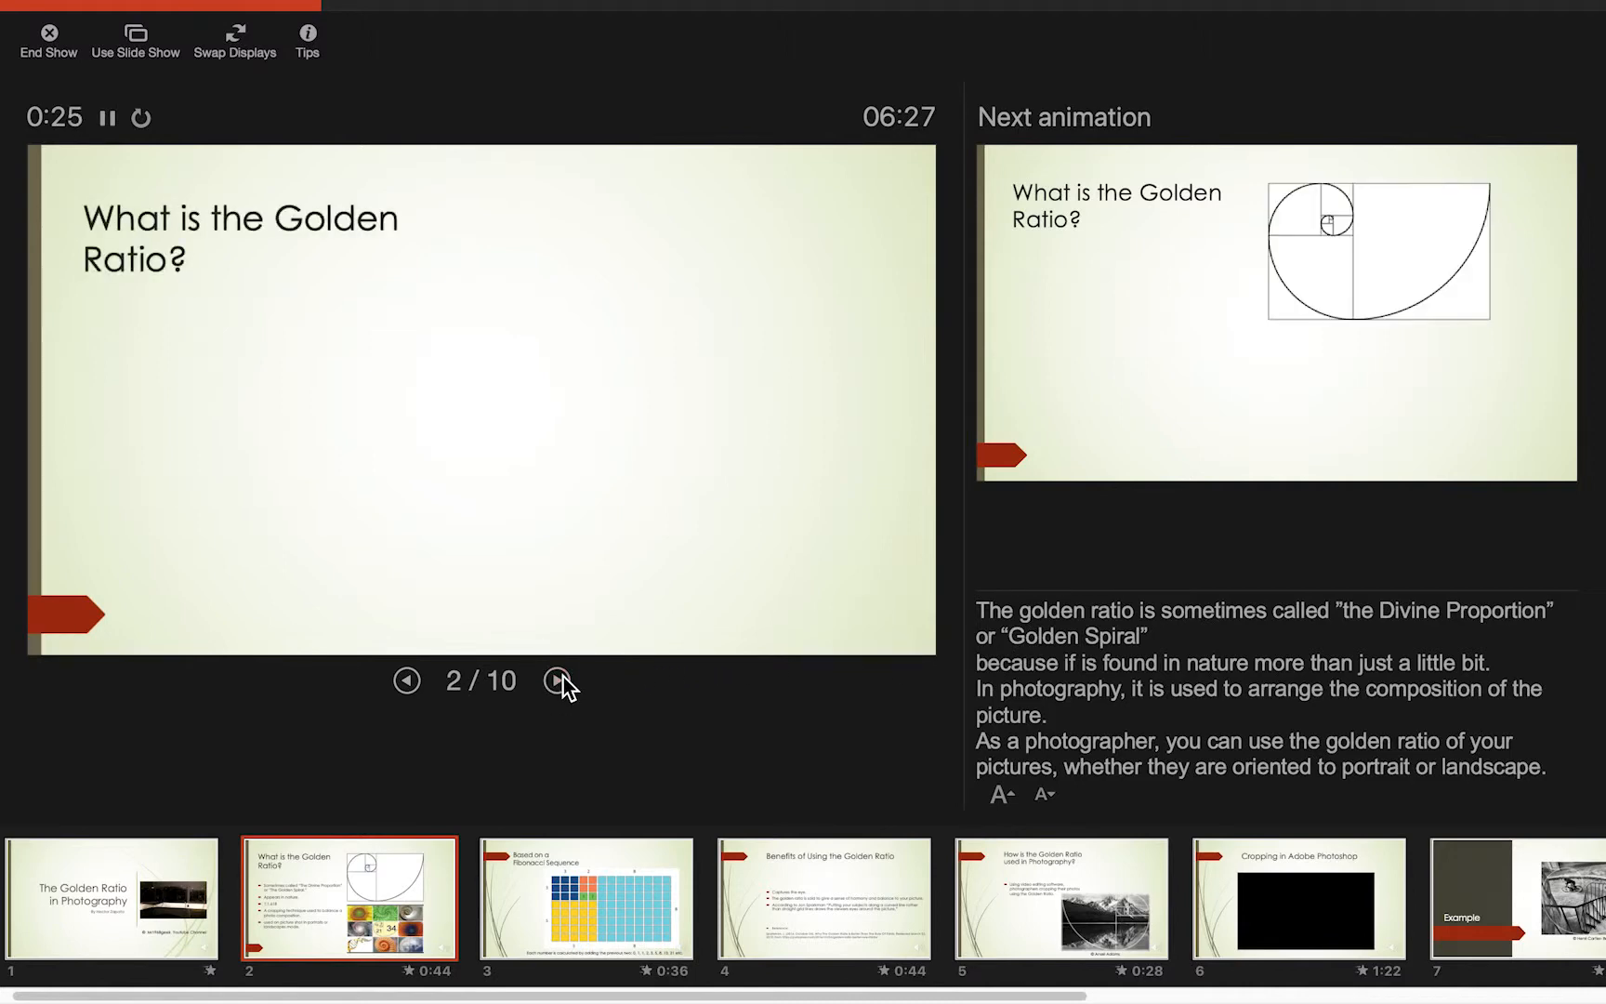
left_click(559, 681)
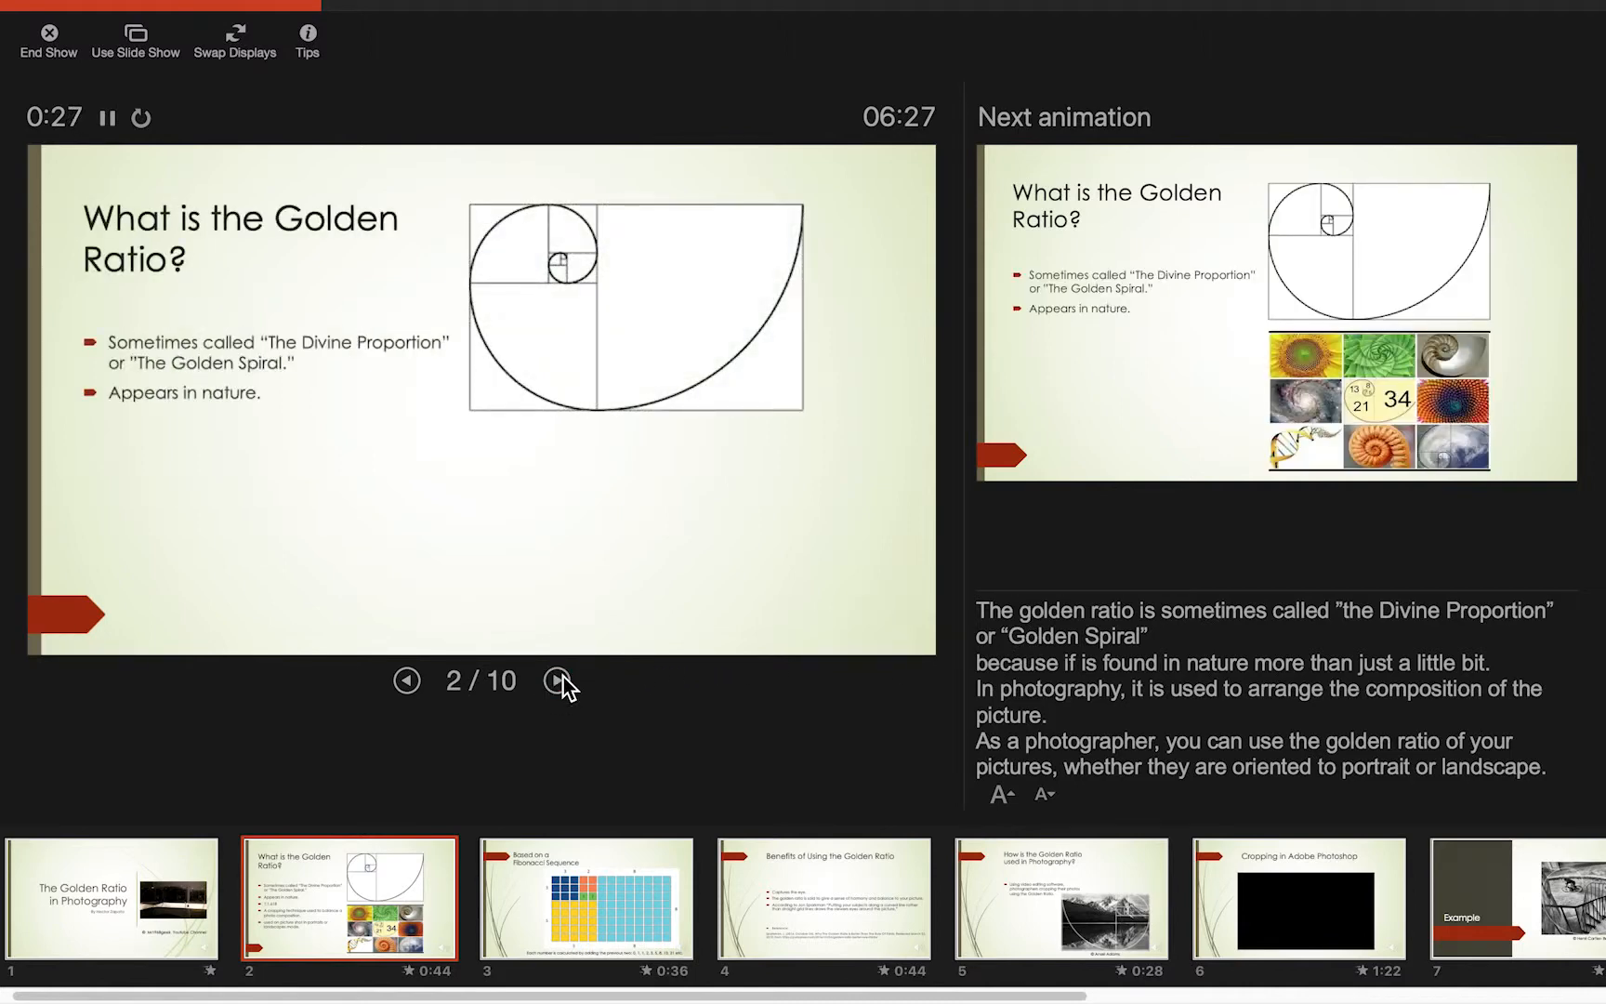
left_click(562, 680)
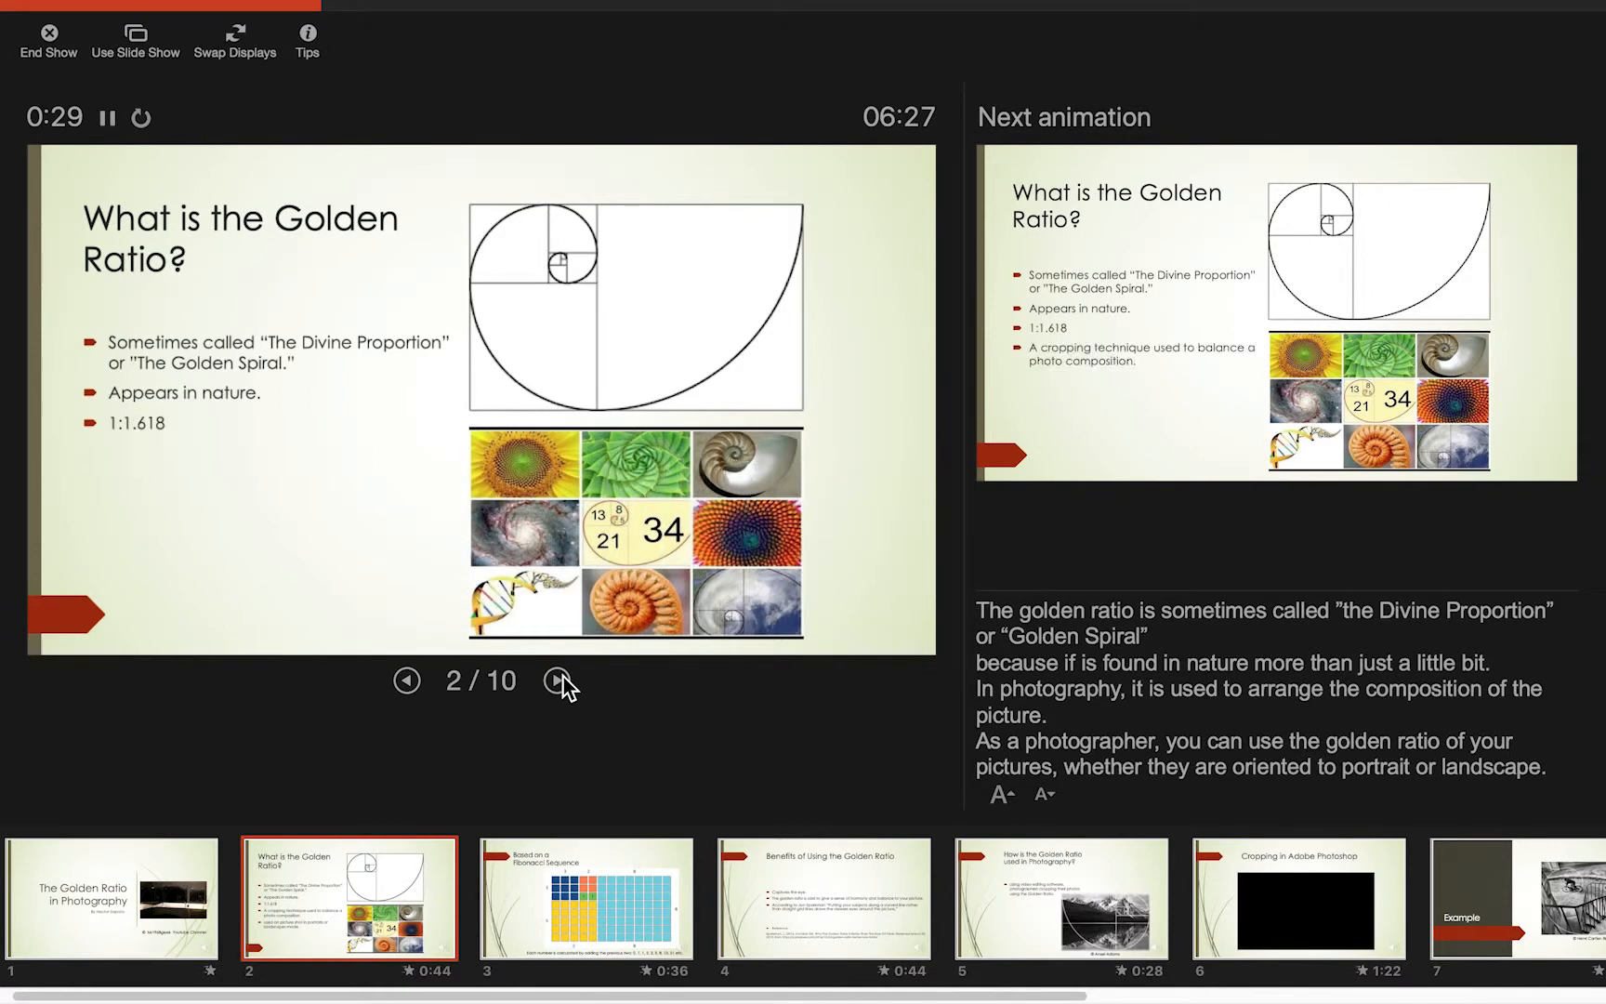
left_click(559, 680)
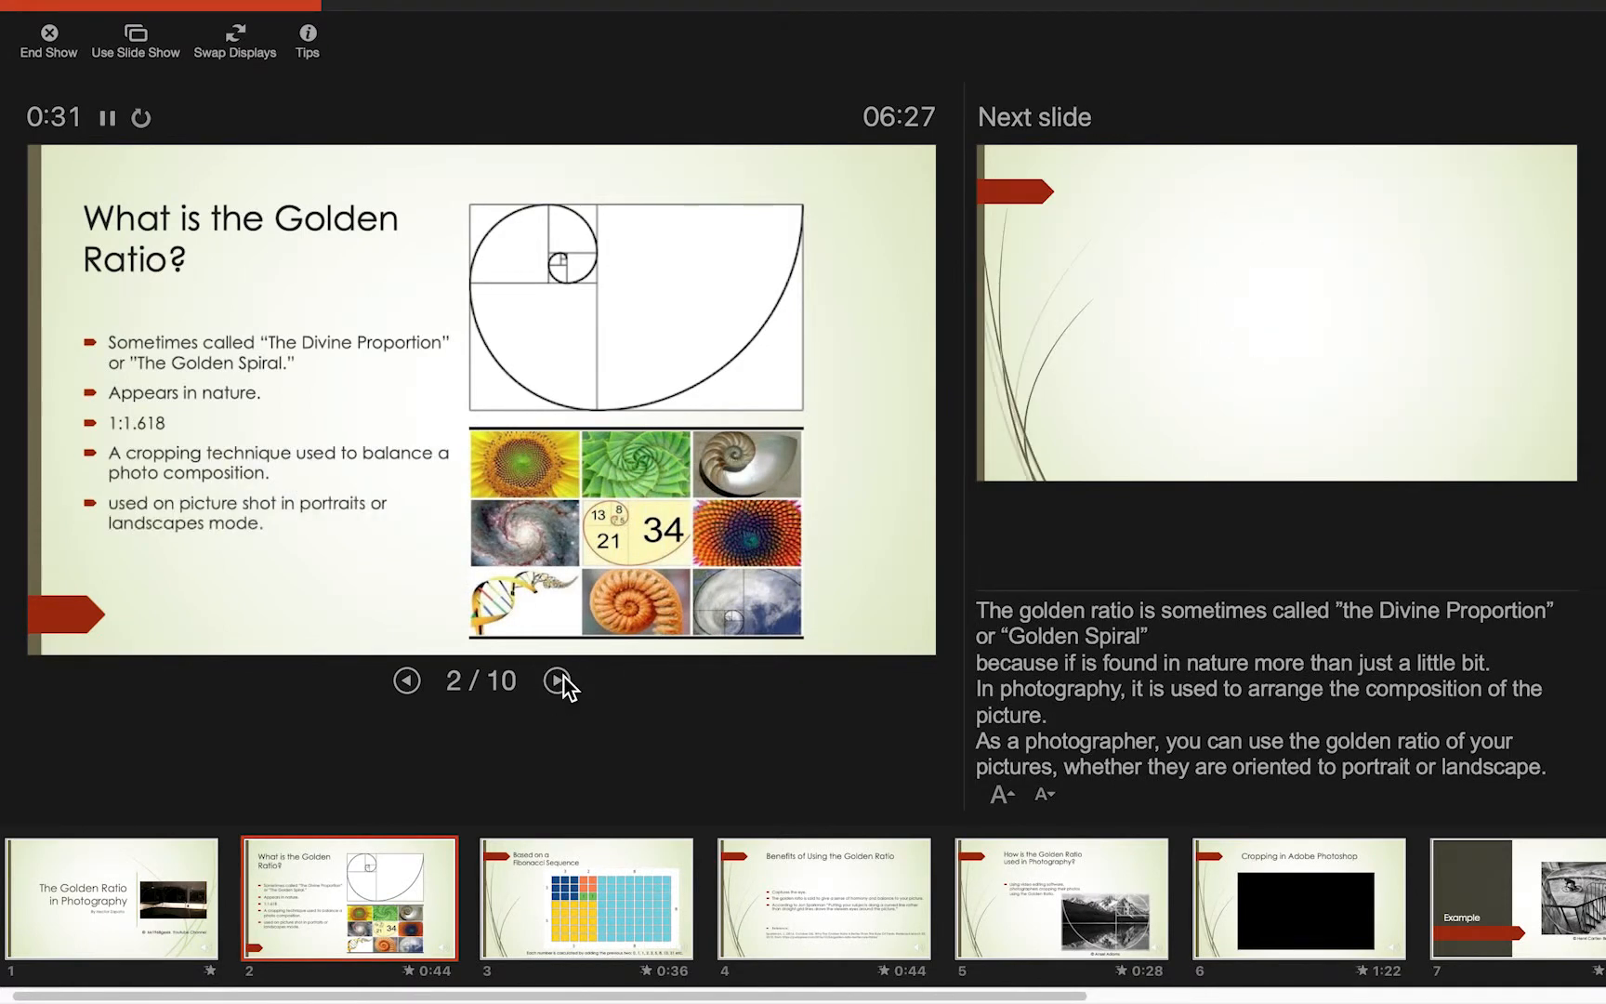
Present slide 3, revealing the Fibonacci Sequence title, grid diagram and sequence caption
left_click(557, 680)
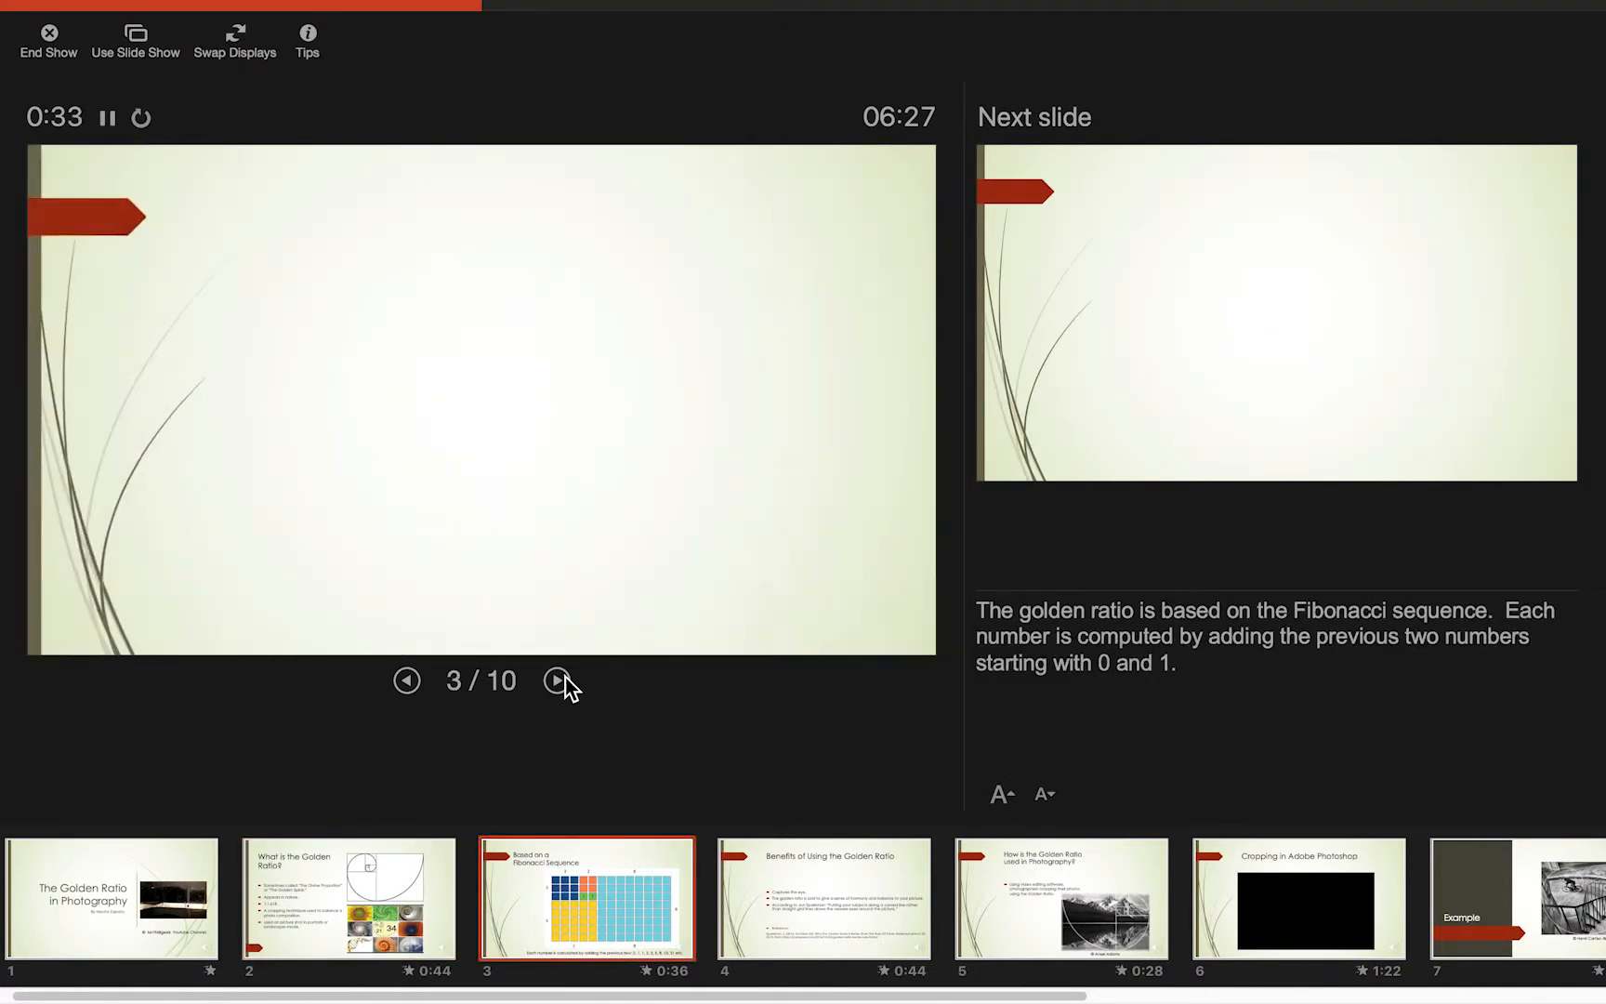
left_click(557, 681)
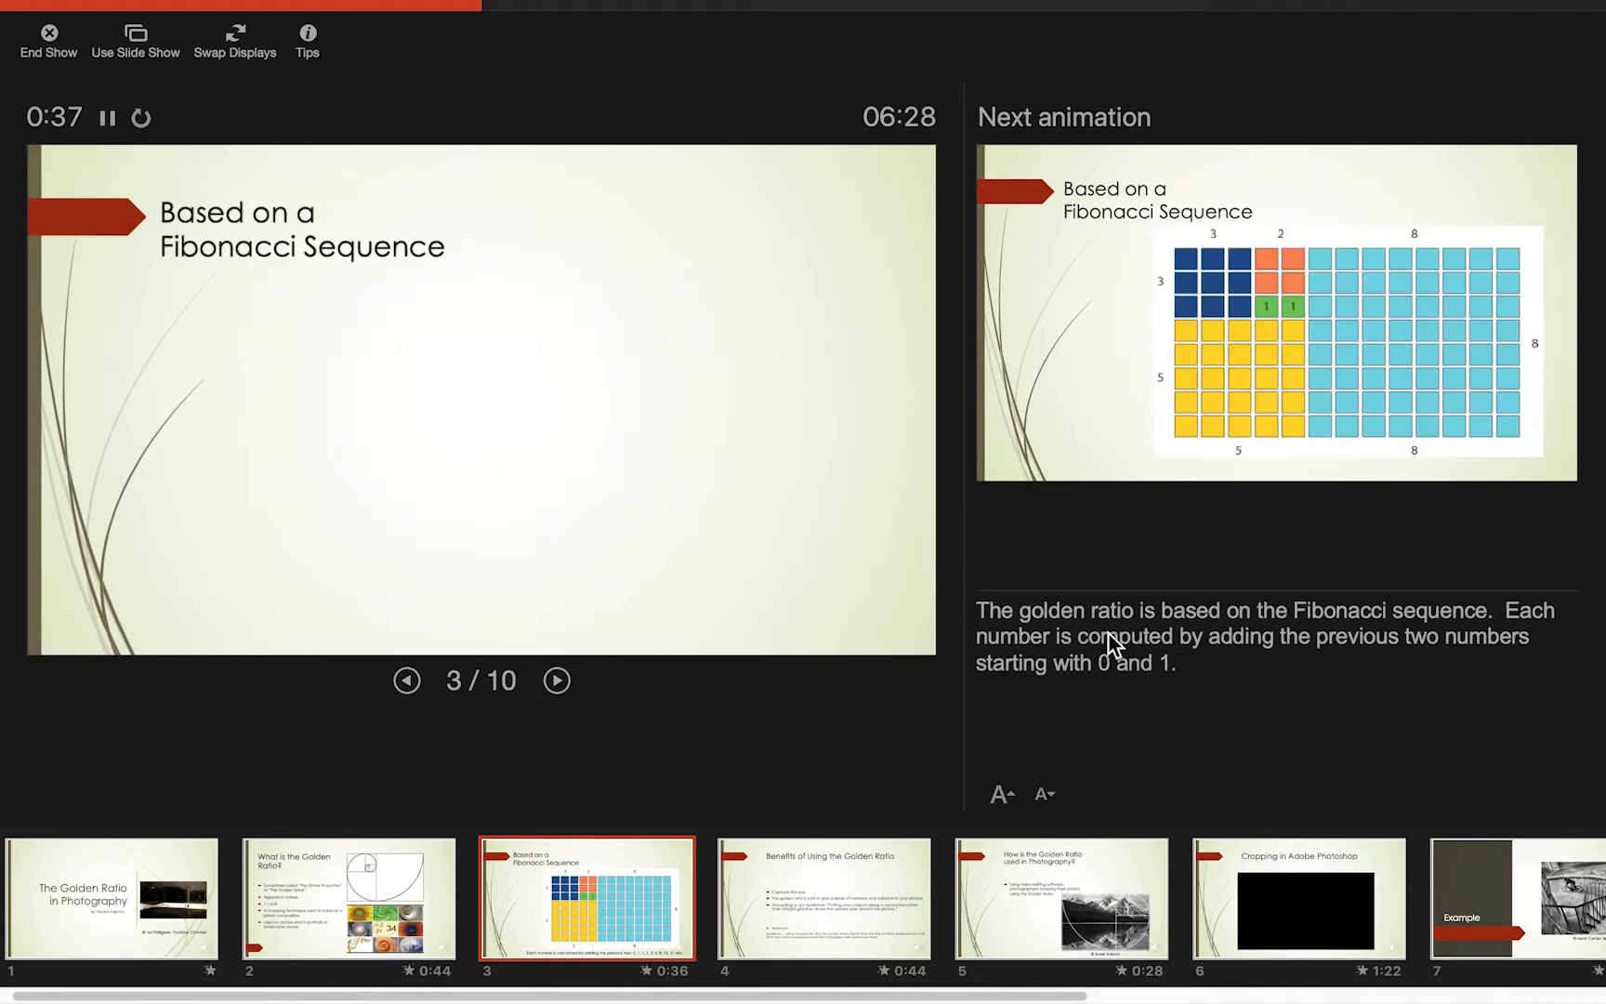
left_click(556, 680)
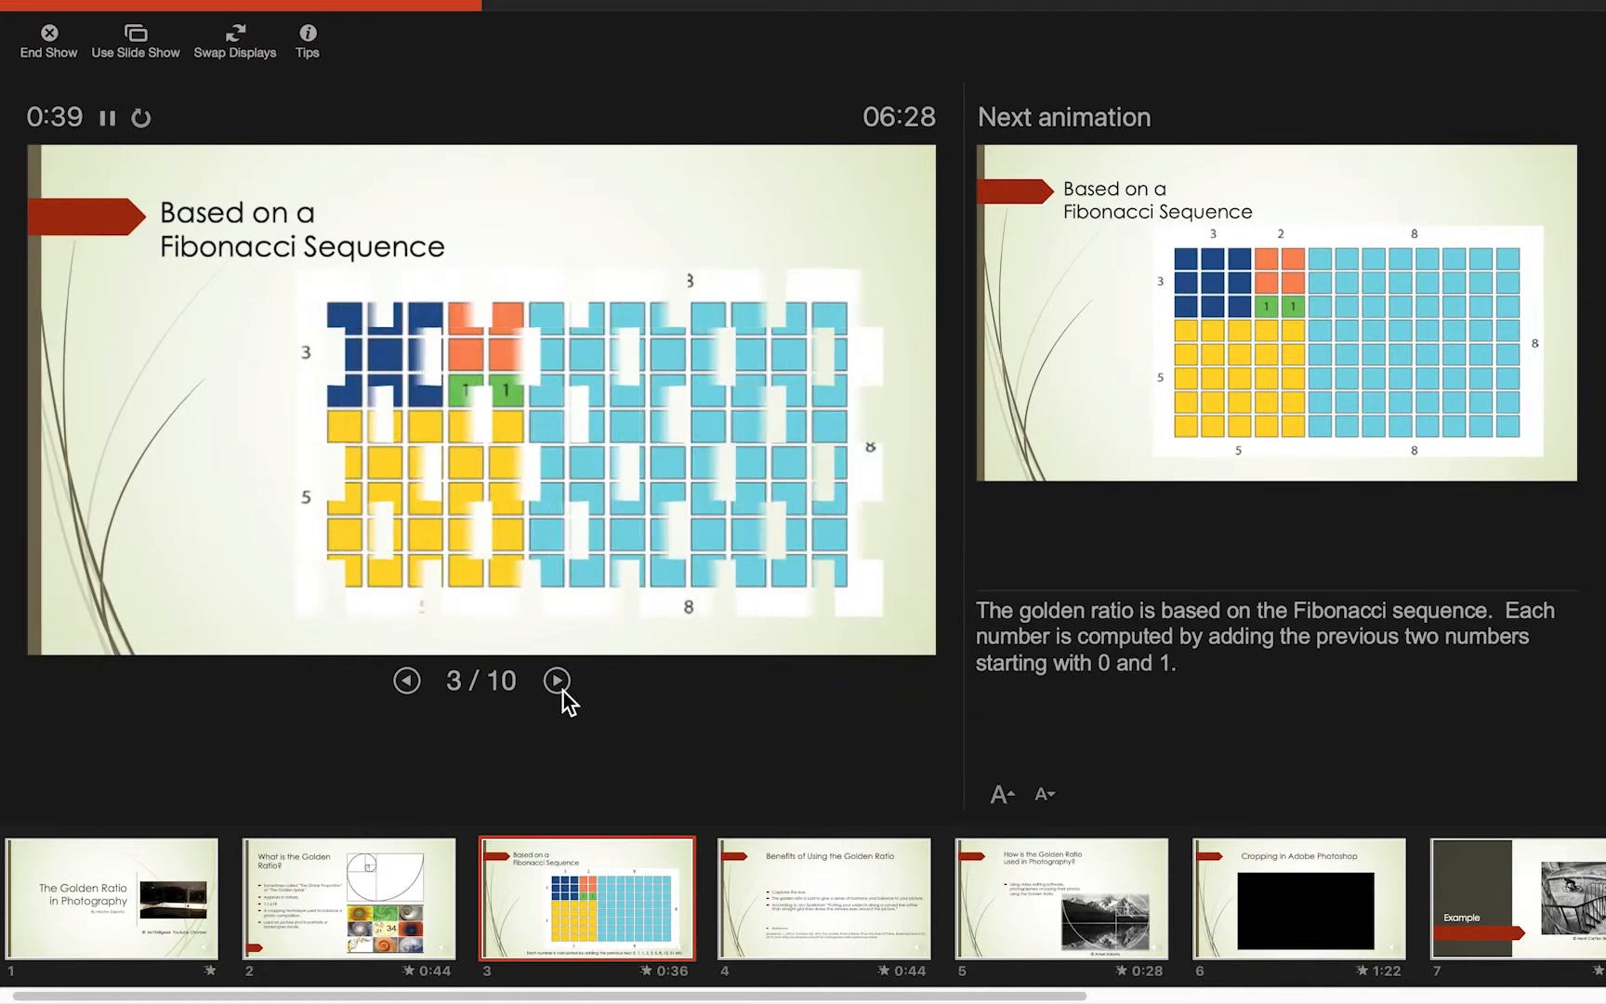
left_click(555, 681)
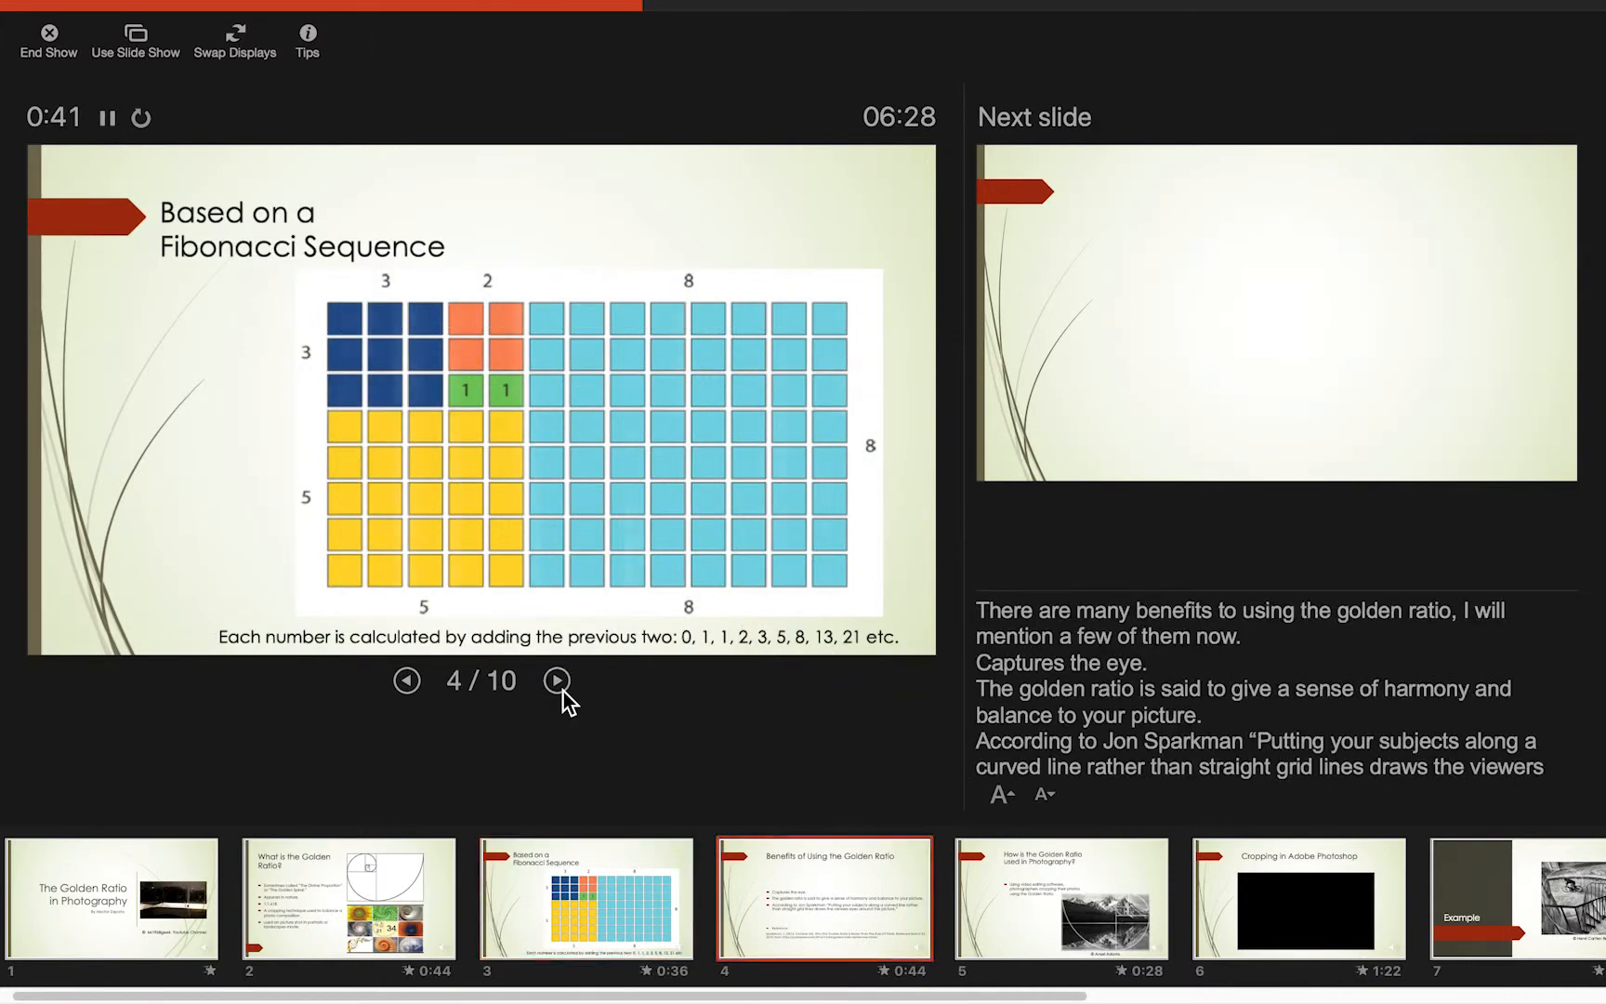
Present slide 4, revealing all three Benefits of Using the Golden Ratio points and the reference
left_click(555, 680)
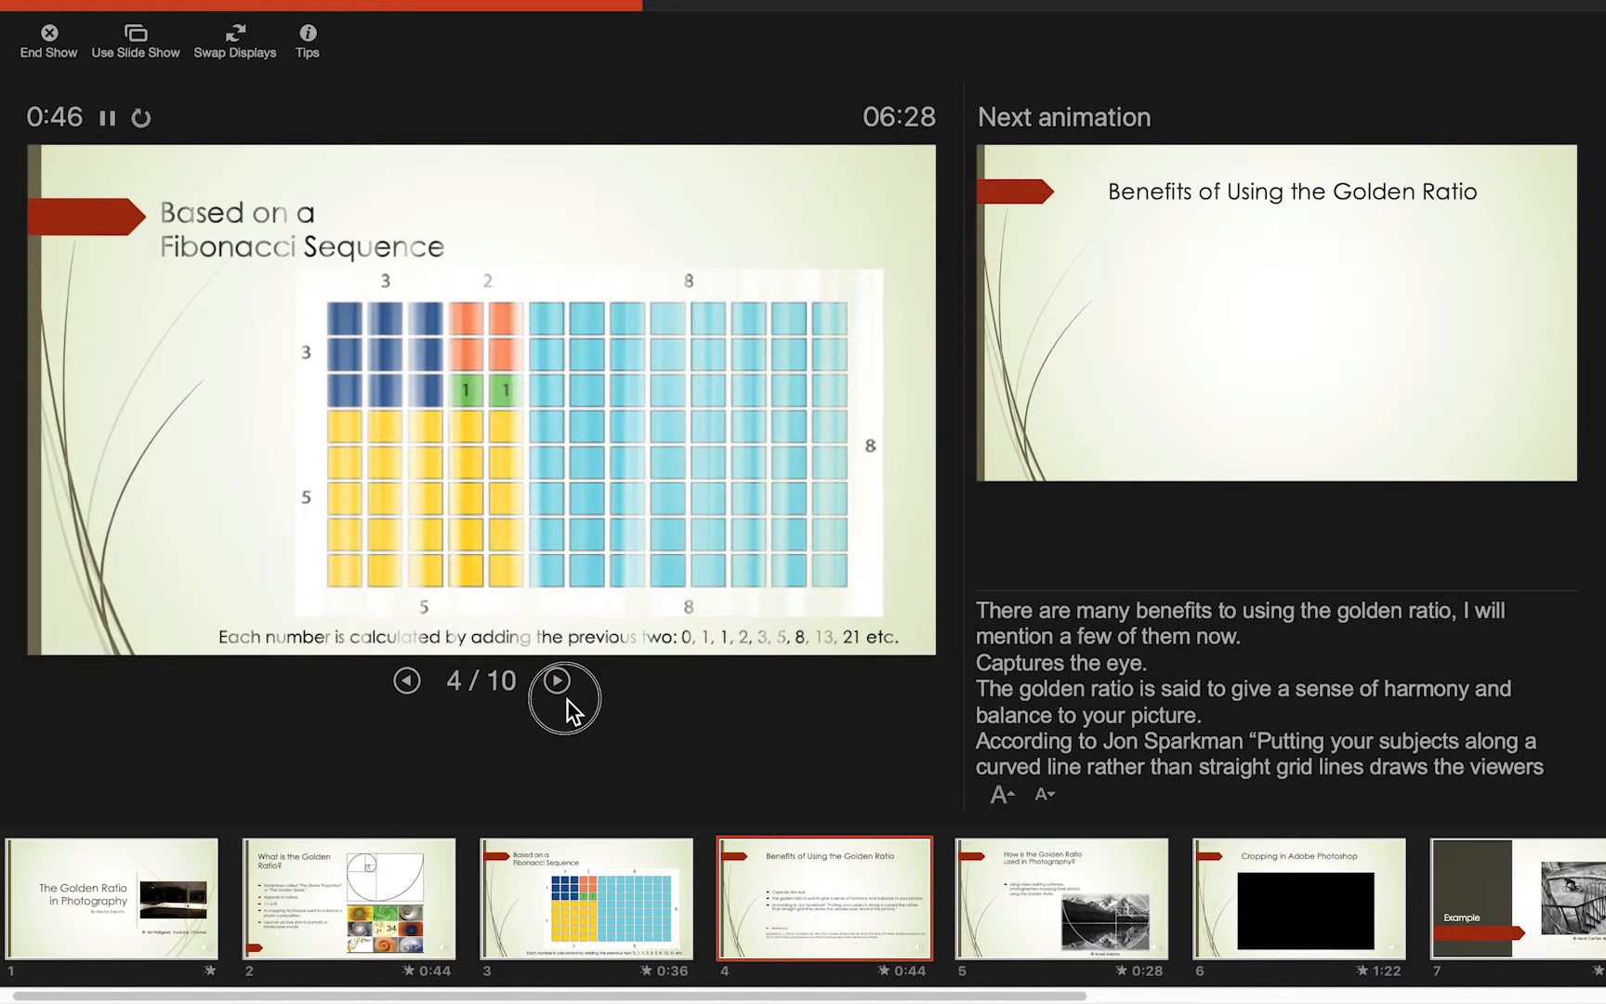
left_click(555, 680)
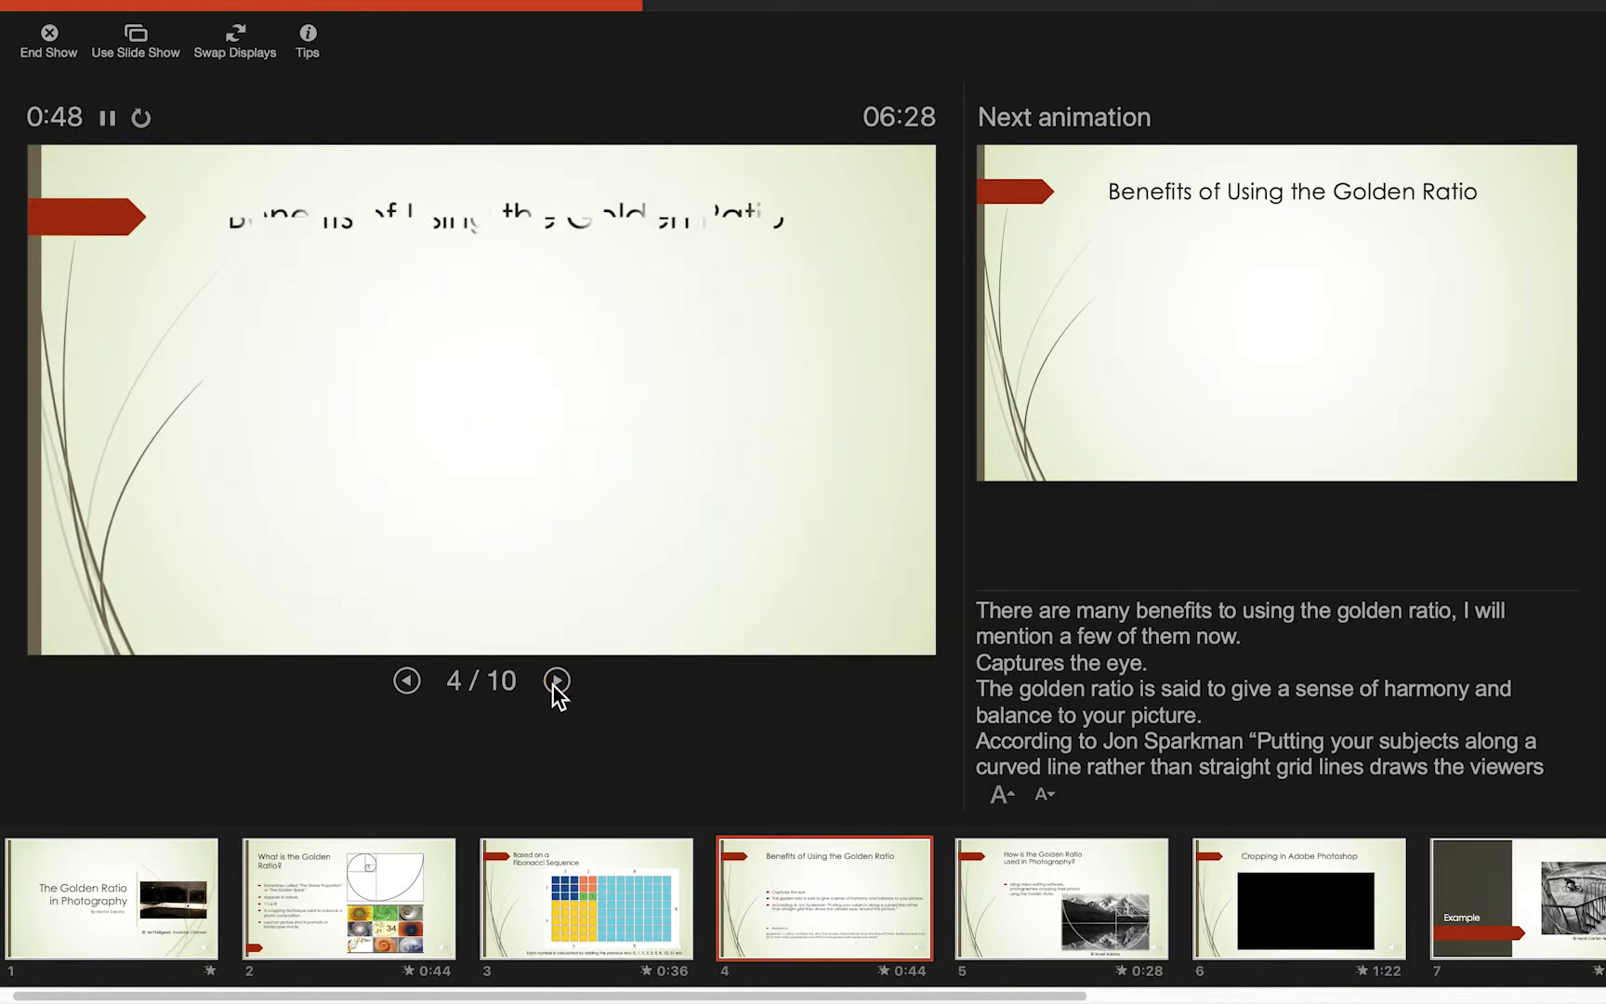
left_click(557, 680)
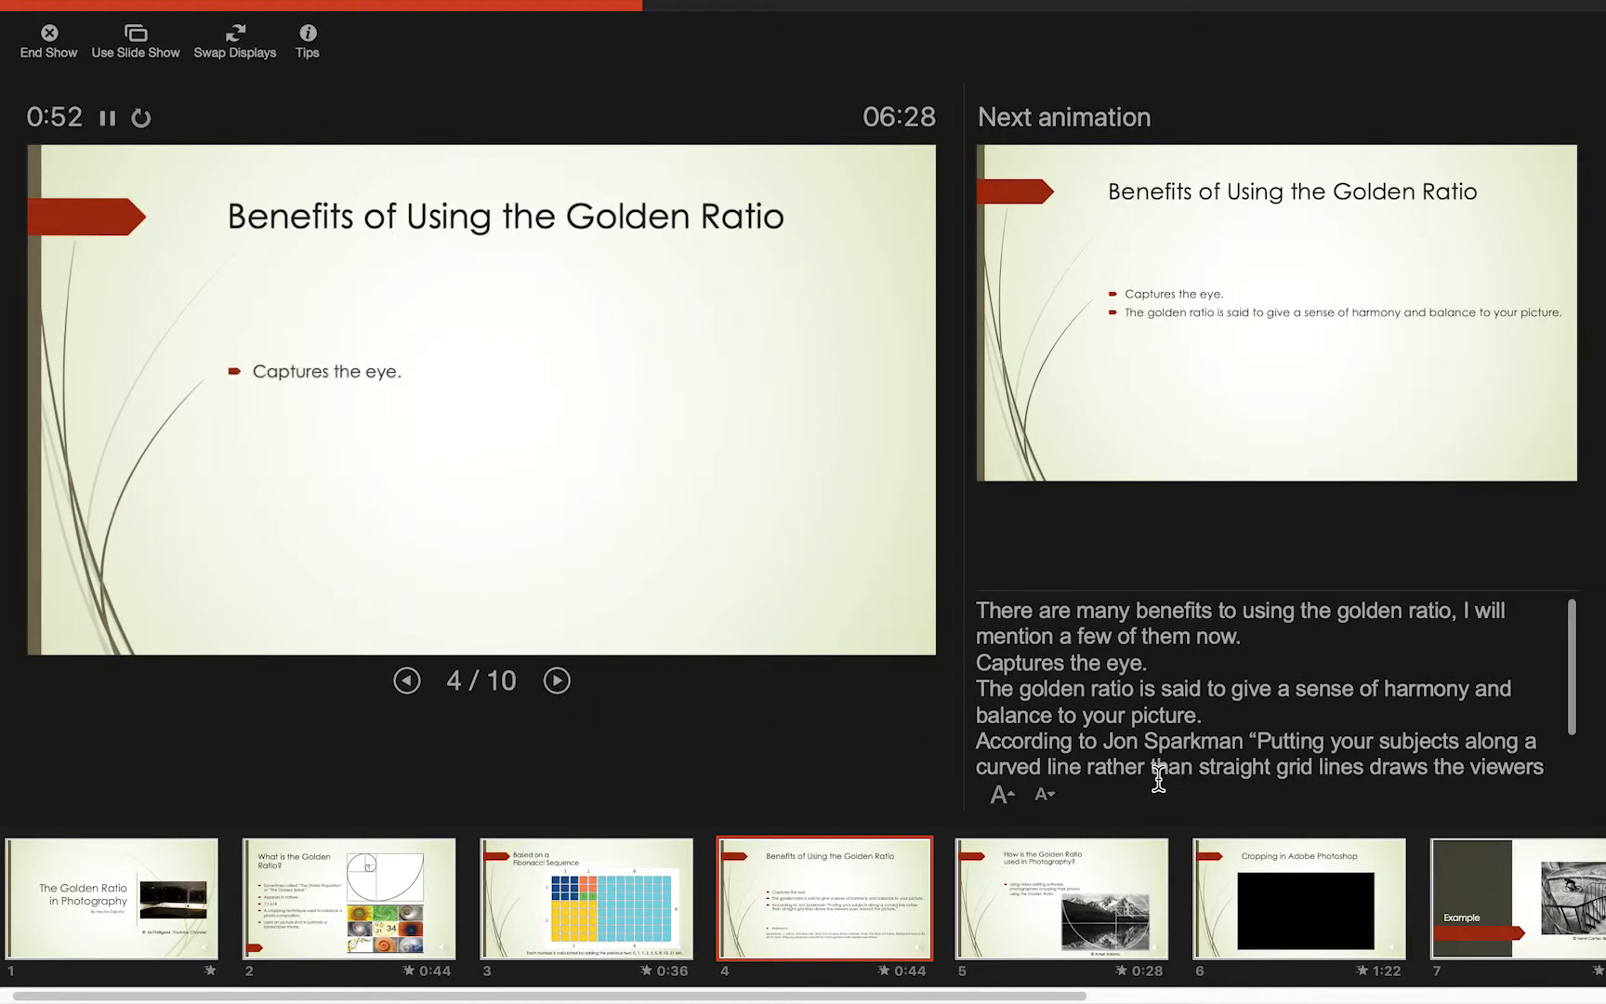
left_click(556, 679)
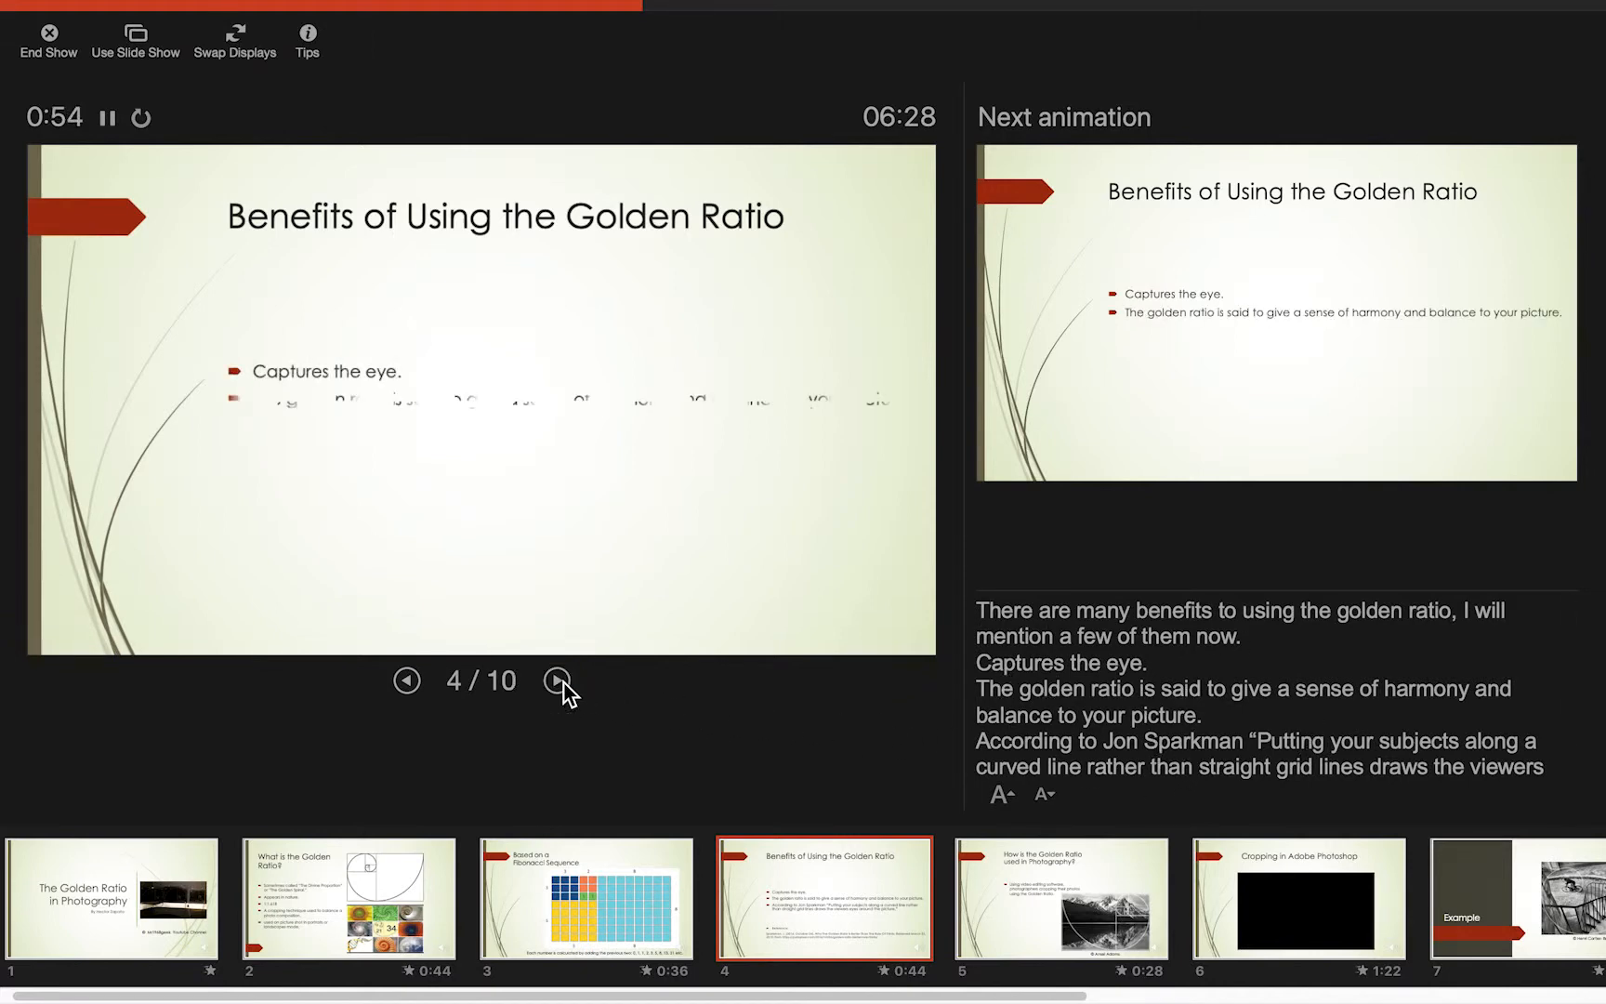
left_click(555, 680)
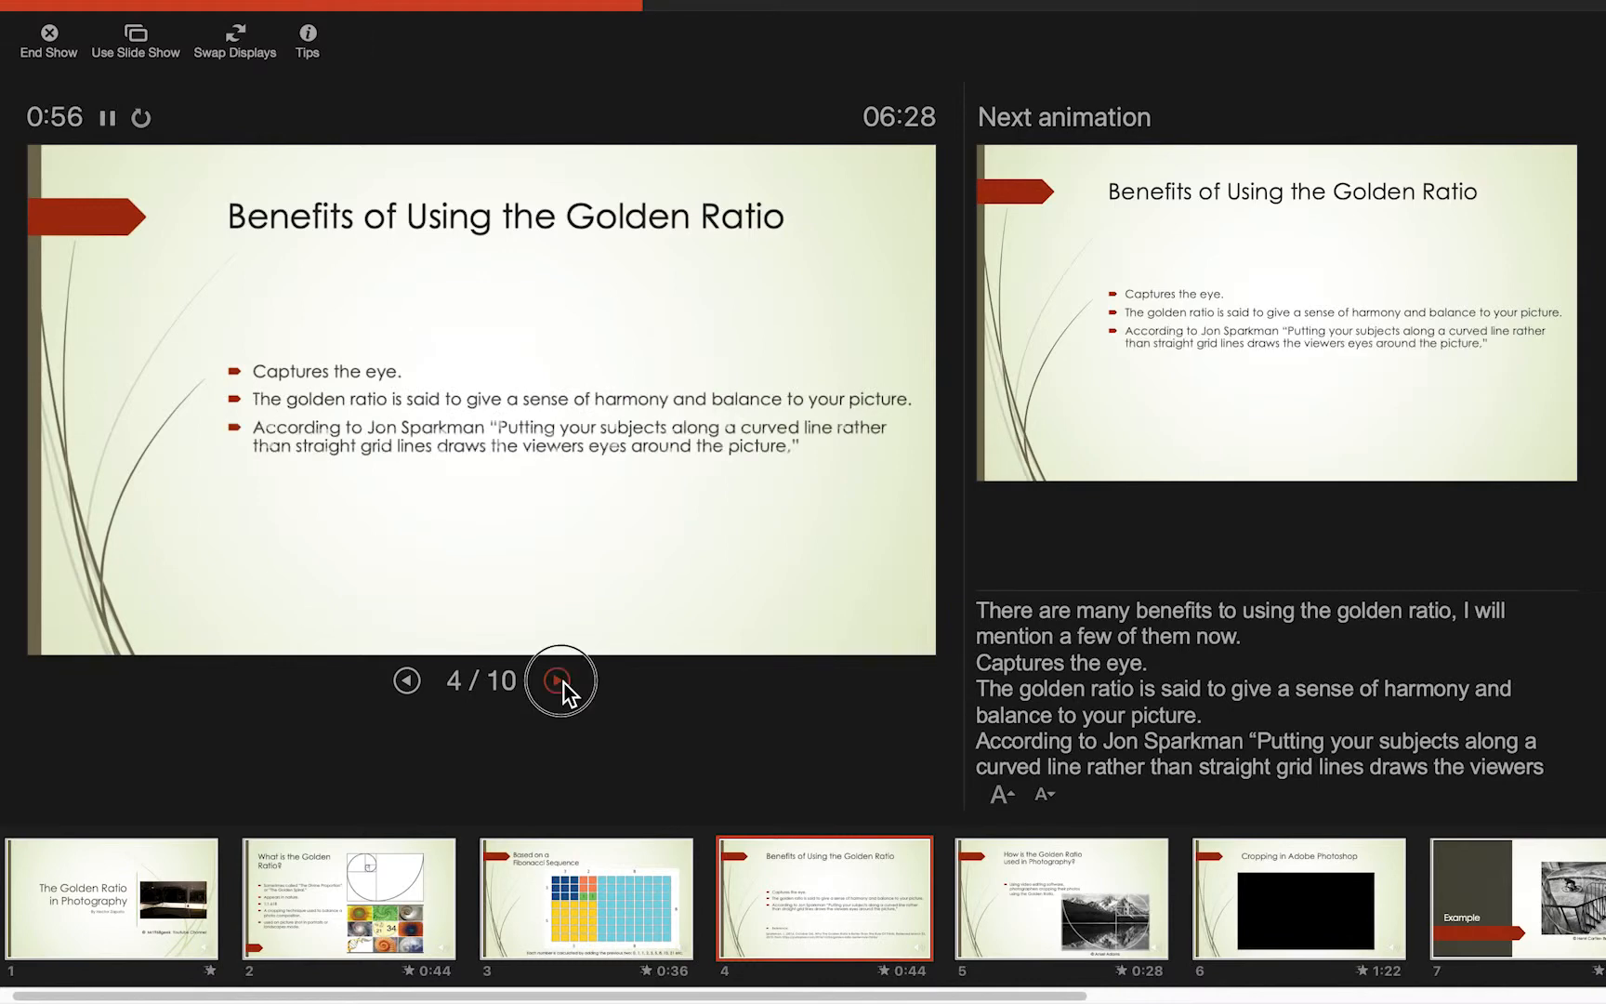
left_click(559, 678)
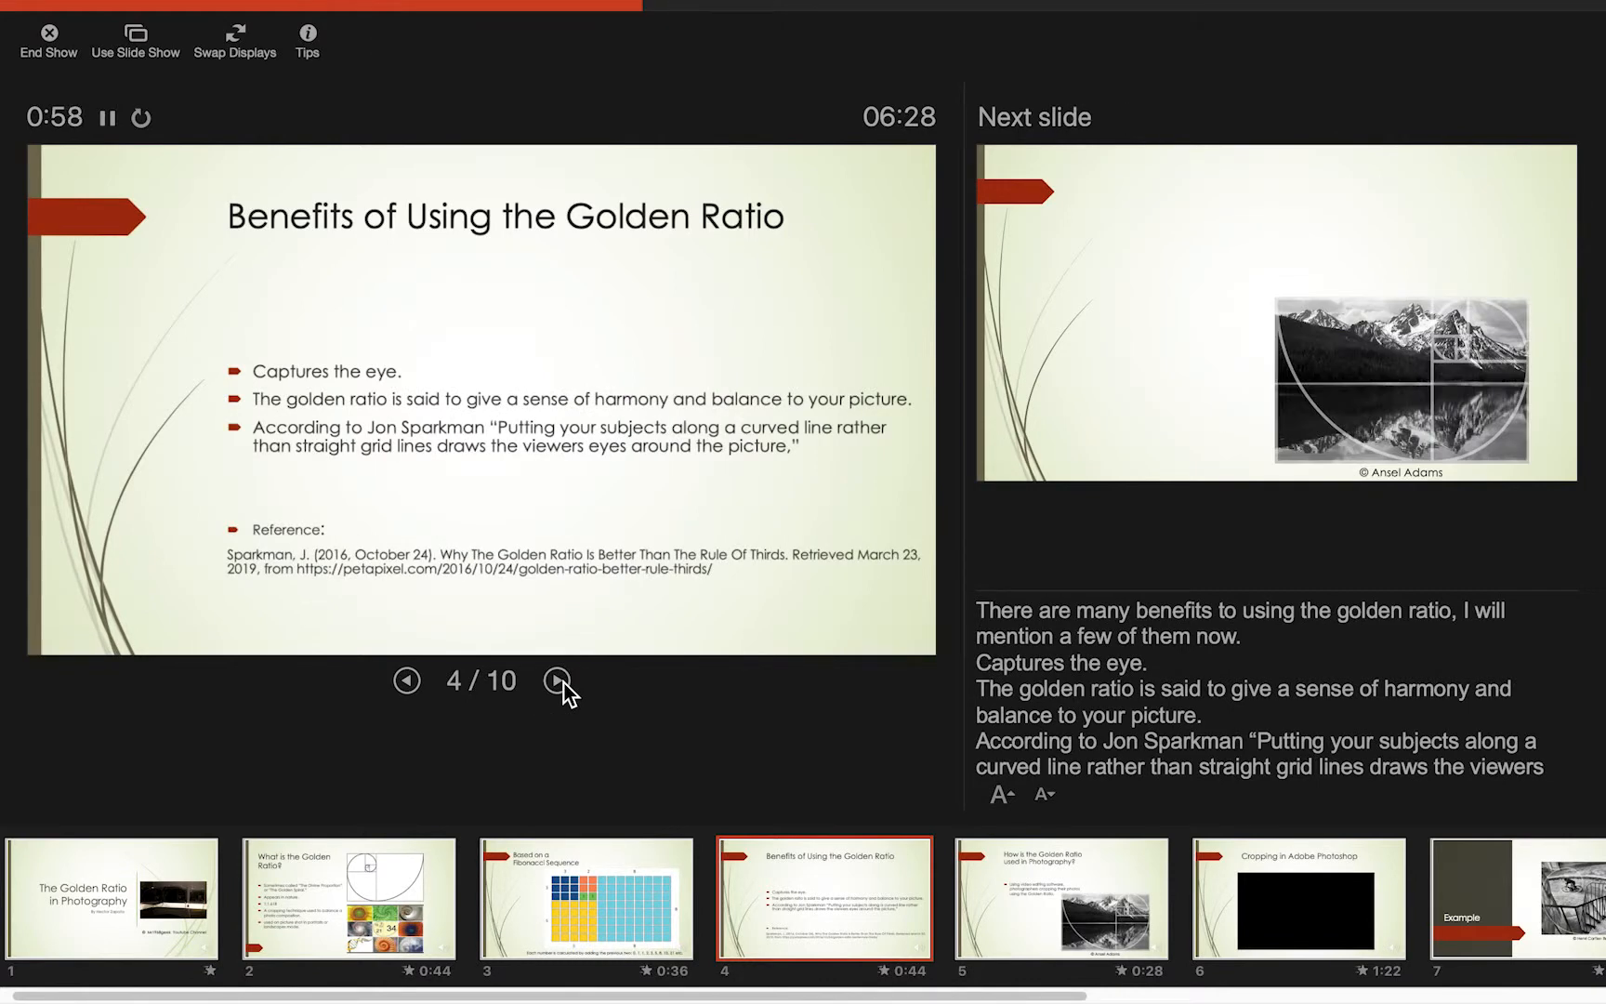
Present slide 5, revealing its title and the video editing software point
left_click(557, 681)
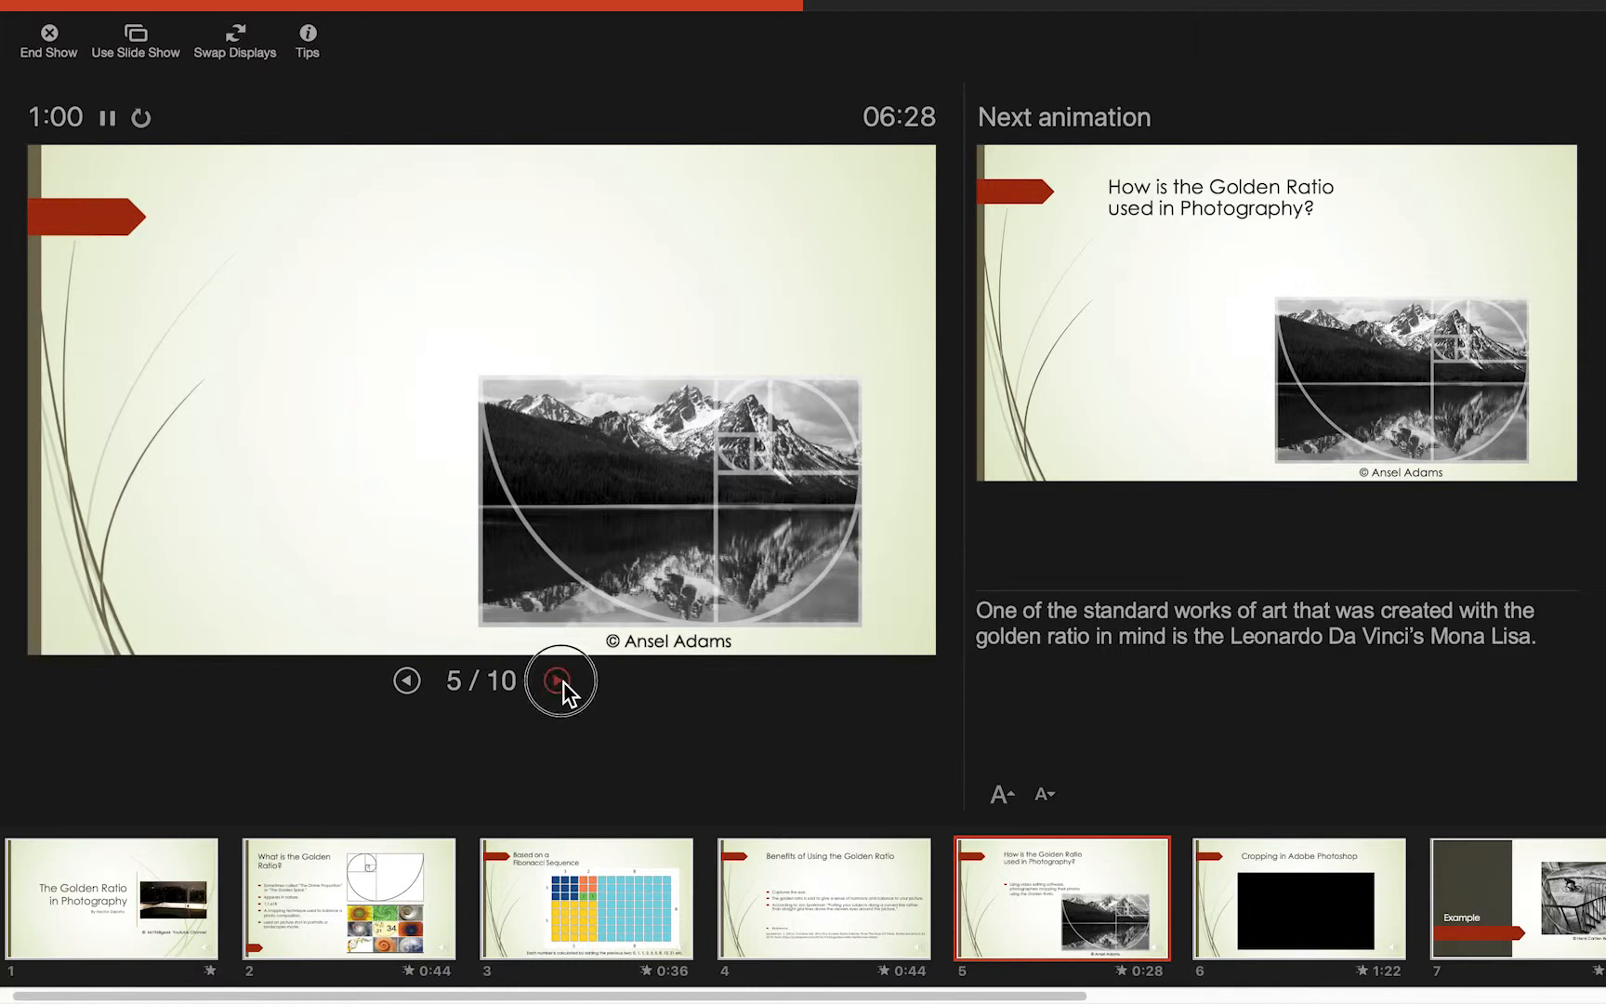
left_click(557, 680)
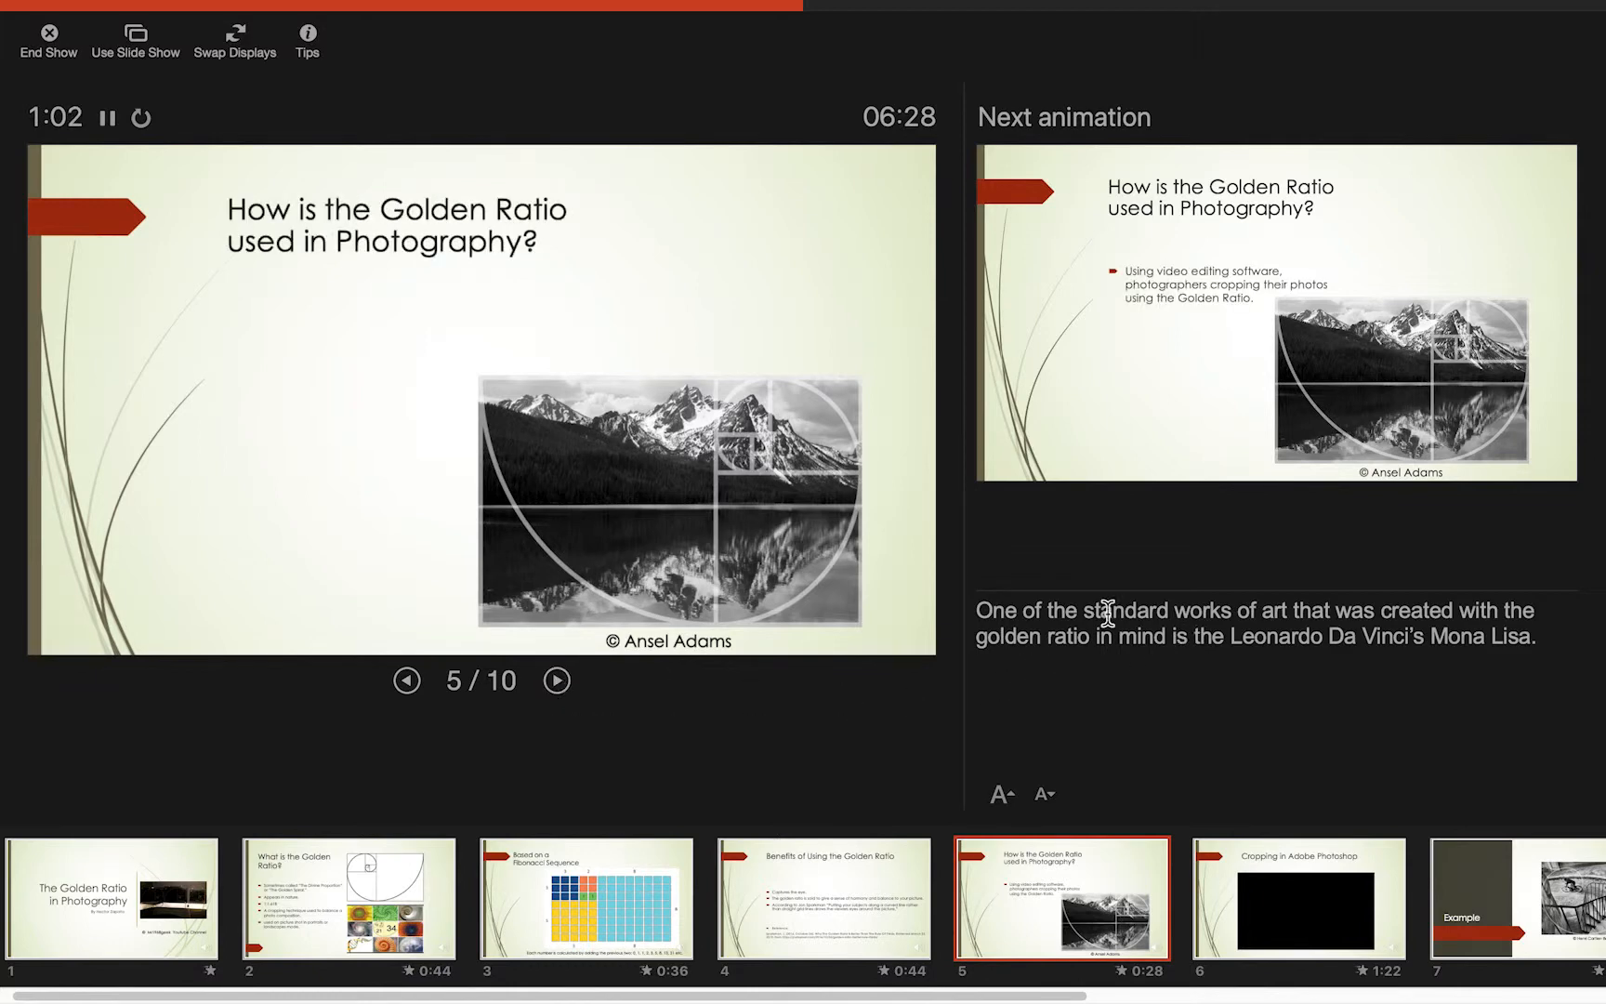
mouse_move(680, 691)
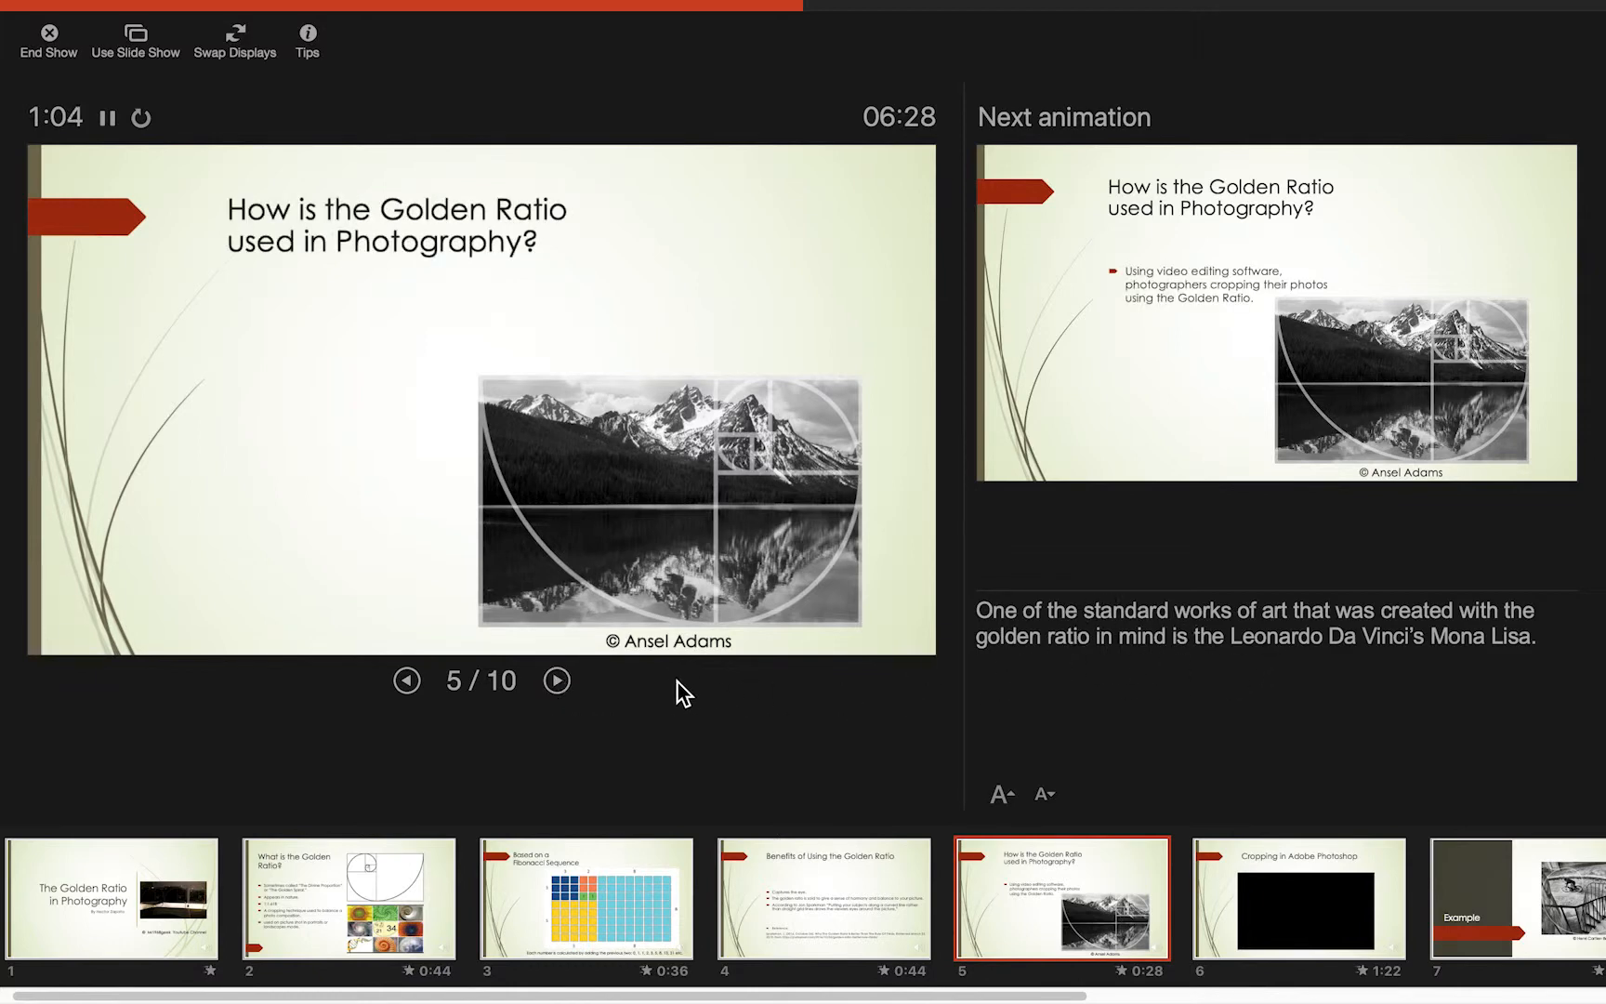
left_click(557, 680)
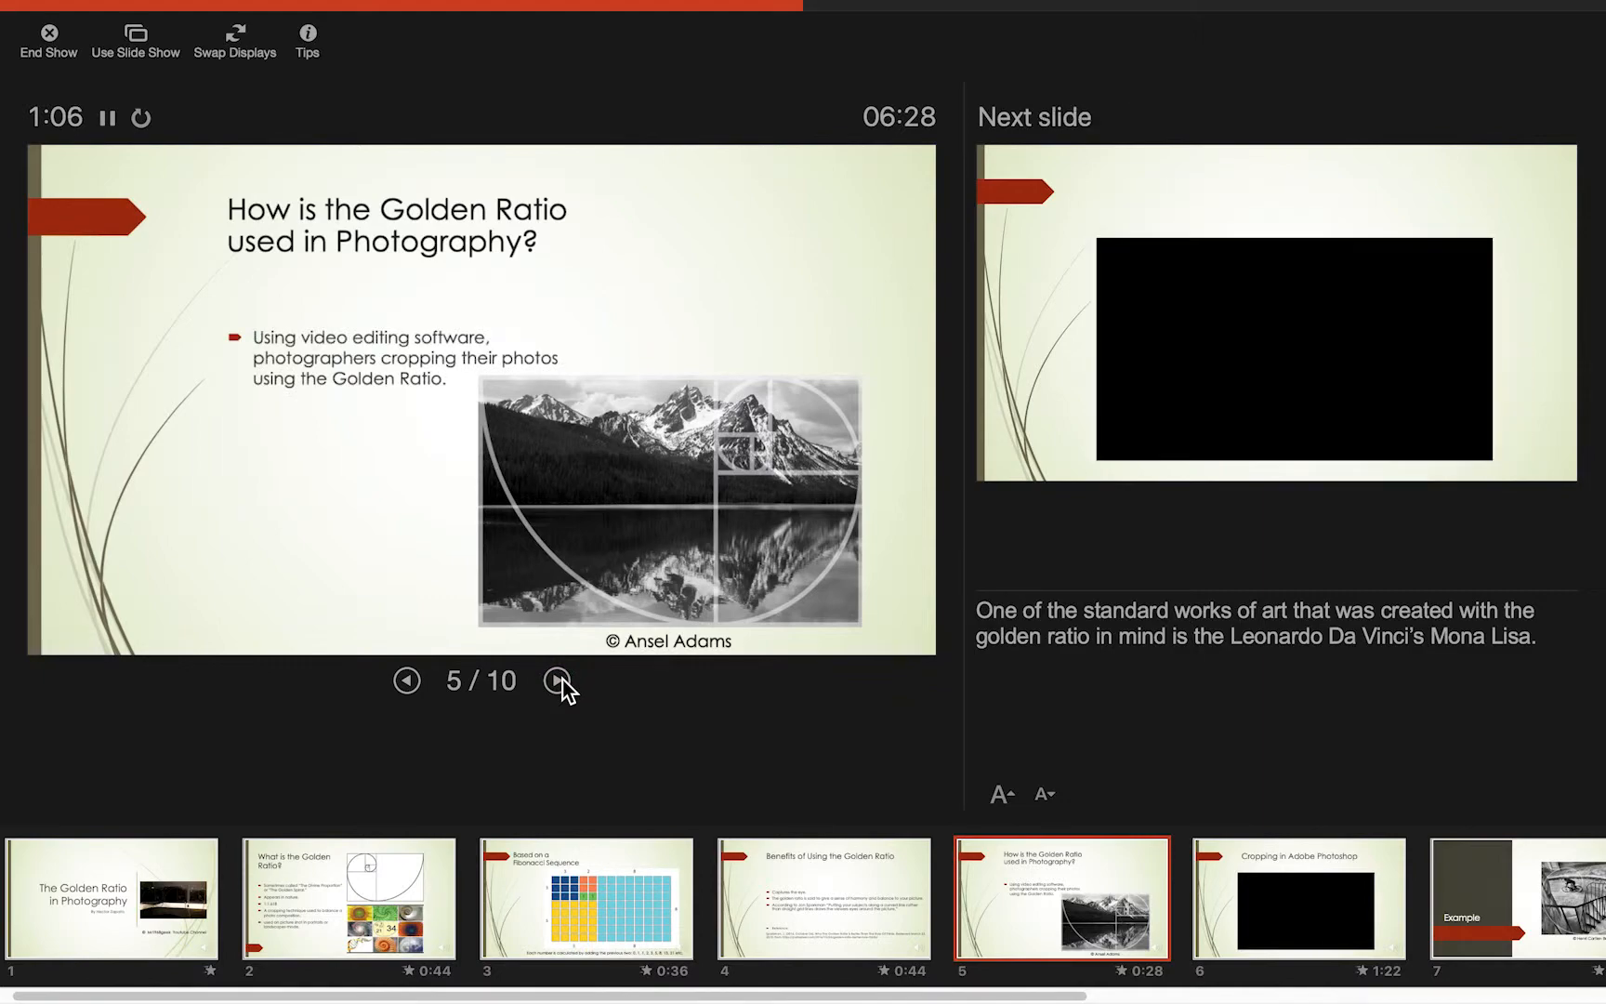
Bring up slide 6, Cropping in Adobe Photoshop, with its title and video placeholder
left_click(558, 680)
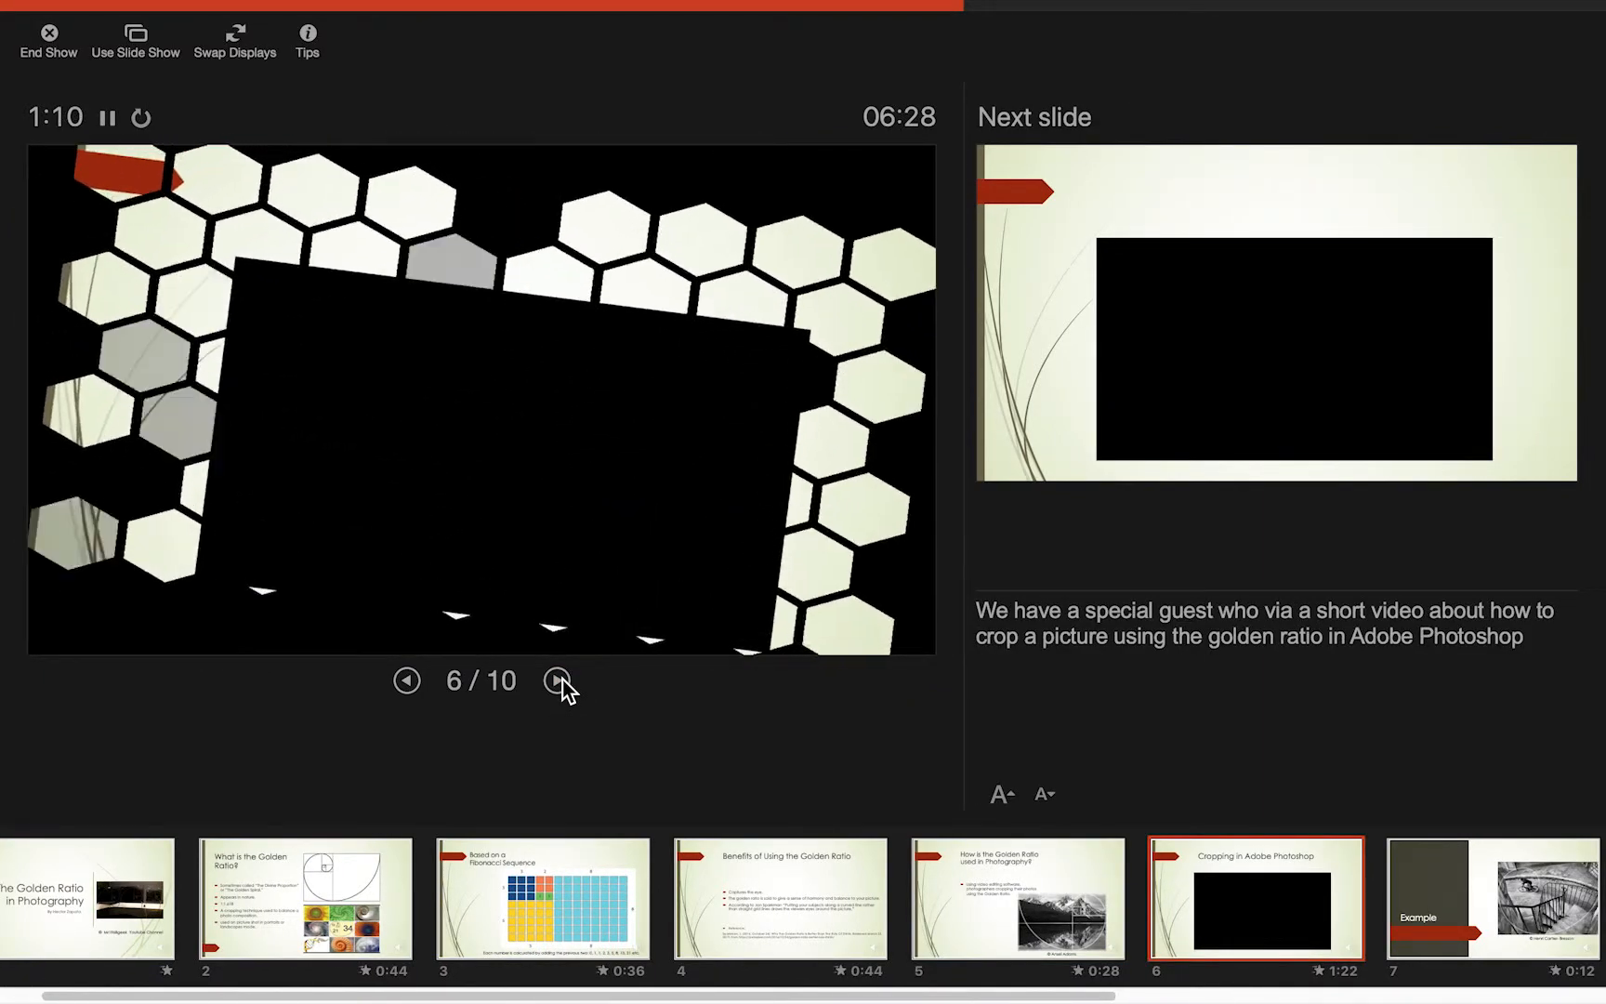
left_click(558, 680)
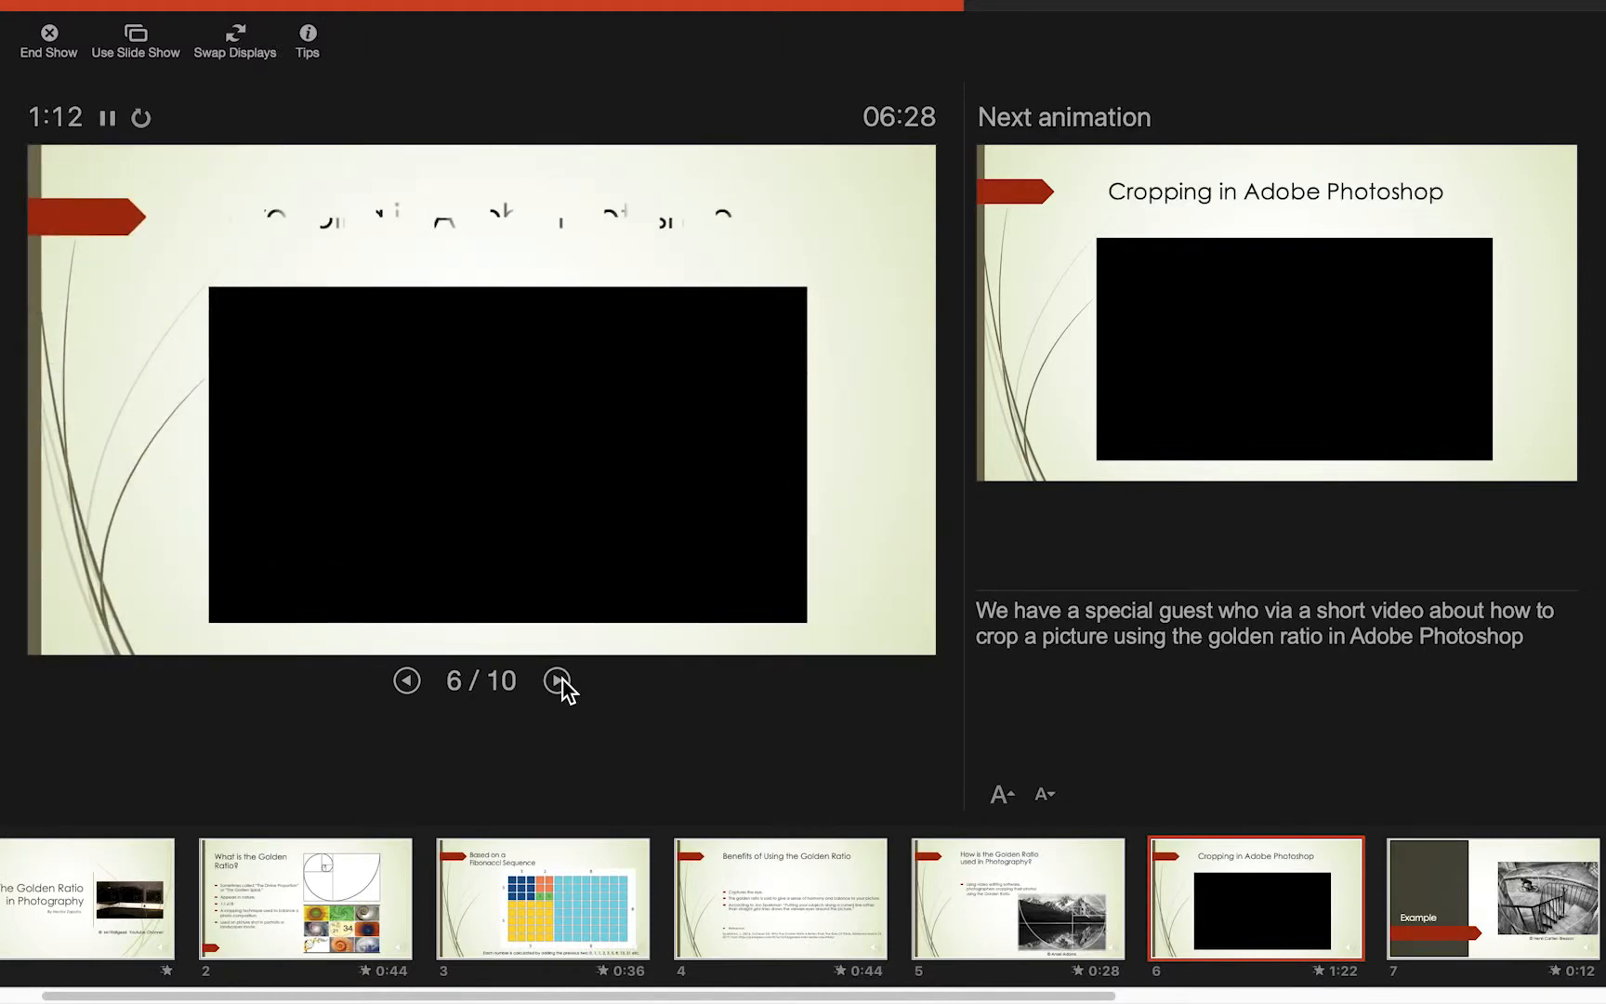
left_click(557, 680)
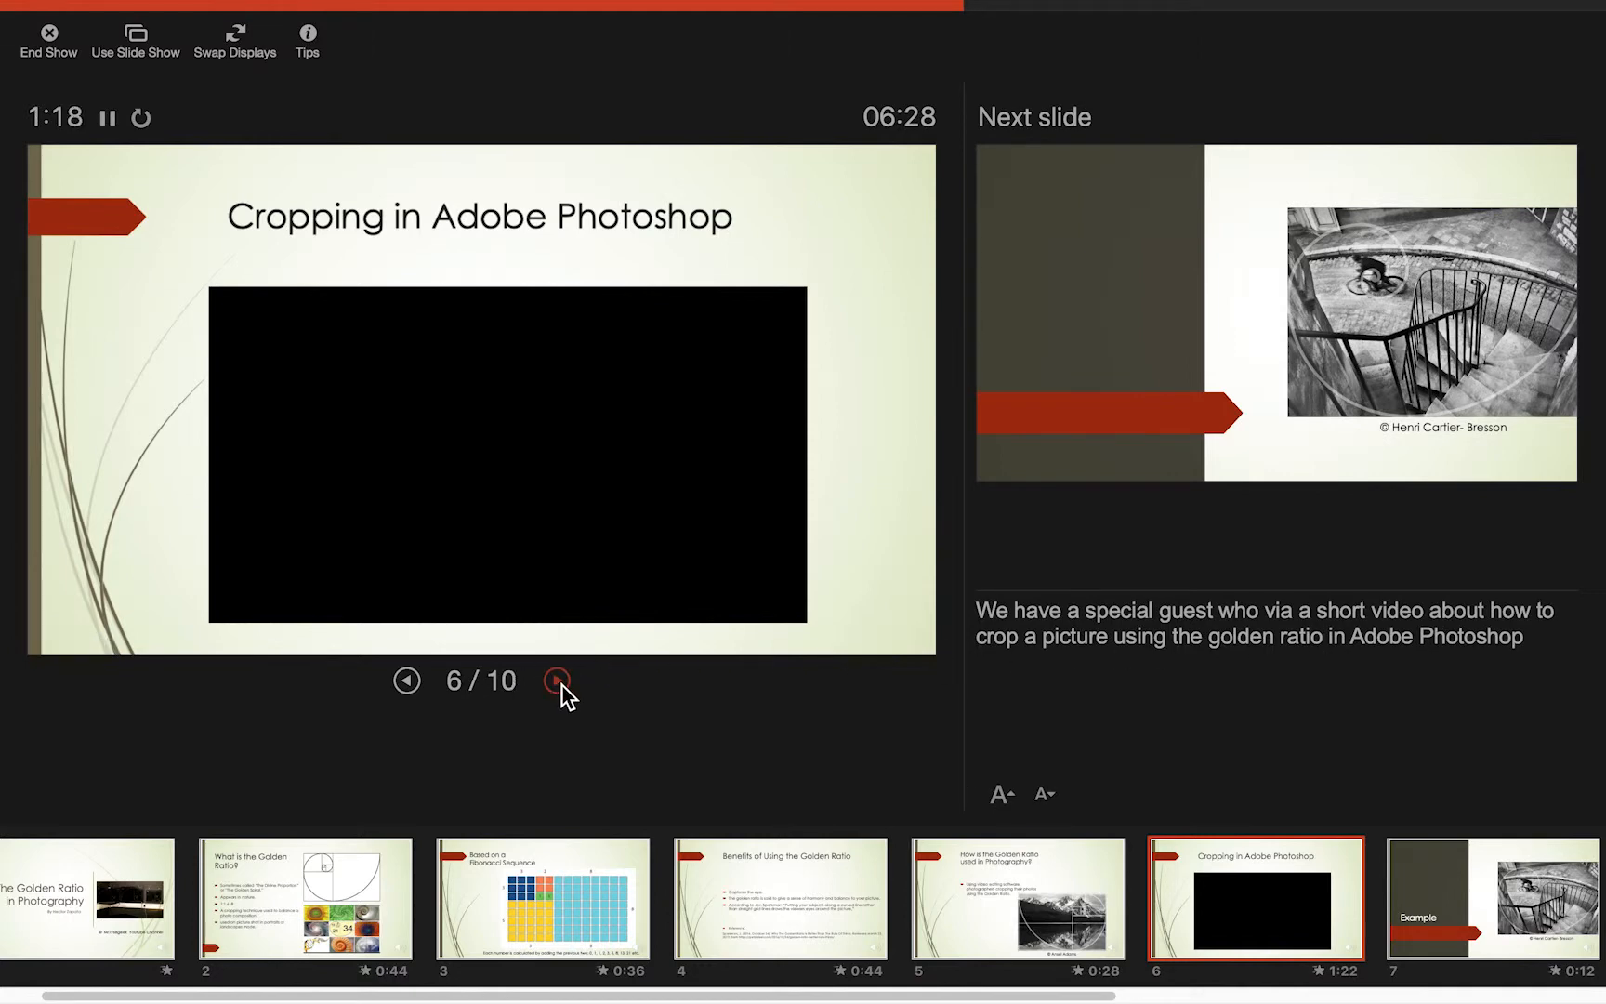
Present Example slides 7 and 8 with their golden-ratio photos and titles
left_click(556, 680)
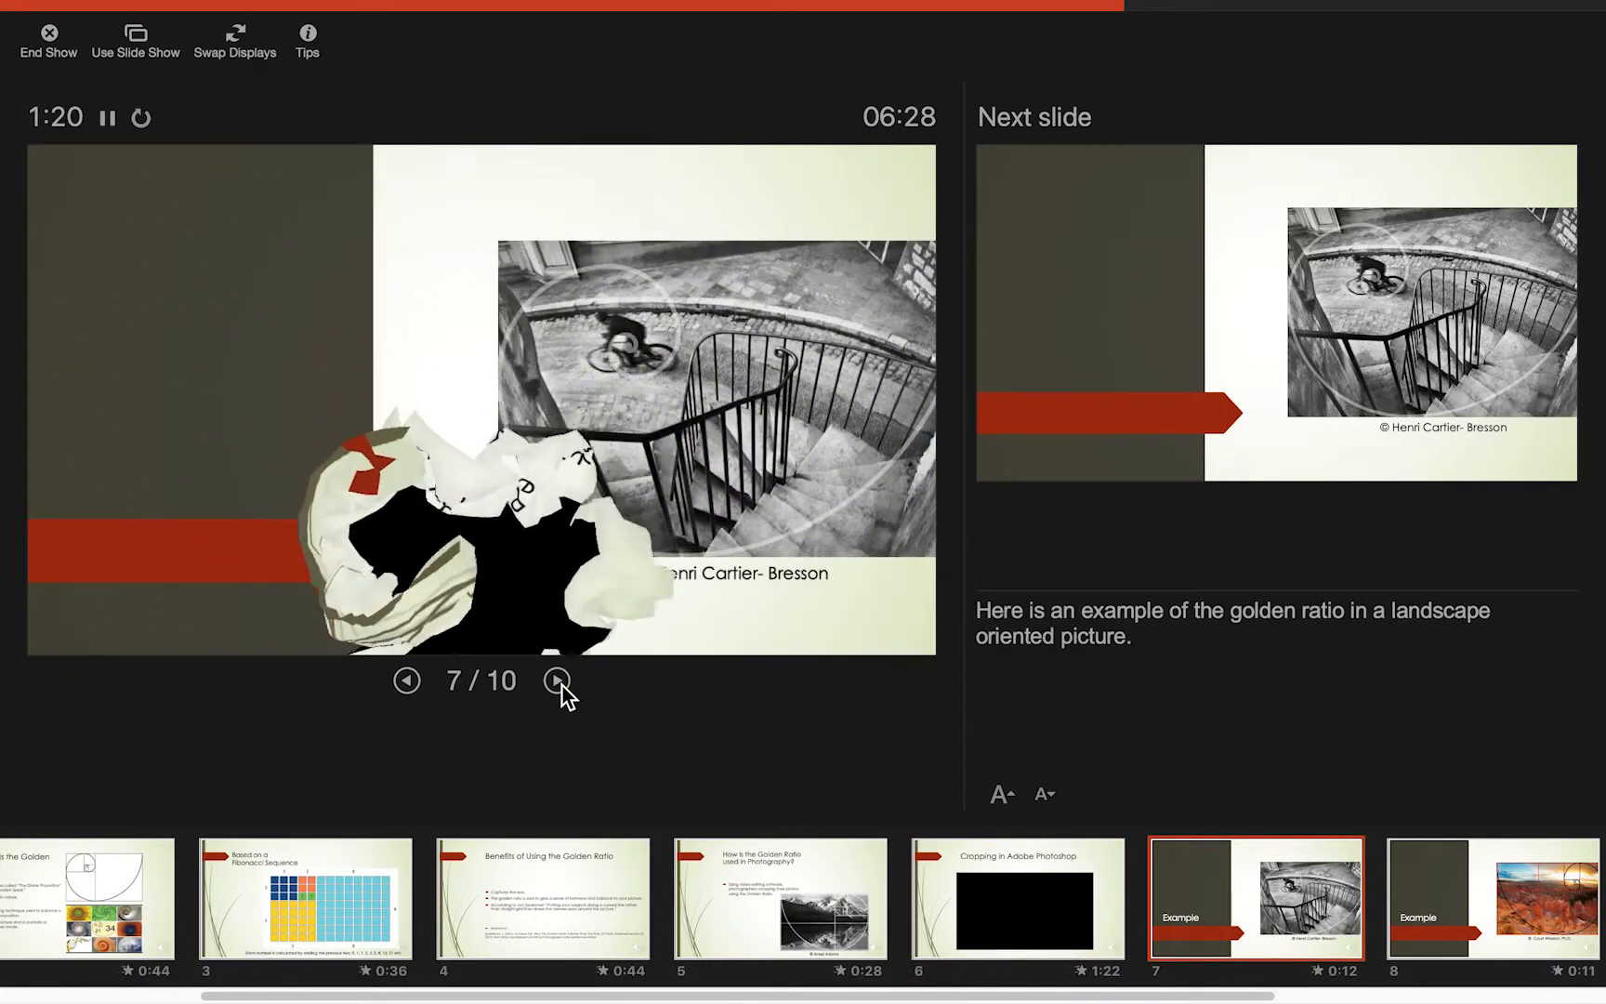
left_click(558, 680)
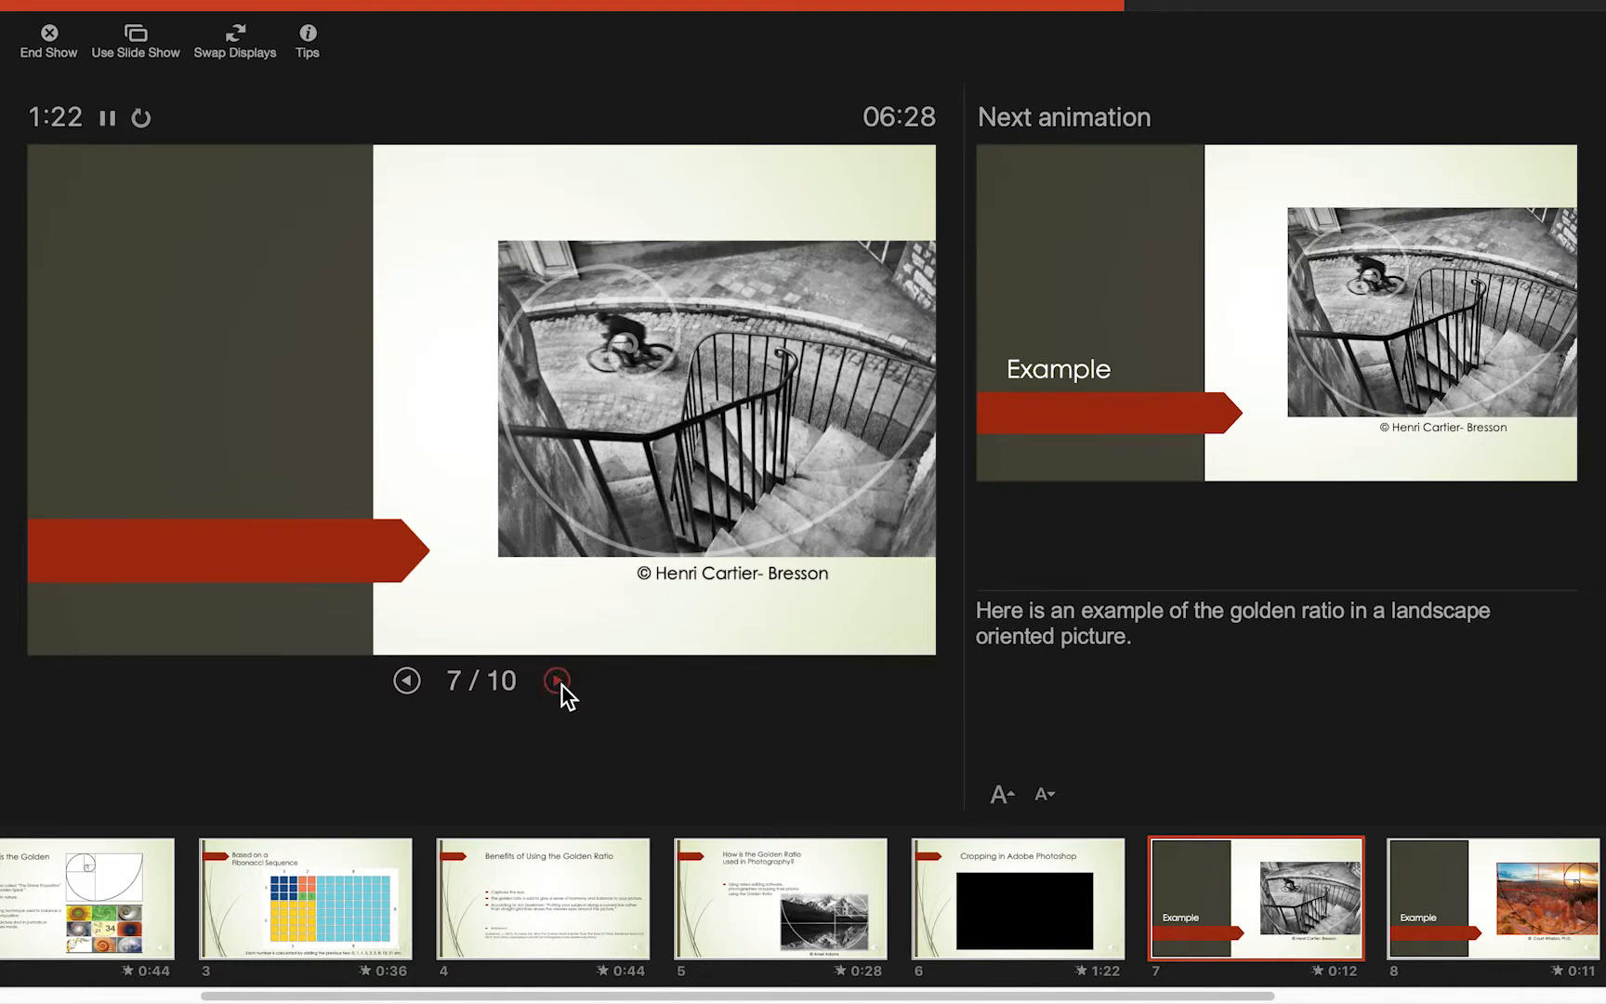
left_click(556, 680)
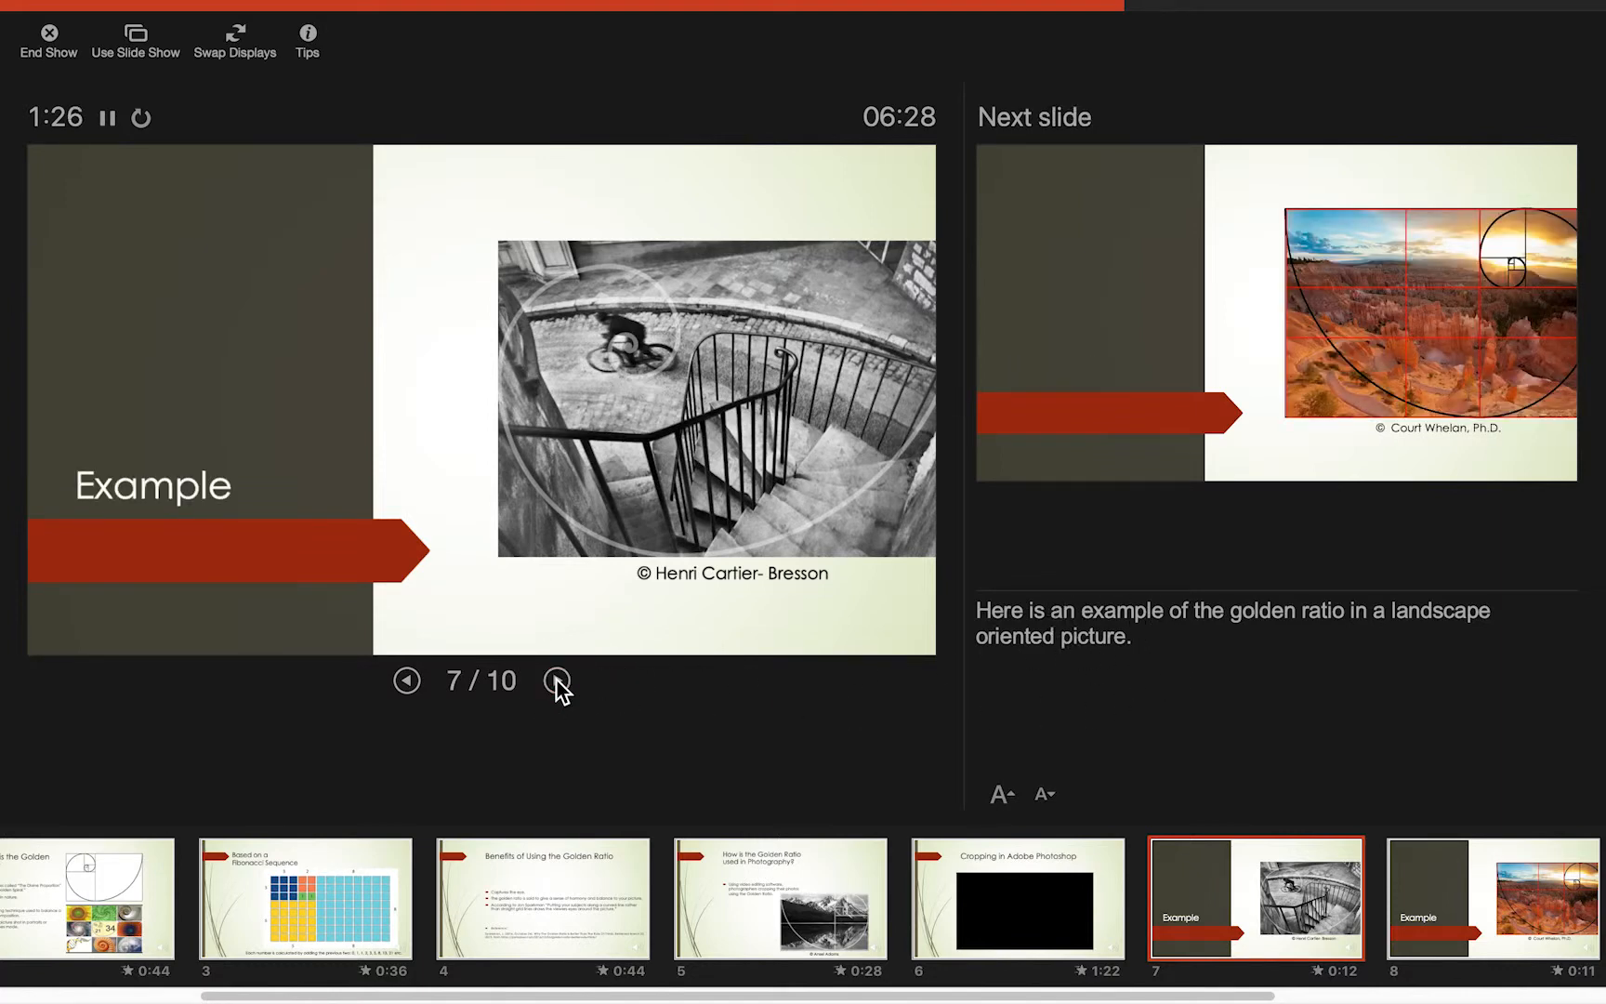
left_click(558, 680)
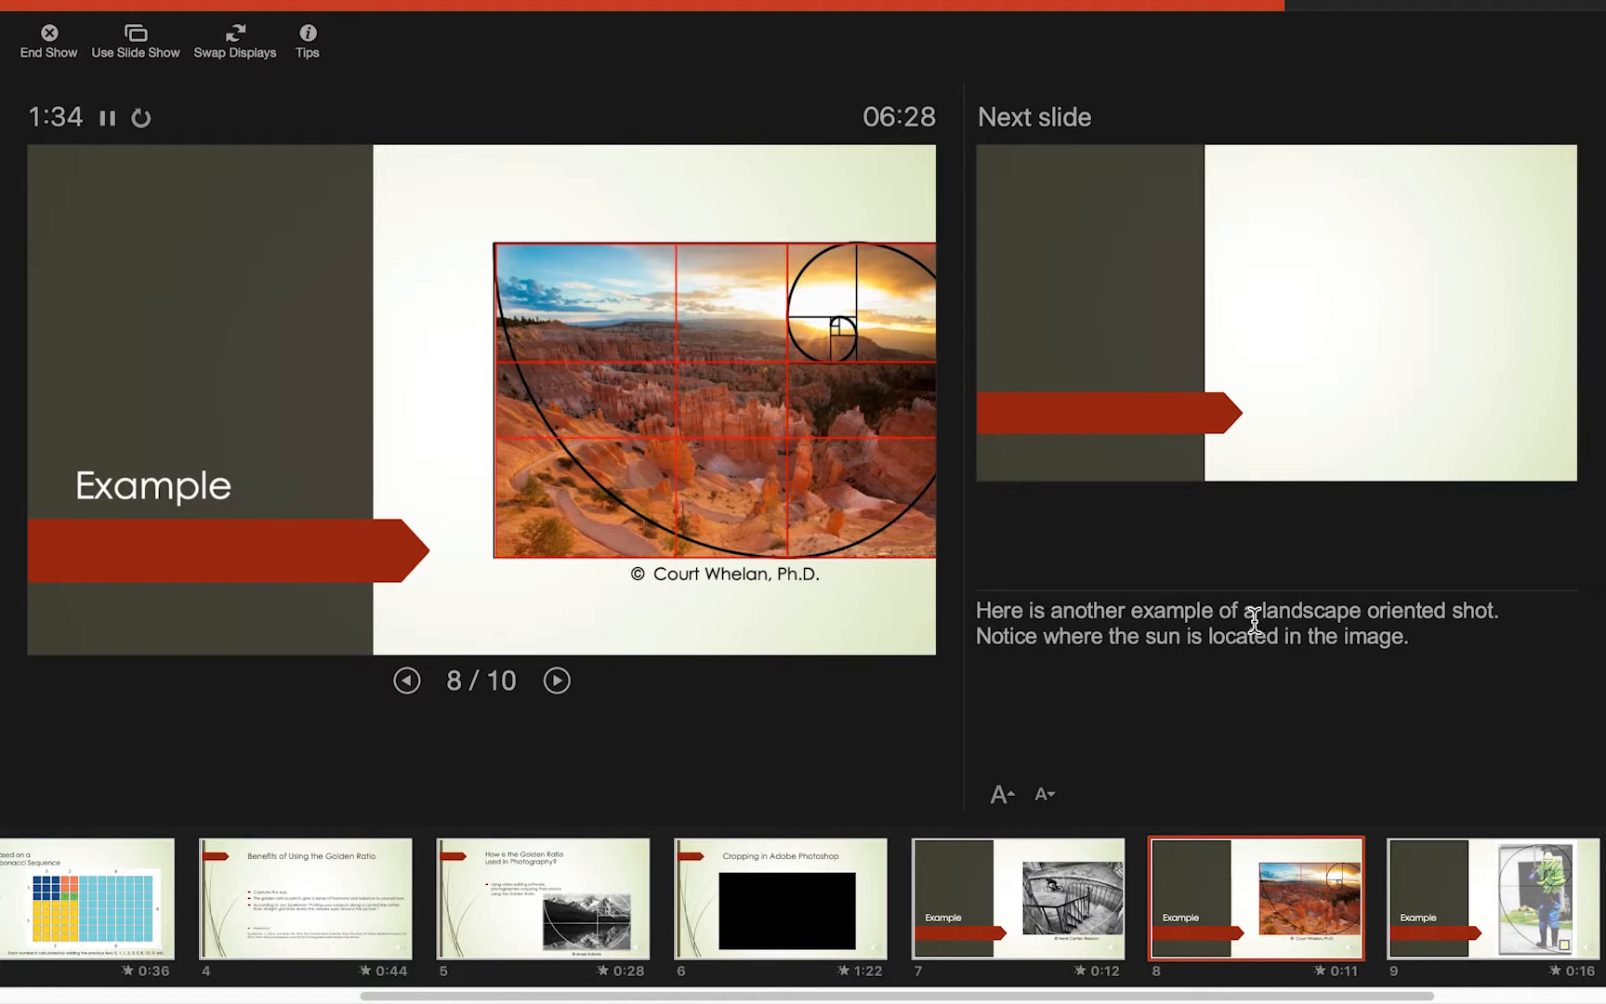
Present slide 9's portrait golden-ratio photo and Example title, then advance to the final slide
left_click(555, 678)
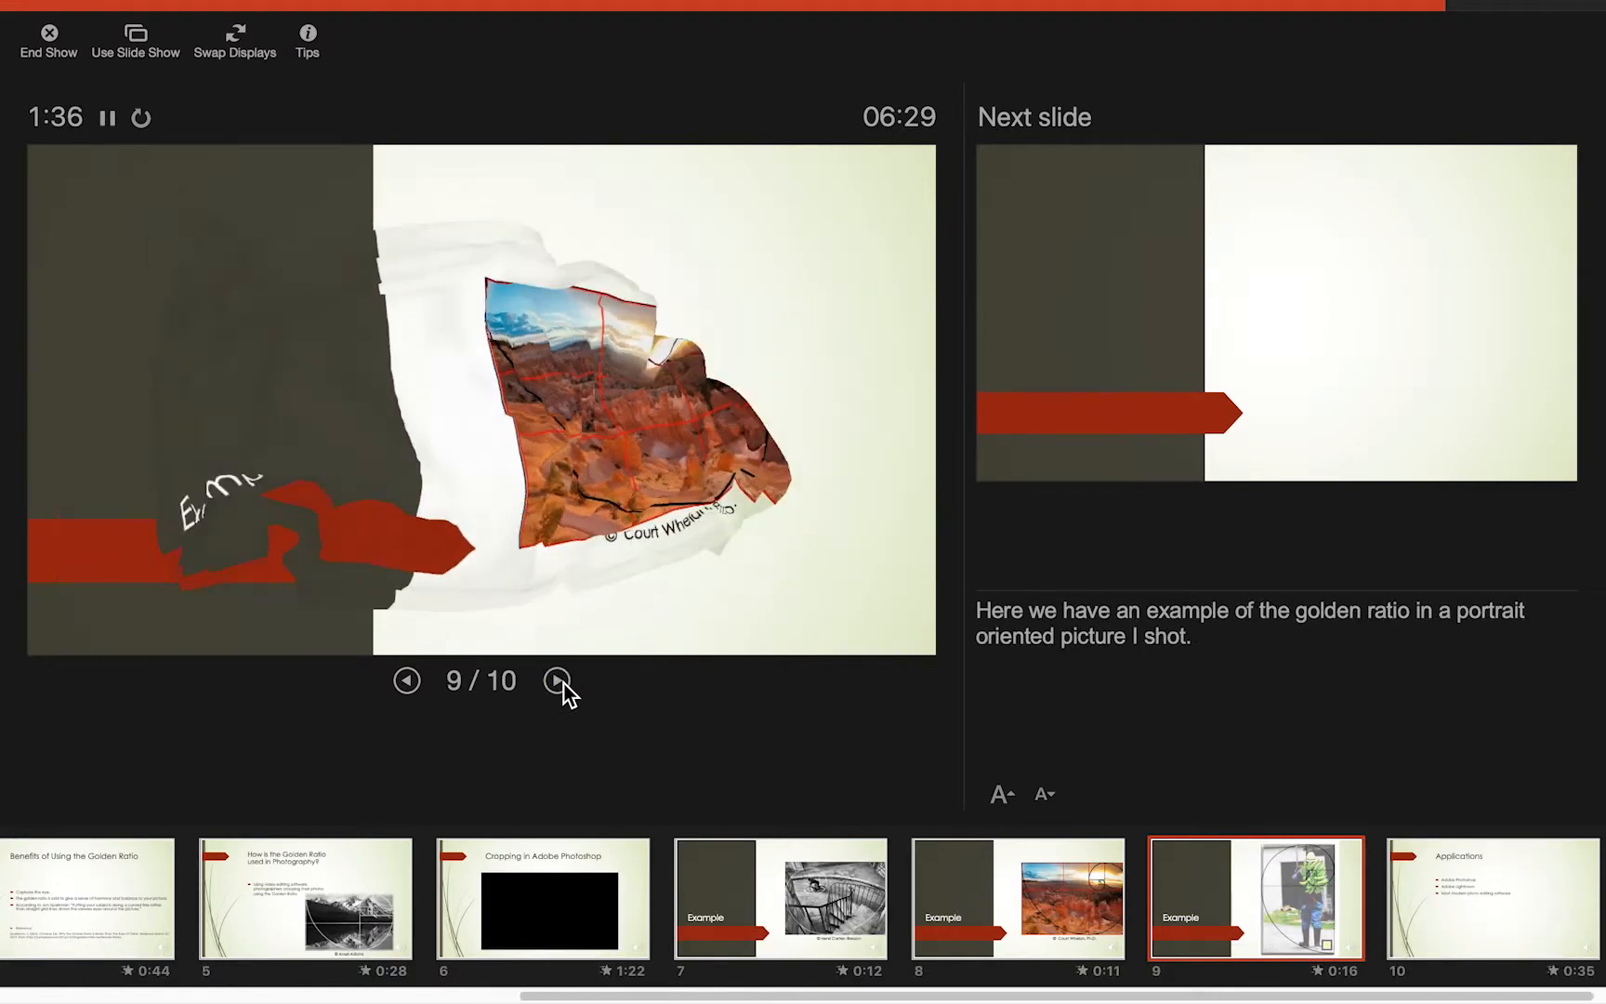
left_click(558, 680)
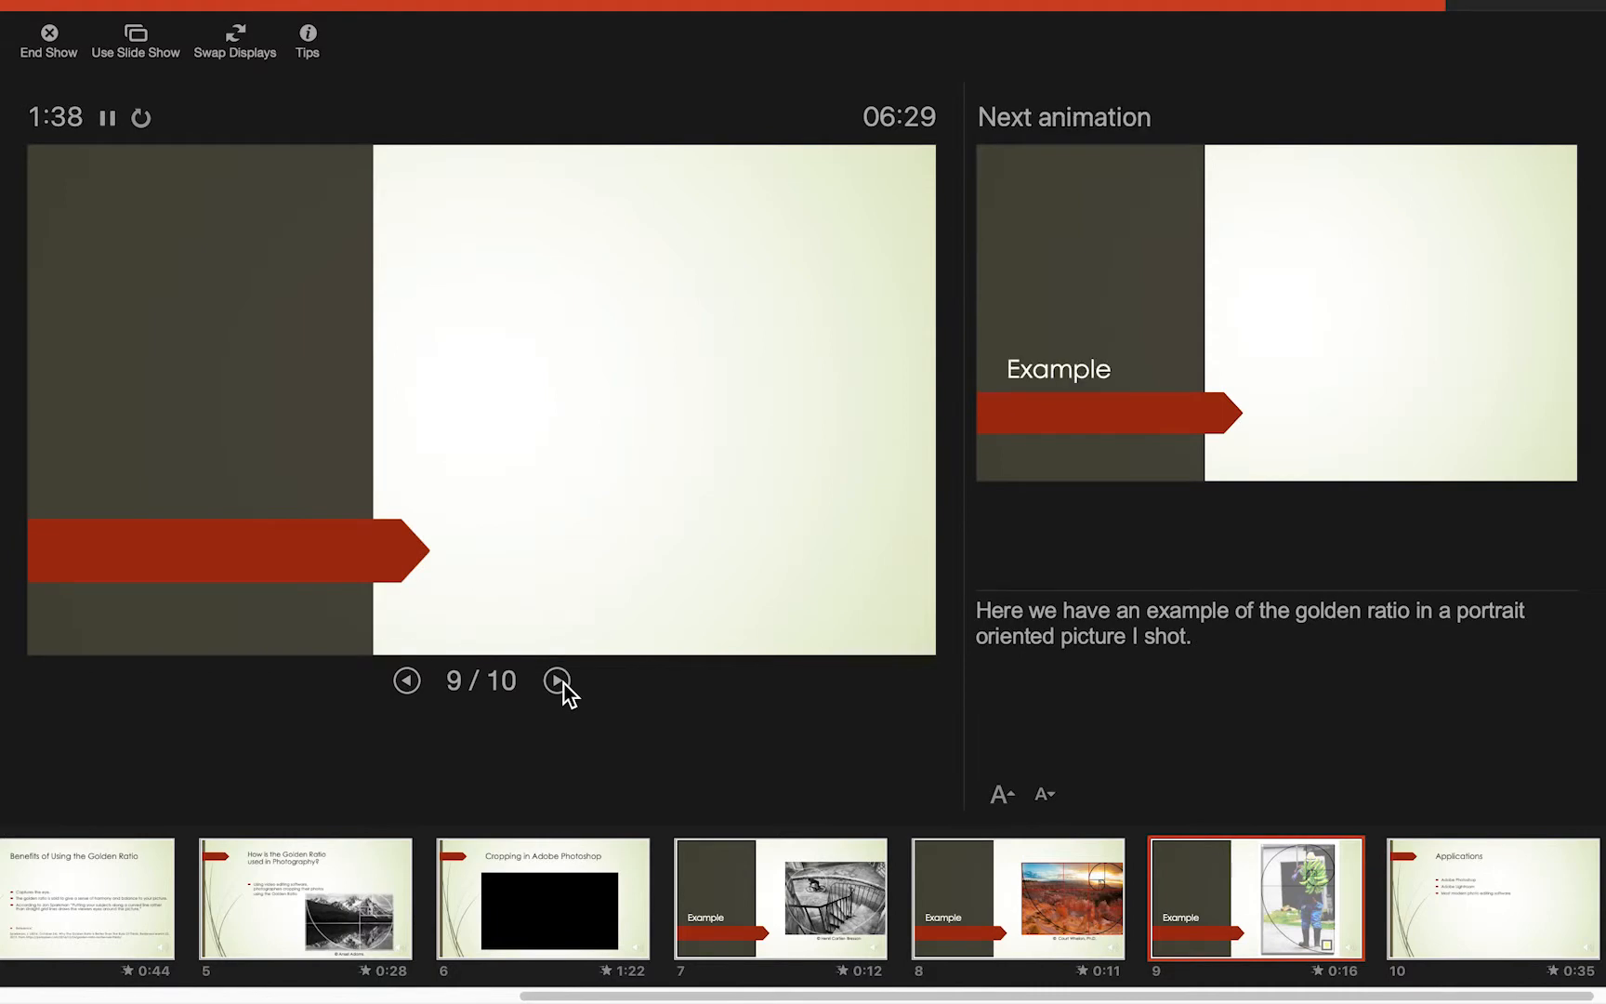
left_click(553, 680)
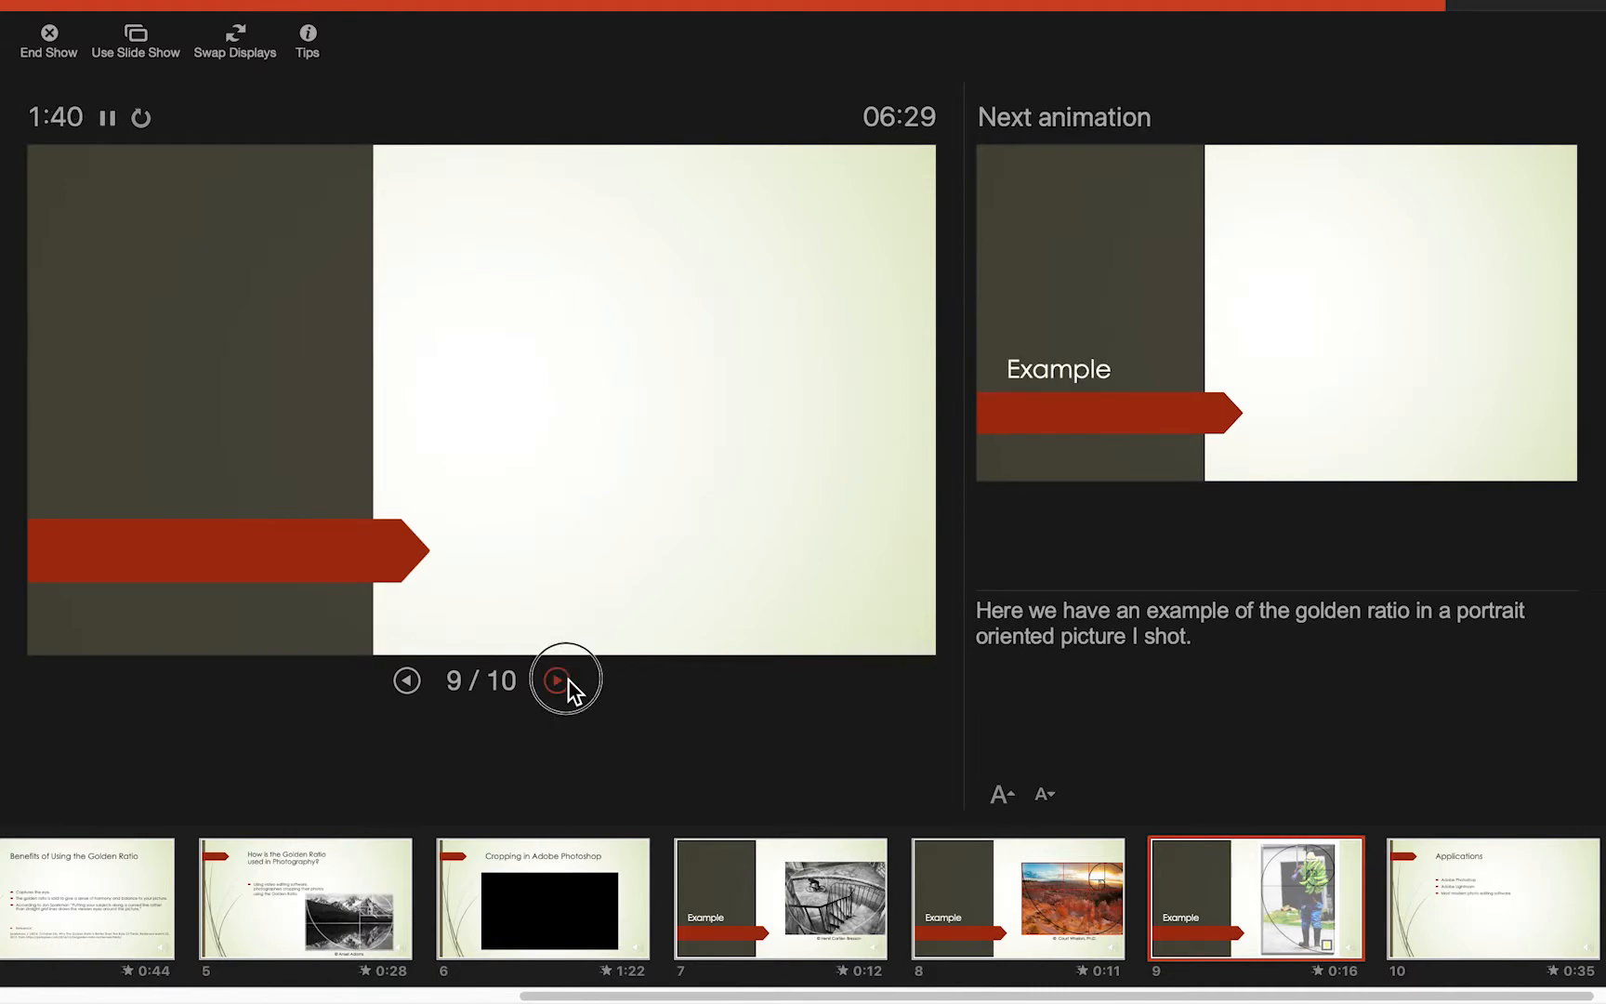
left_click(565, 680)
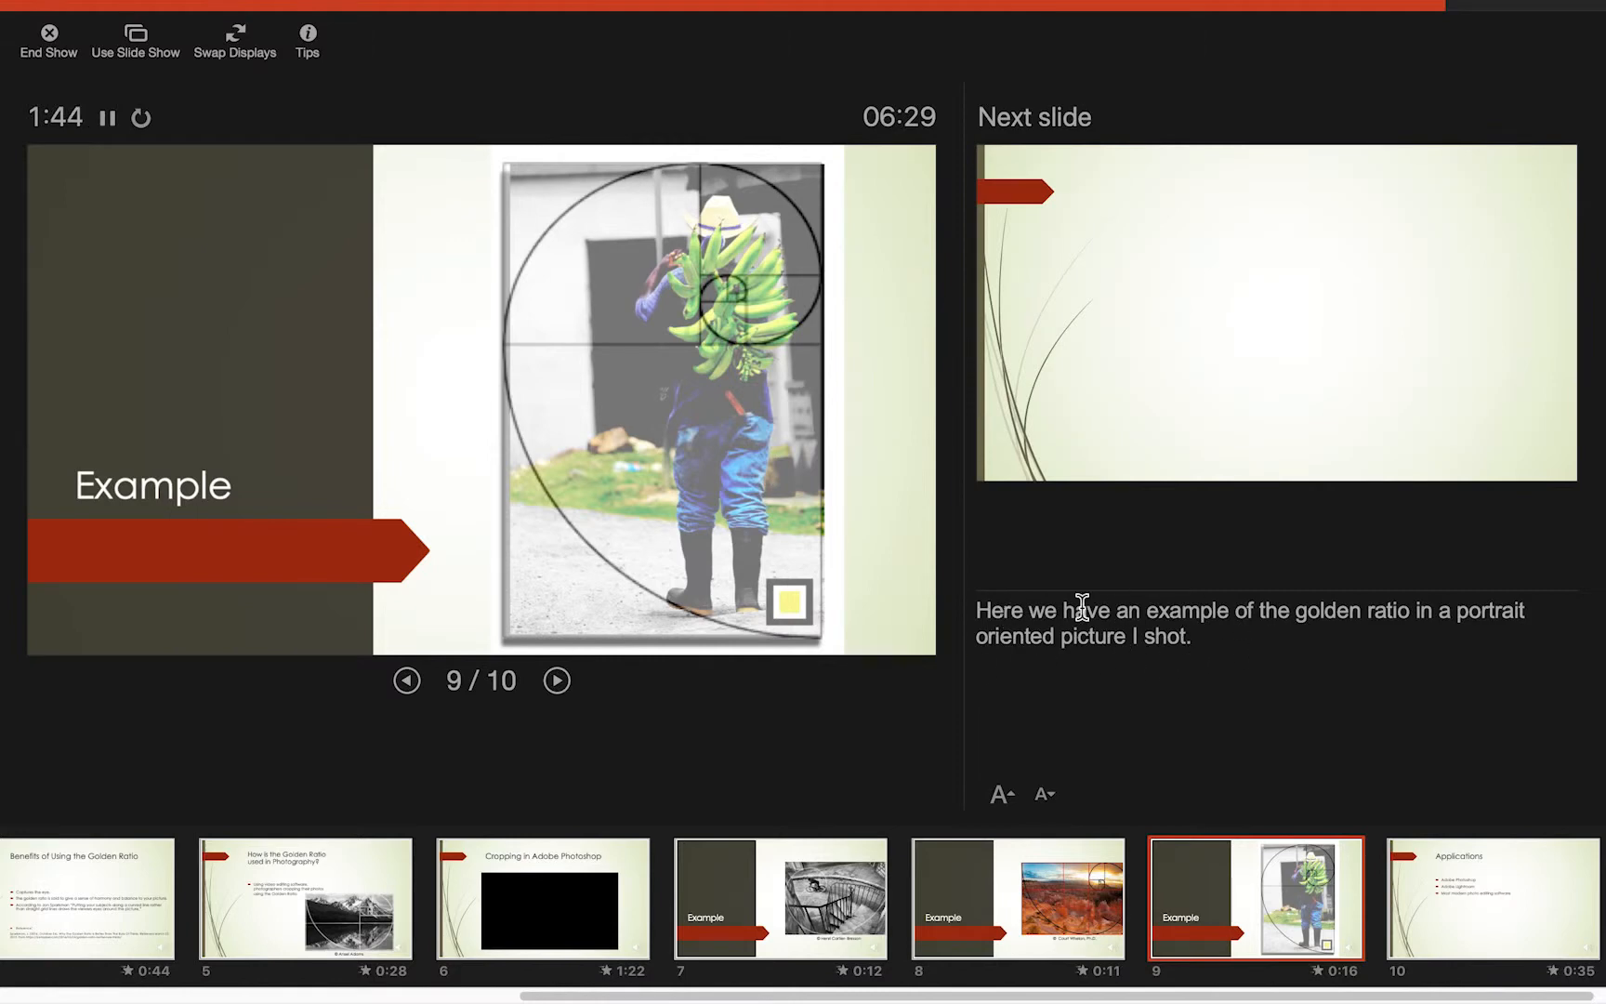
left_click(556, 680)
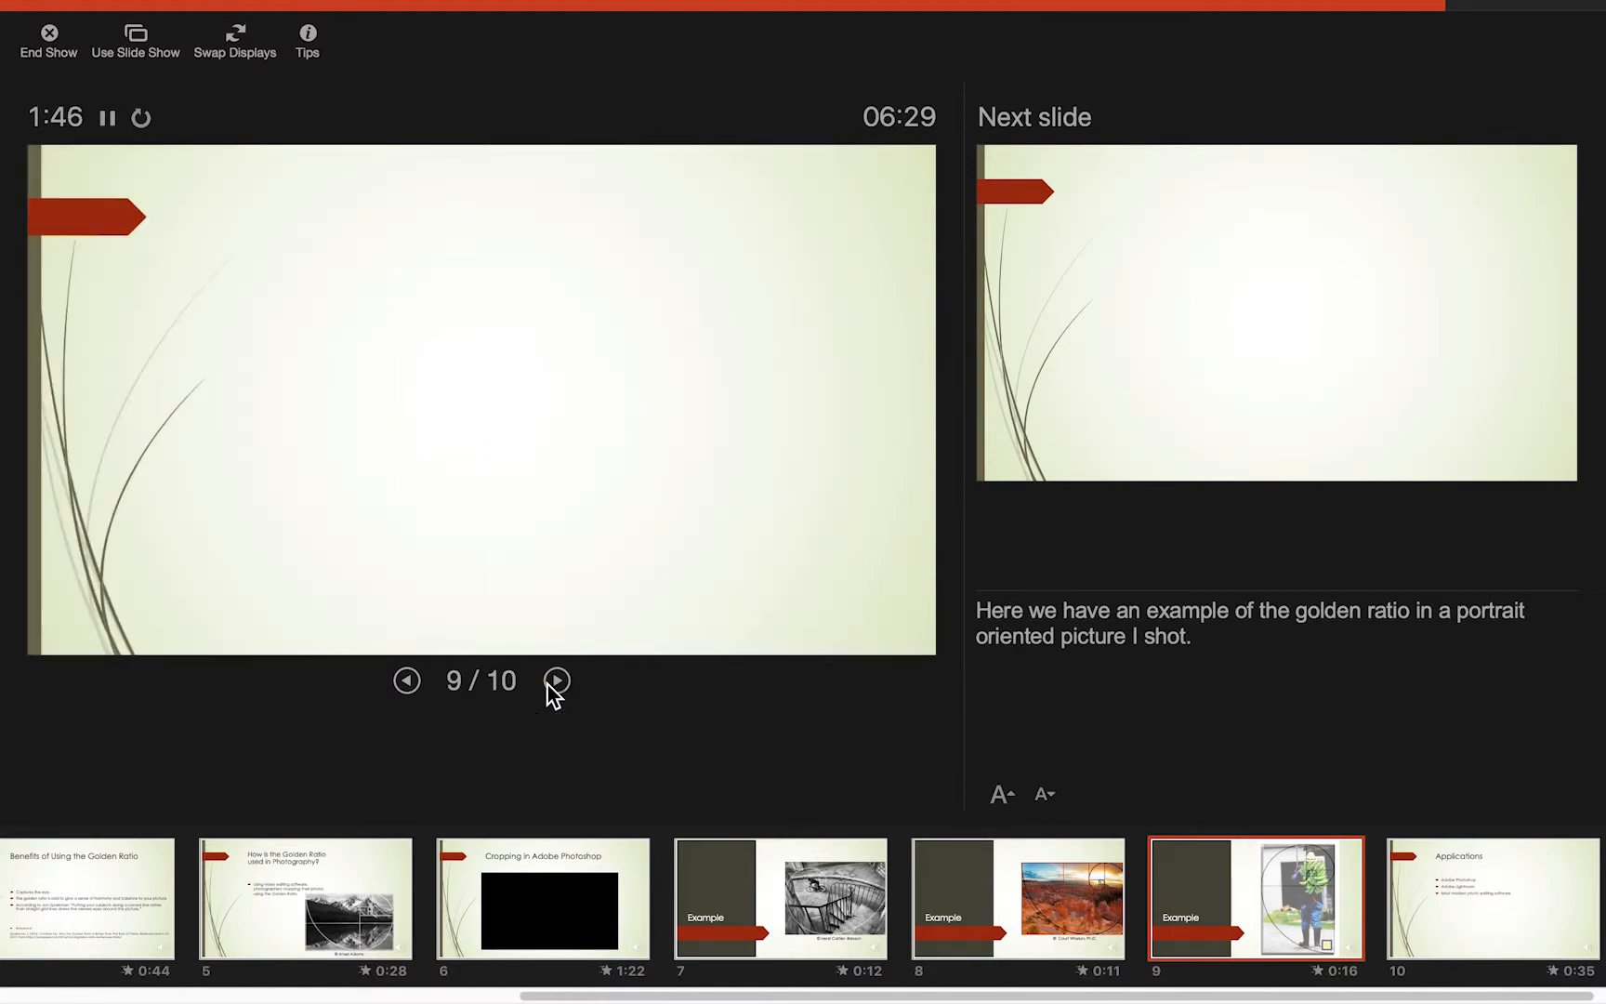
Reveal the Applications title and all three points on slide 10, reaching End of slide show
left_click(558, 681)
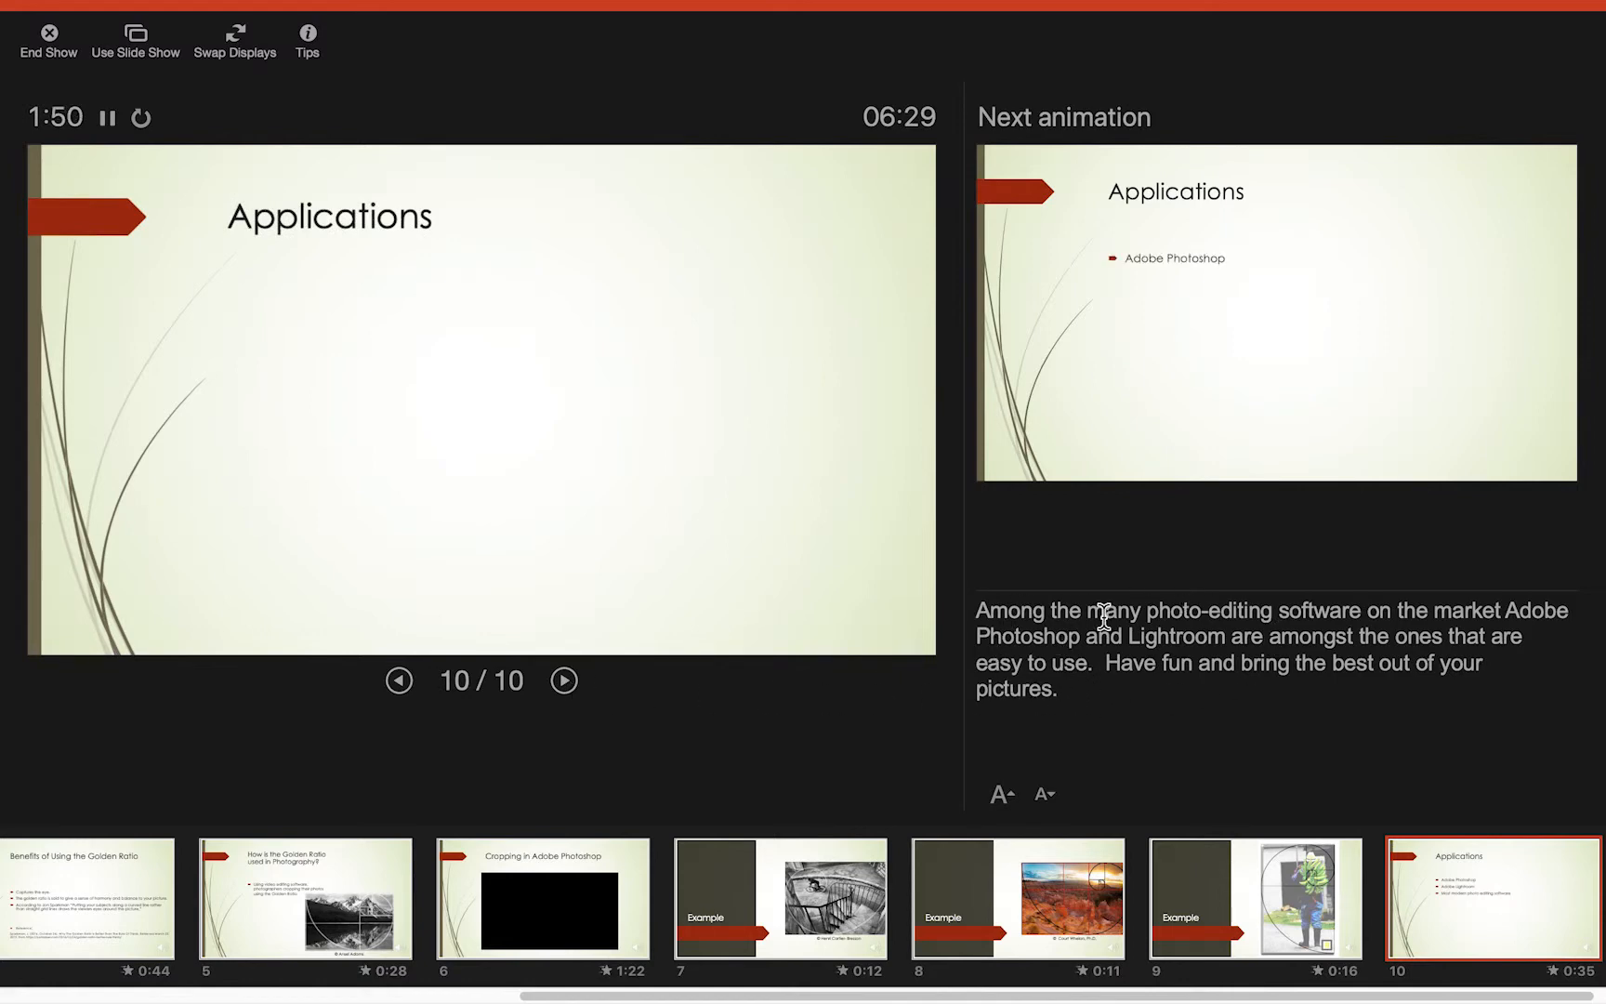
left_click(563, 680)
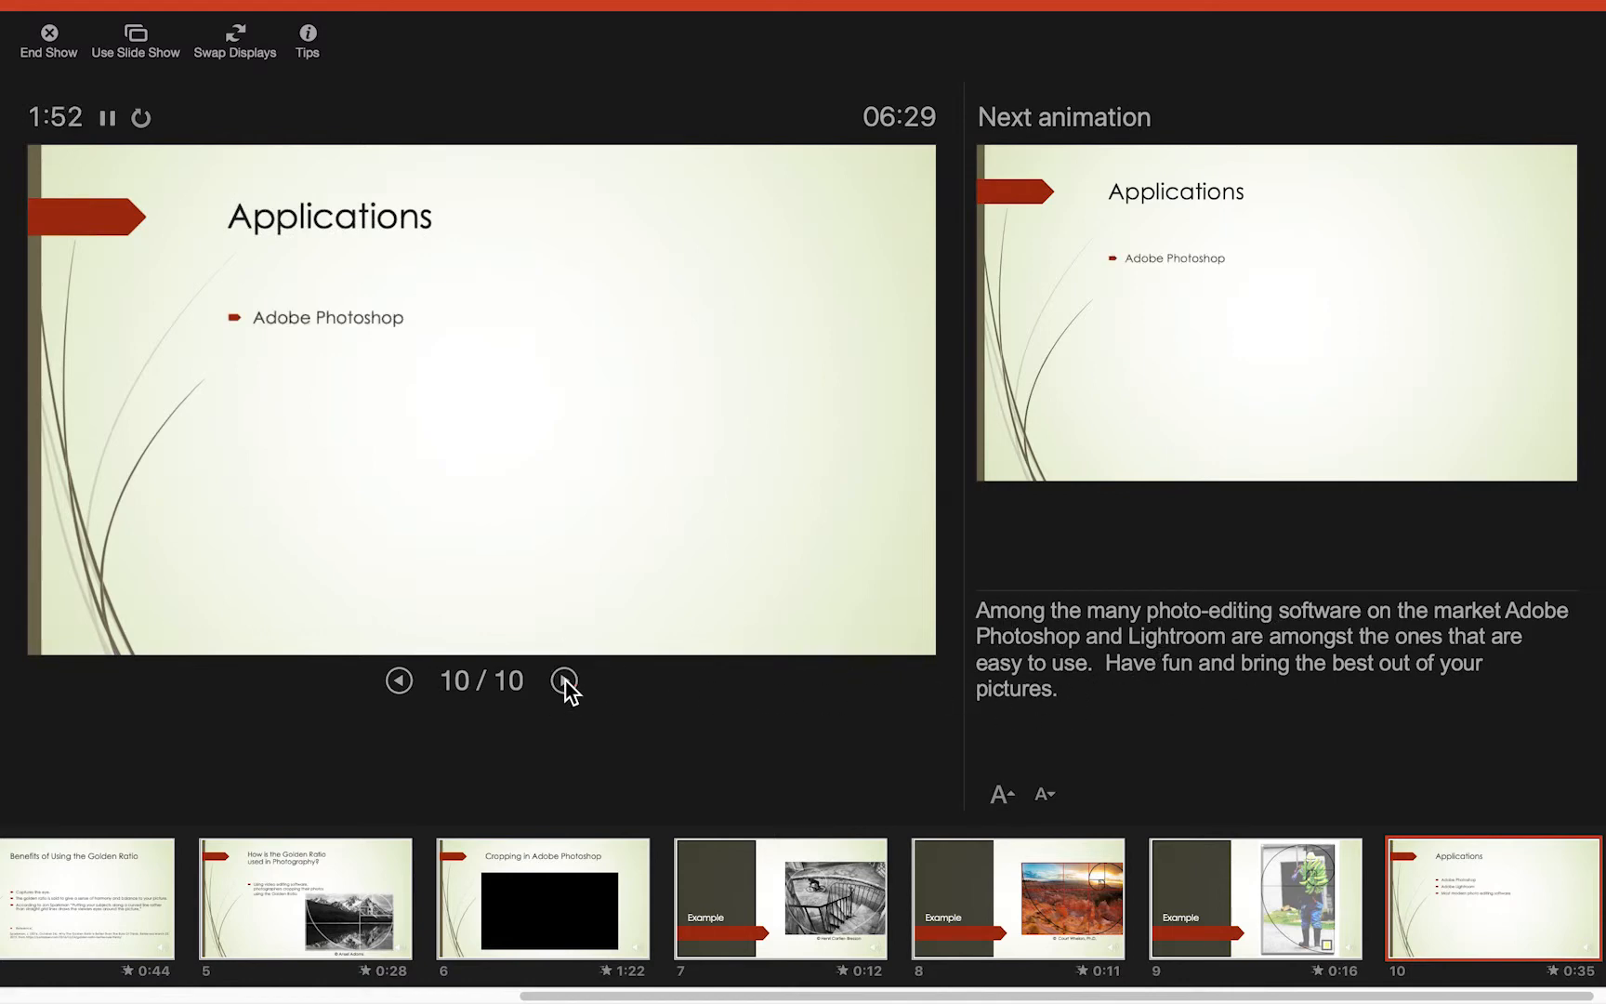
left_click(565, 679)
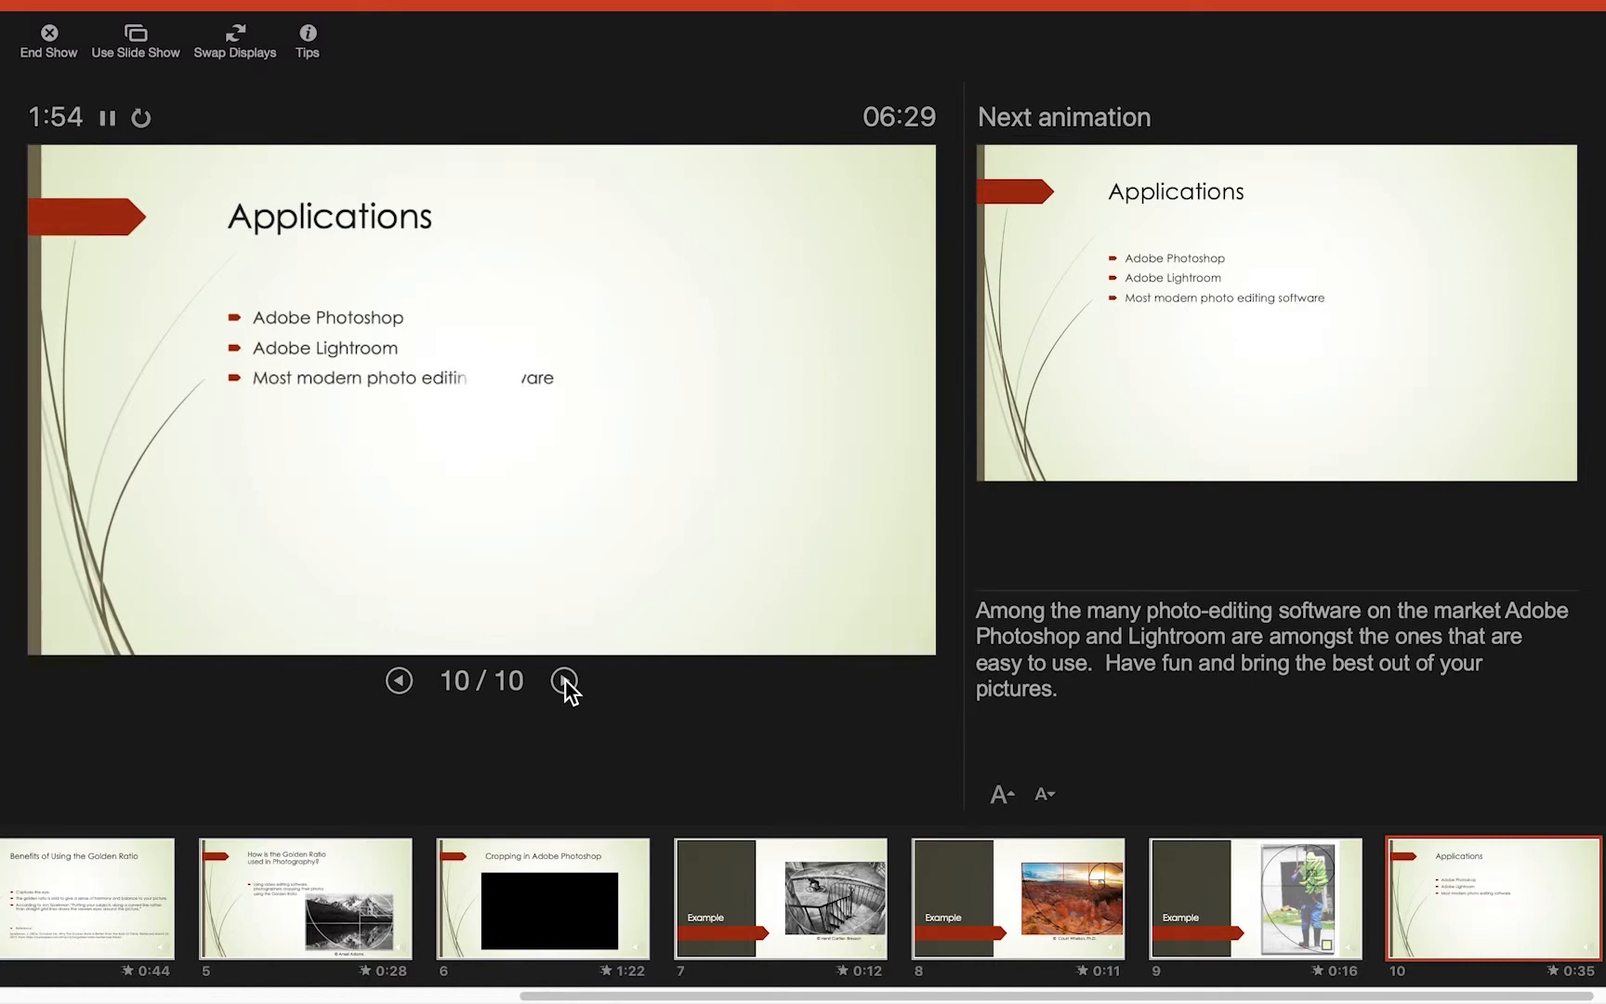
left_click(565, 680)
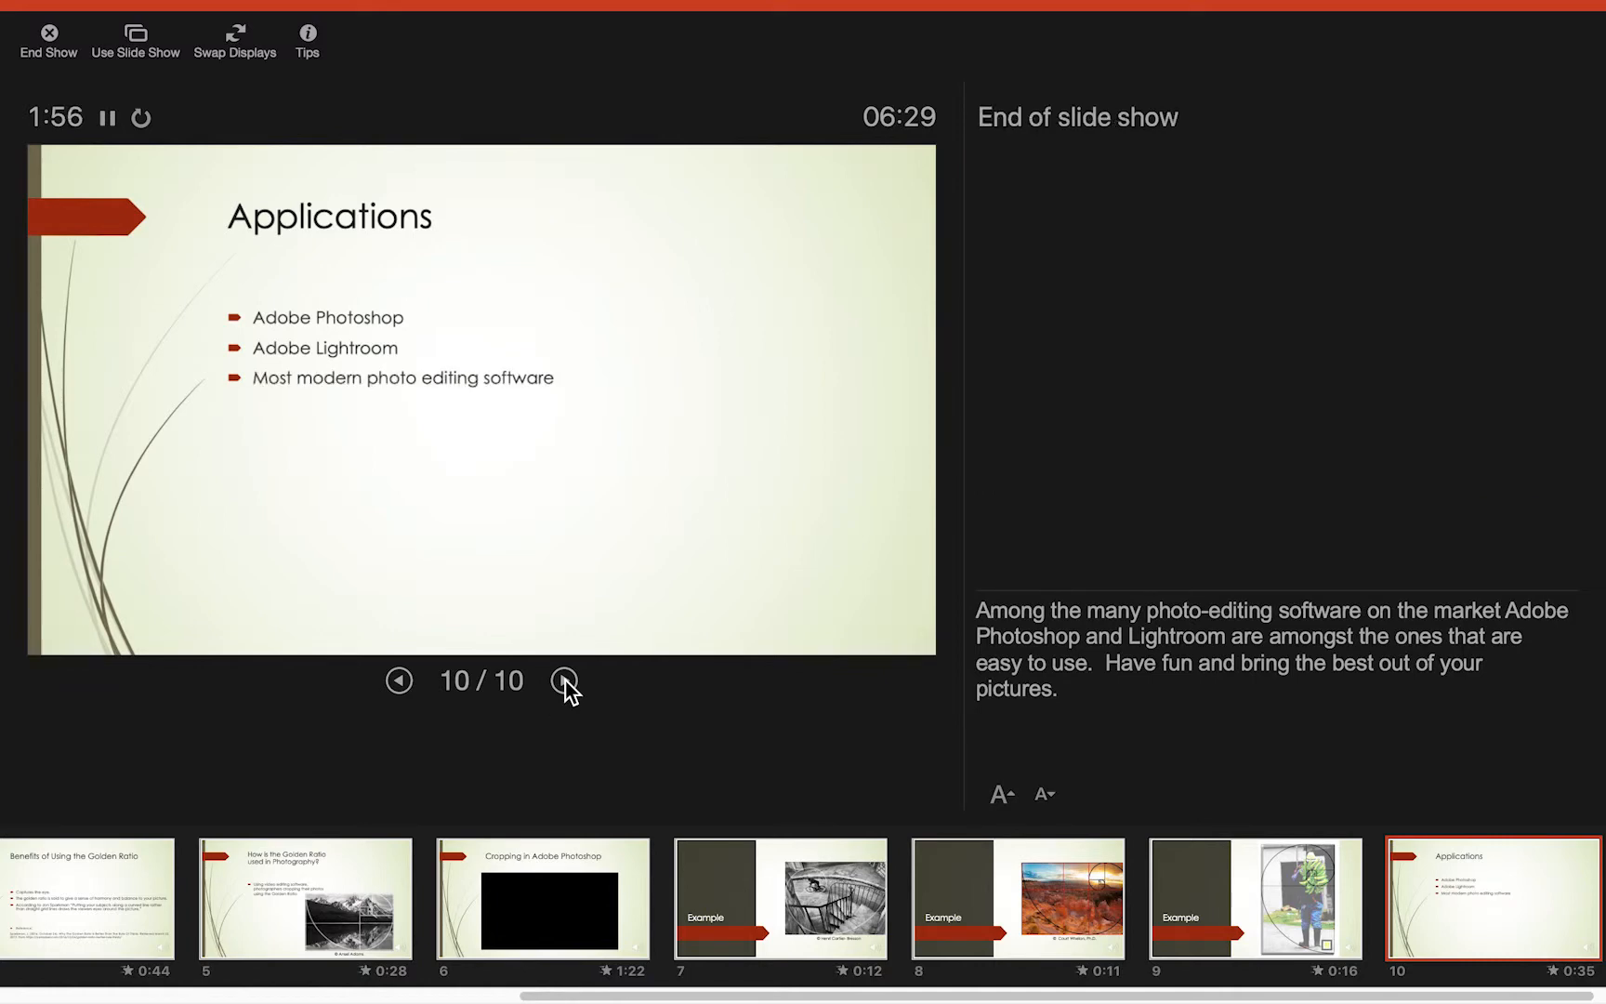